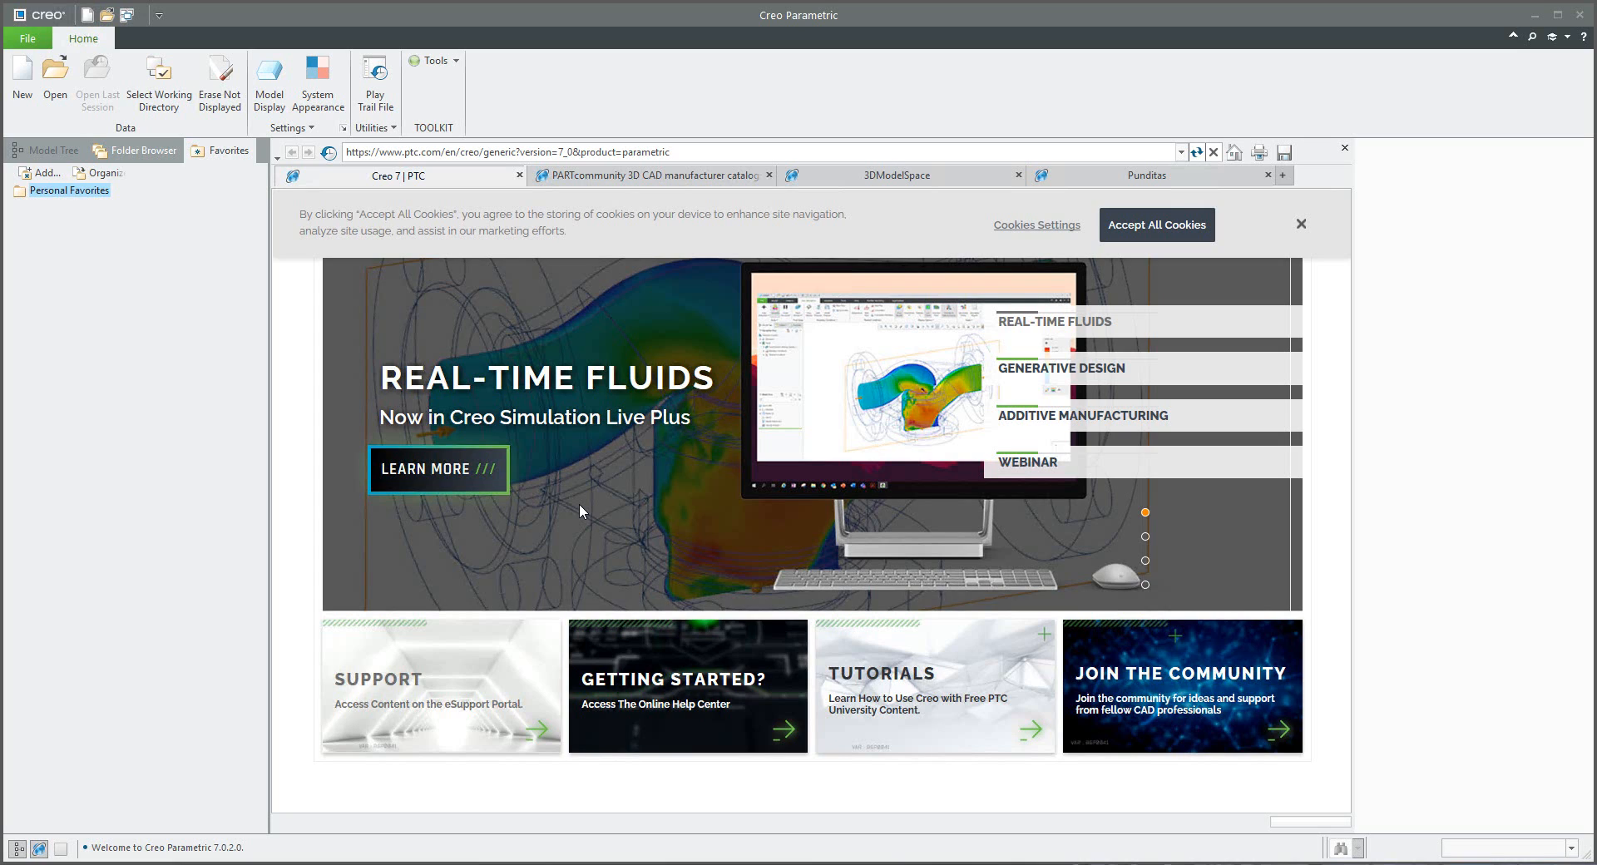
mouse_move(600, 476)
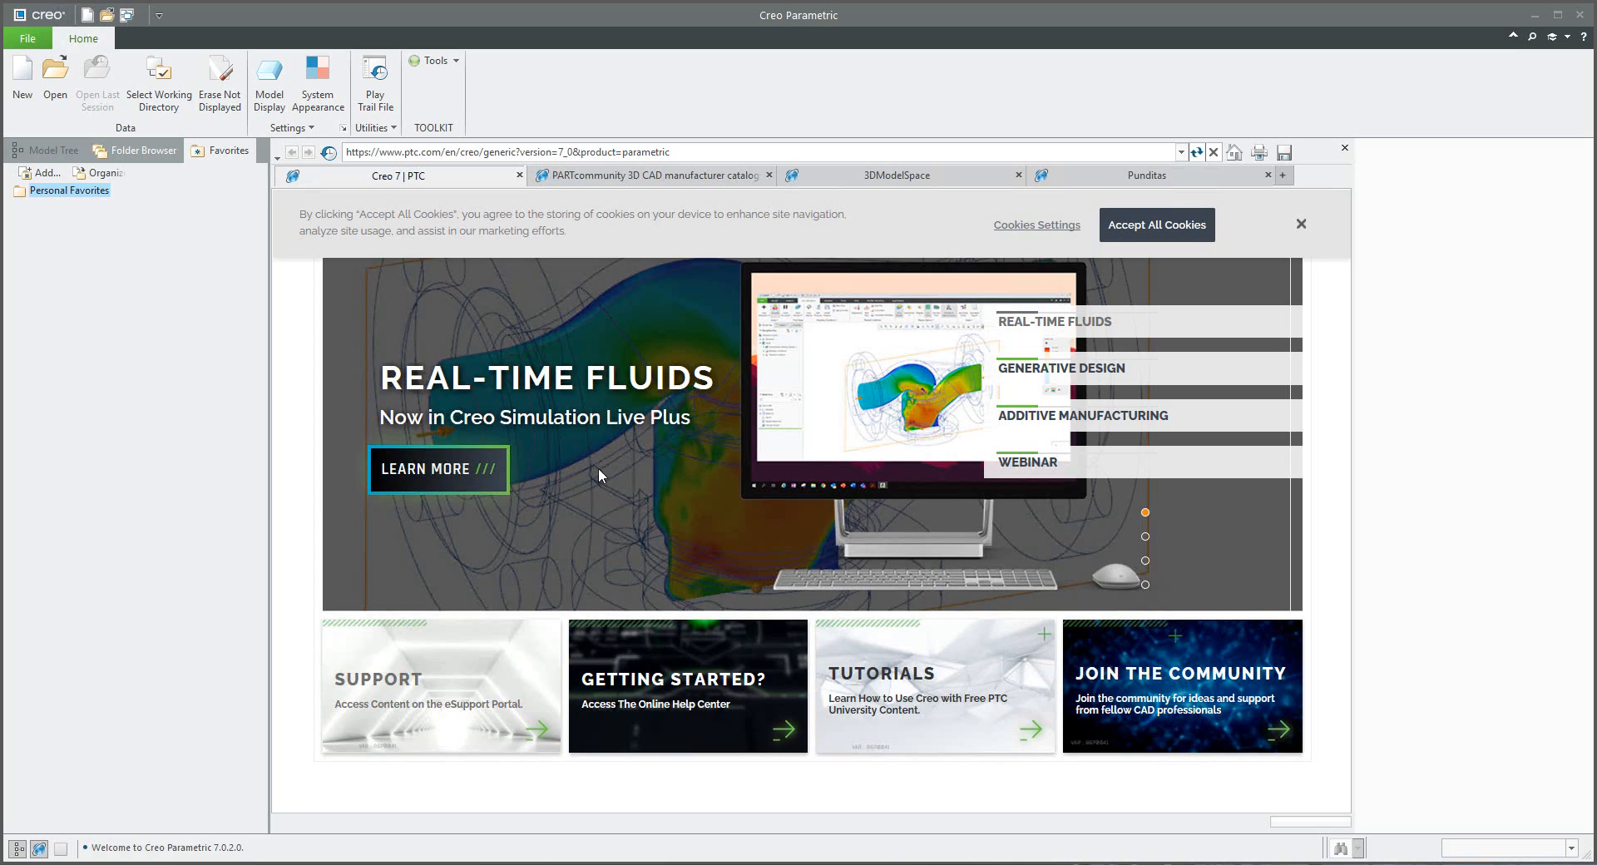
mouse_move(590, 432)
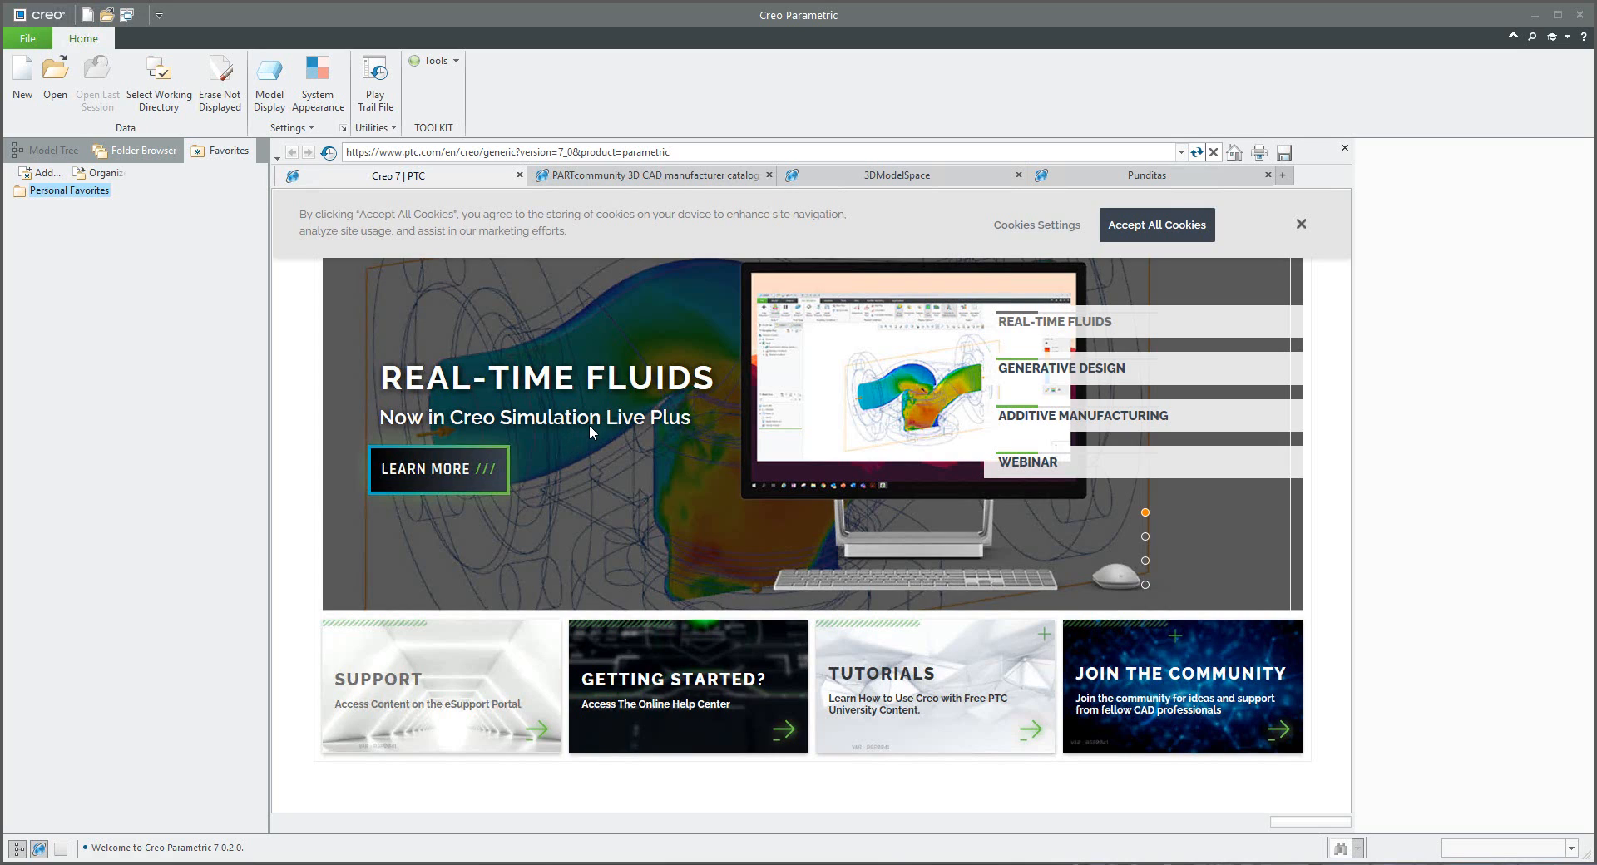
mouse_move(653, 363)
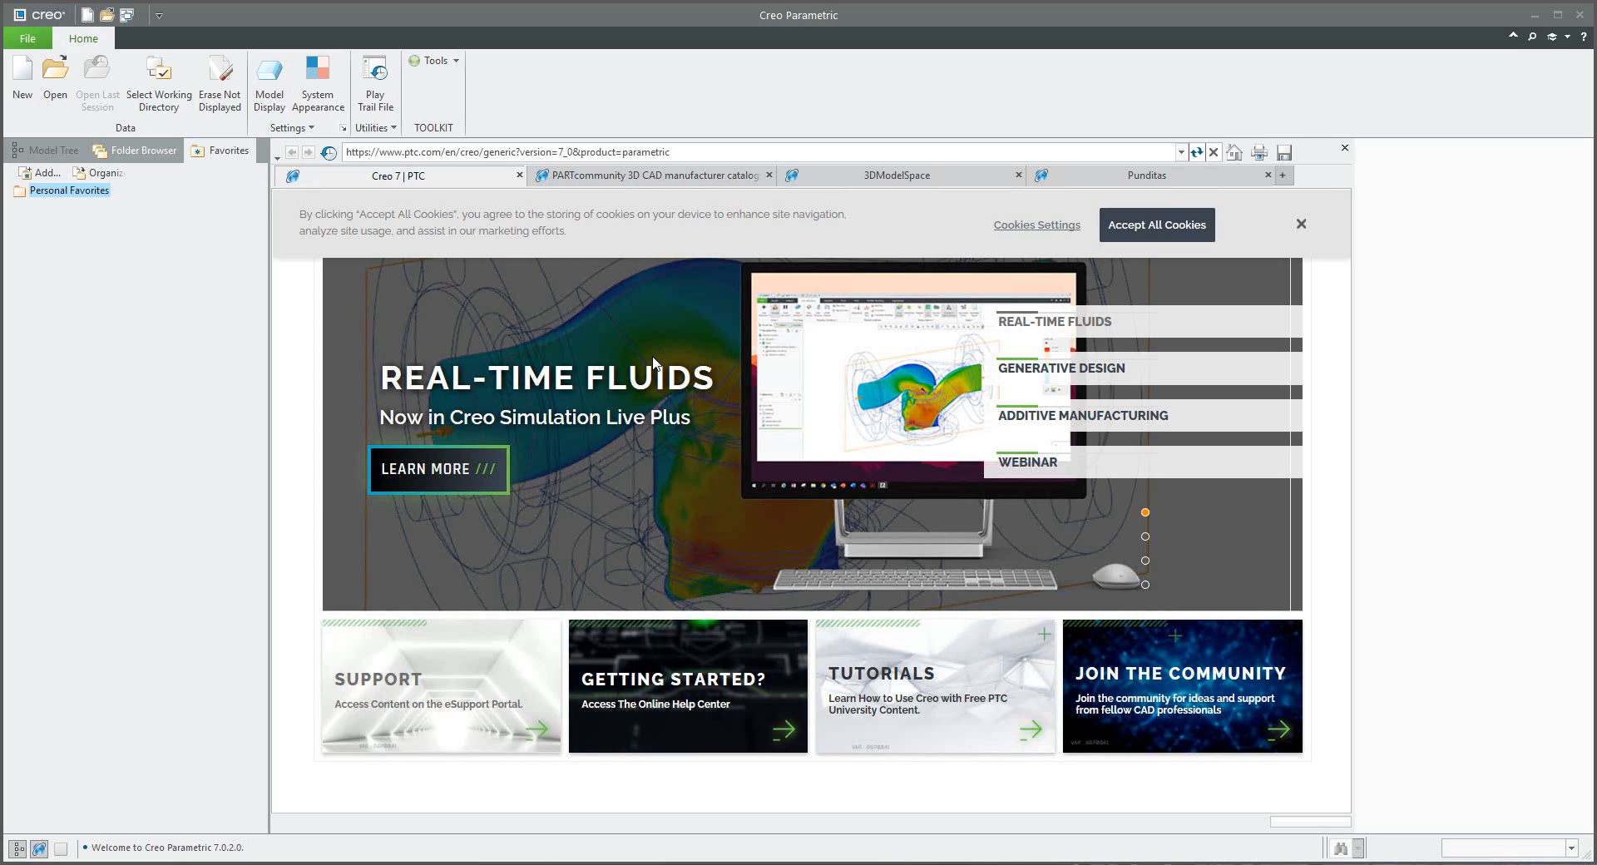
mouse_move(410, 421)
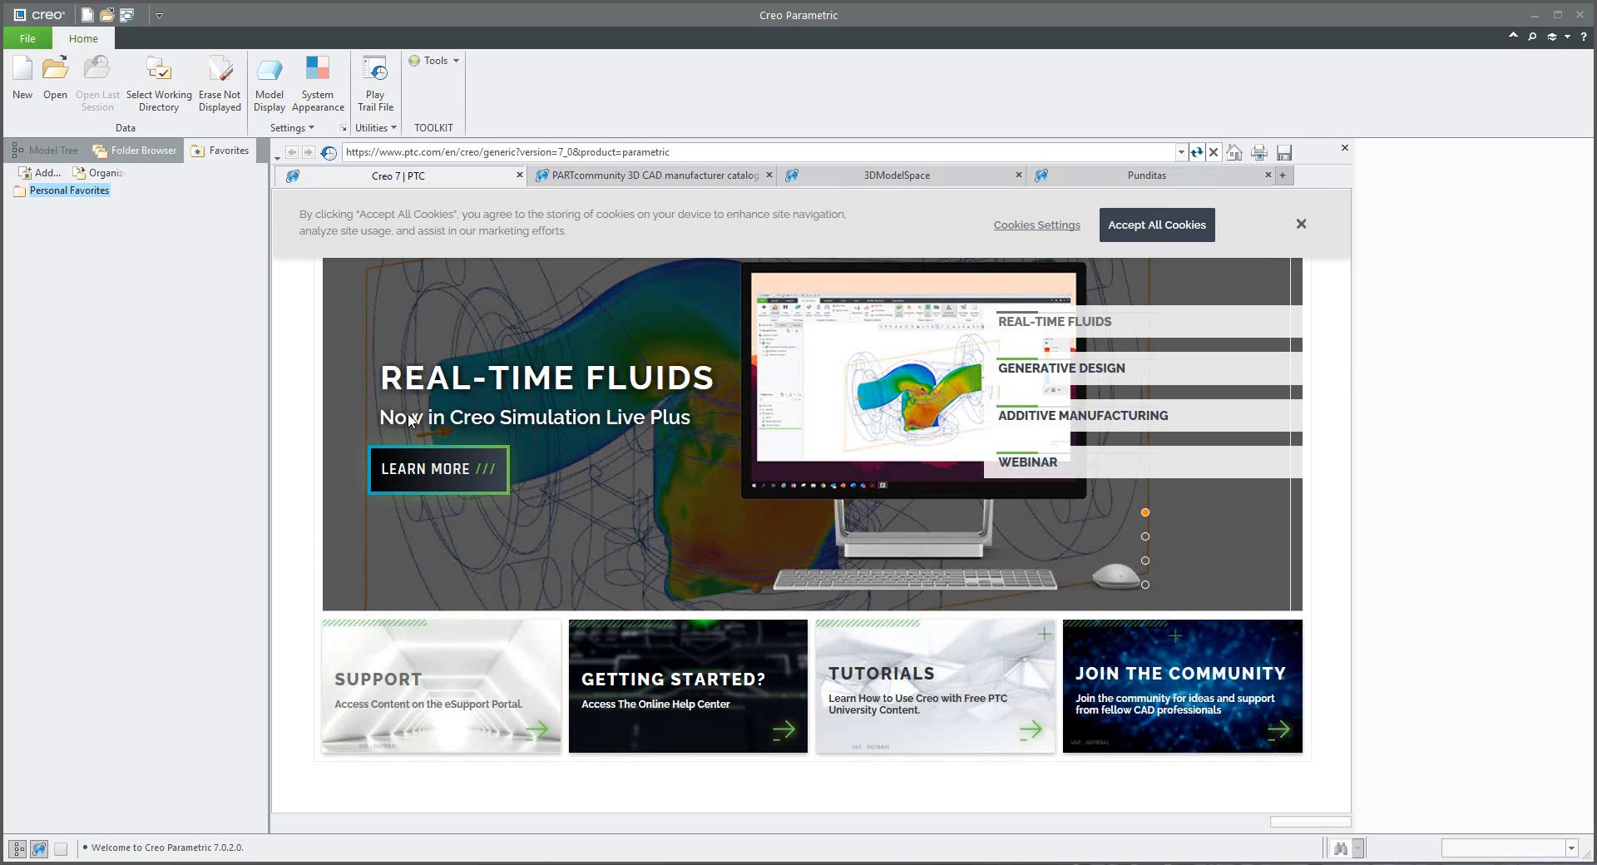
mouse_move(1220, 292)
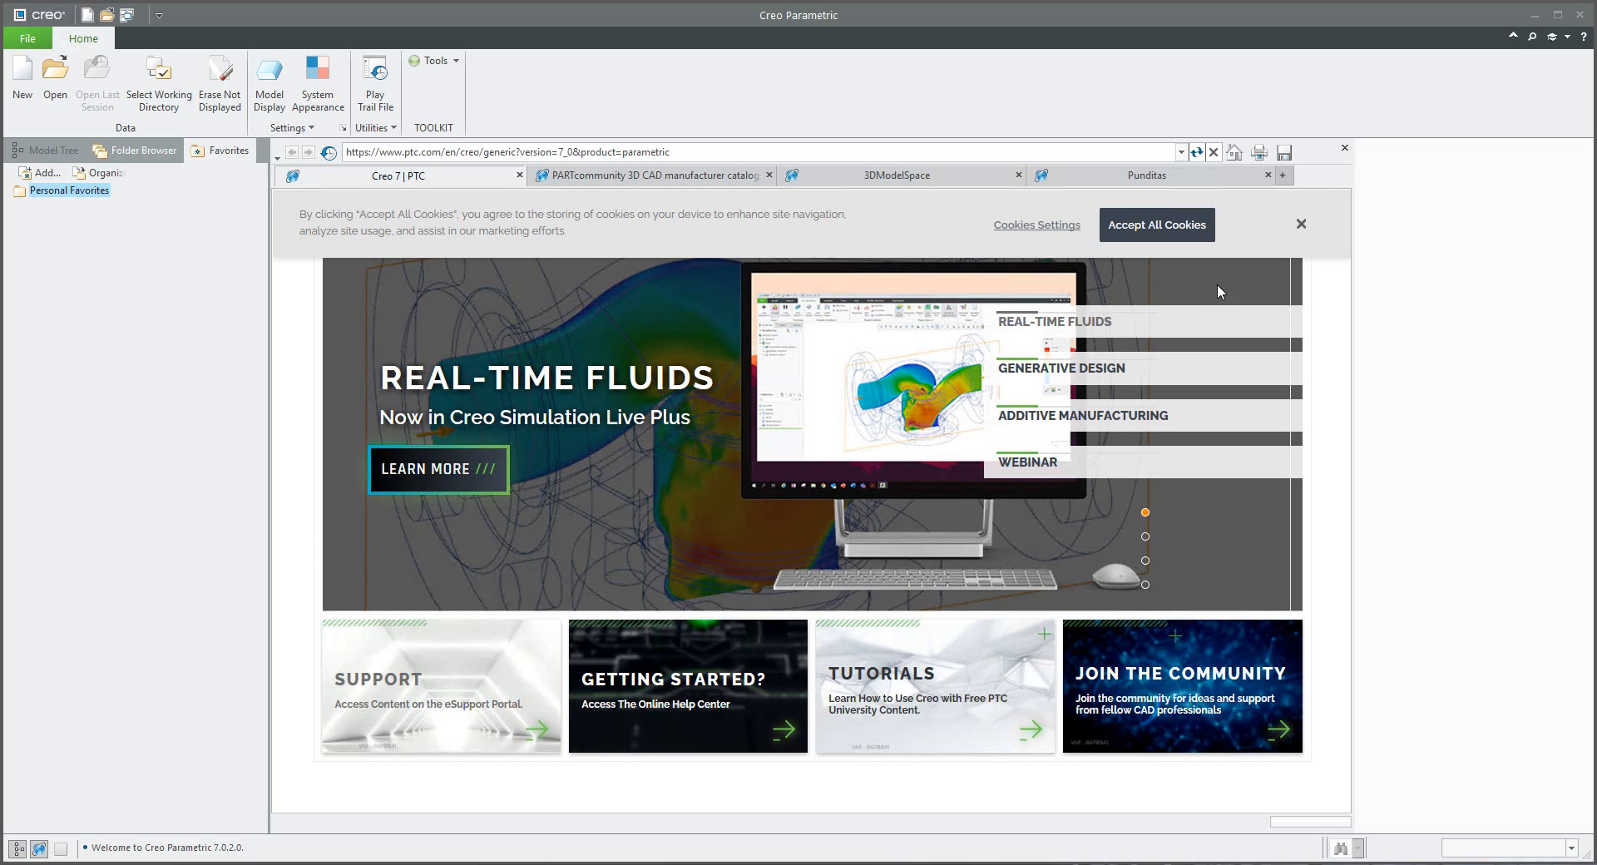
mouse_move(413, 88)
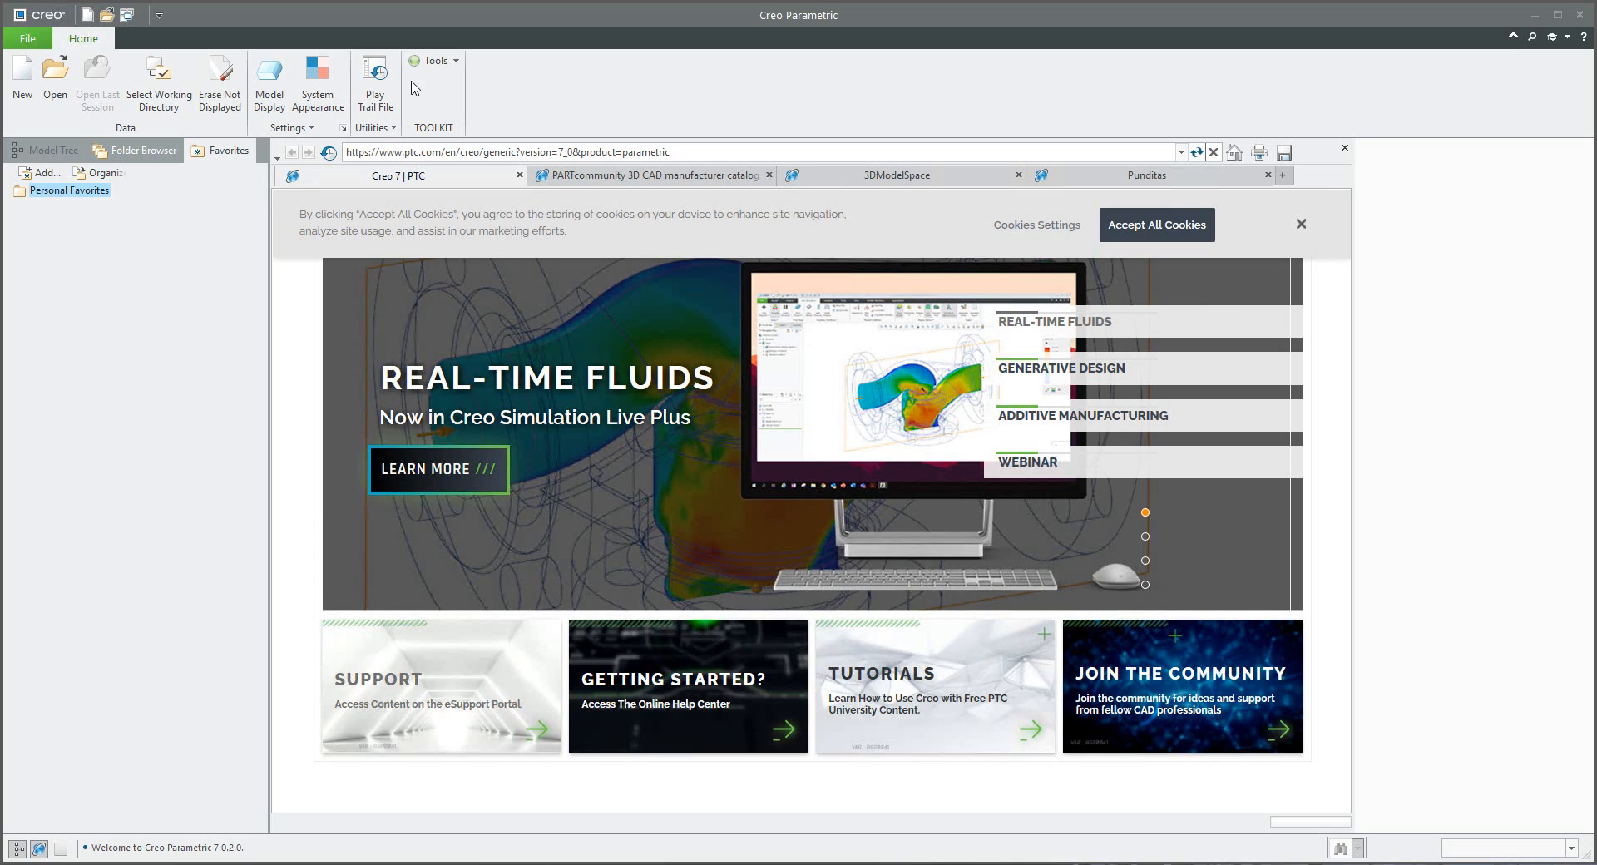
mouse_move(572, 108)
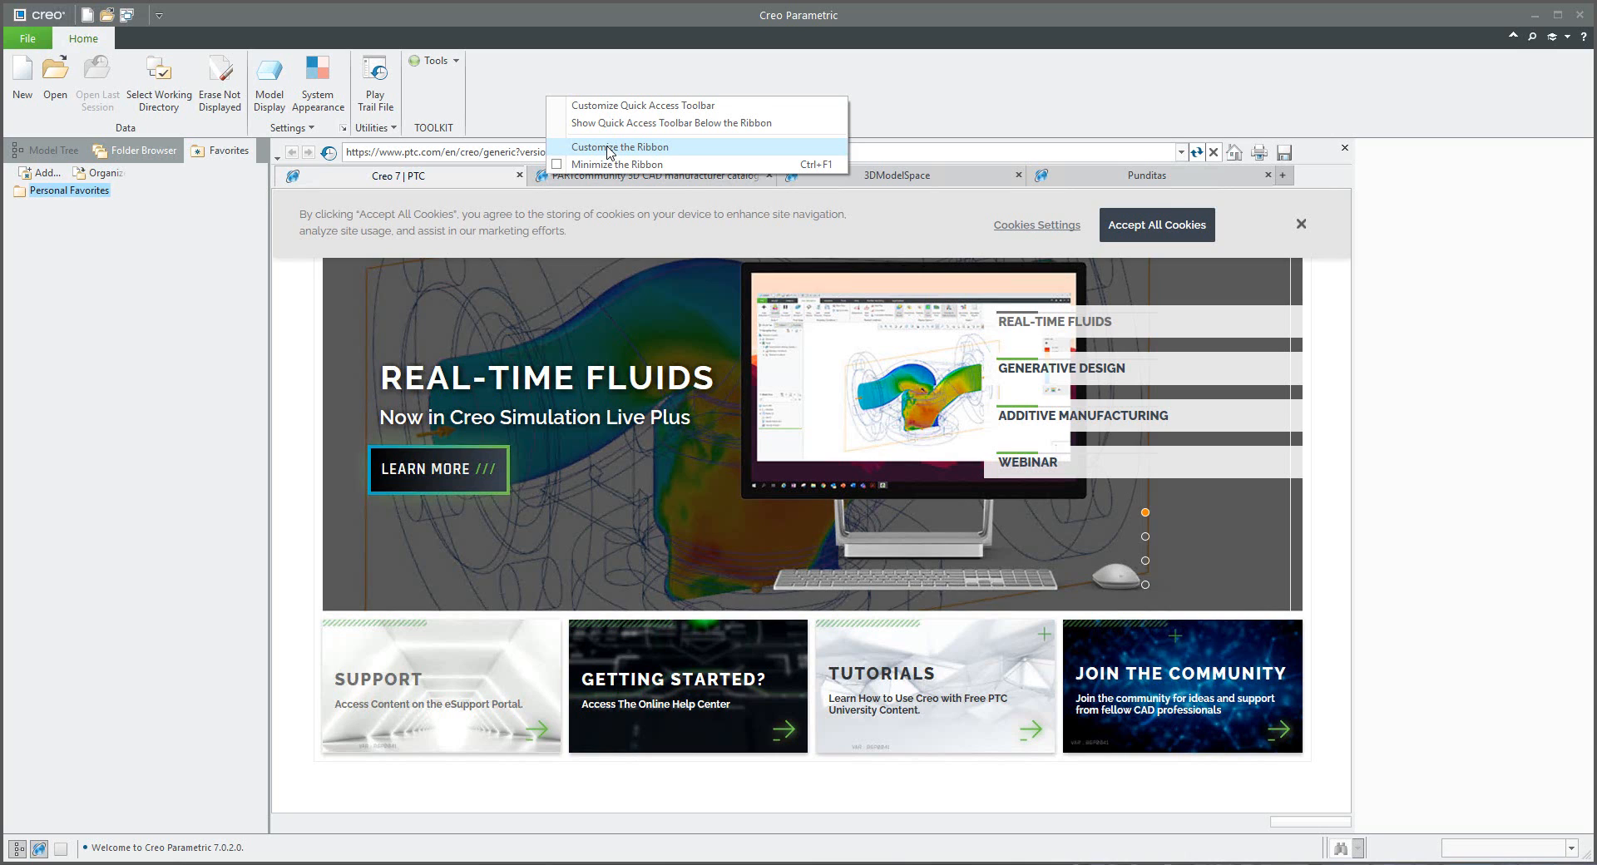
mouse_move(626, 153)
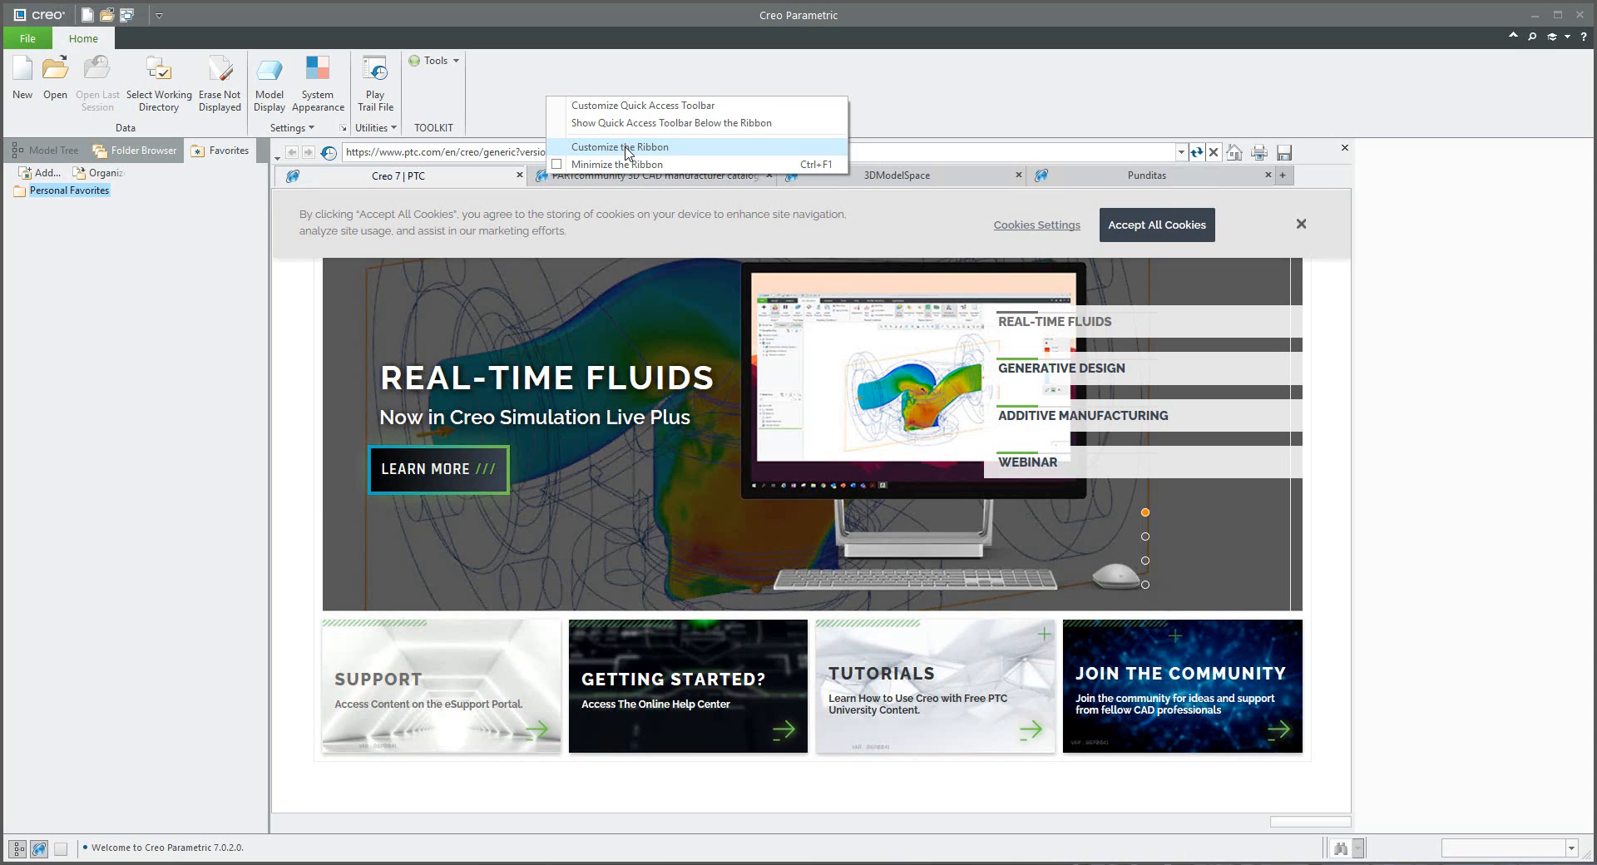
Step: Open Creo Parametric Options on the ribbon customization page from the ribbon's context menu
click(619, 146)
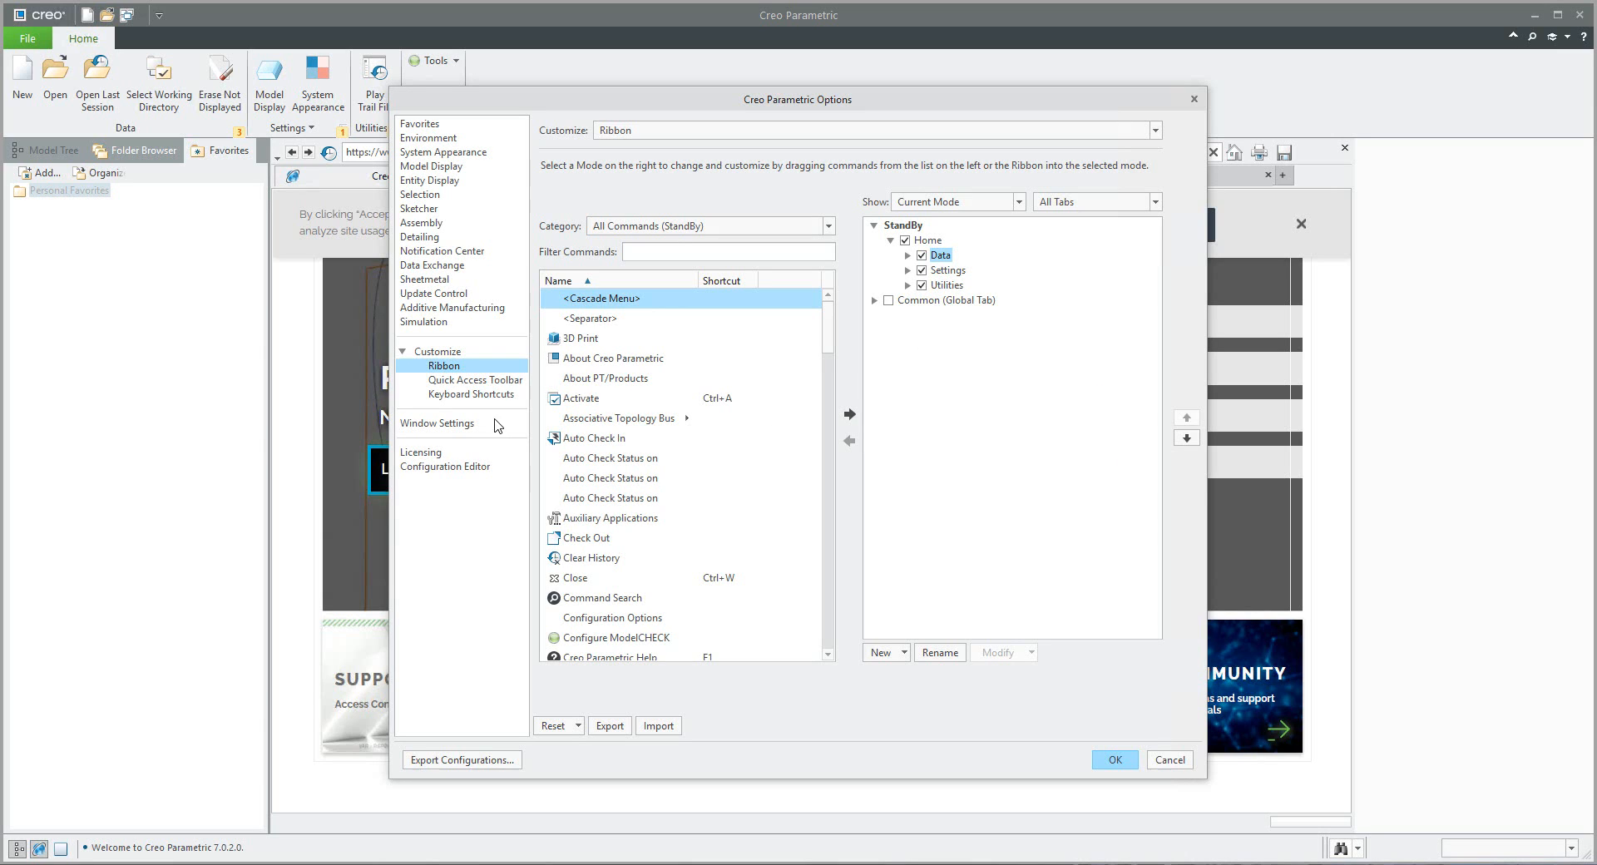
mouse_move(444, 433)
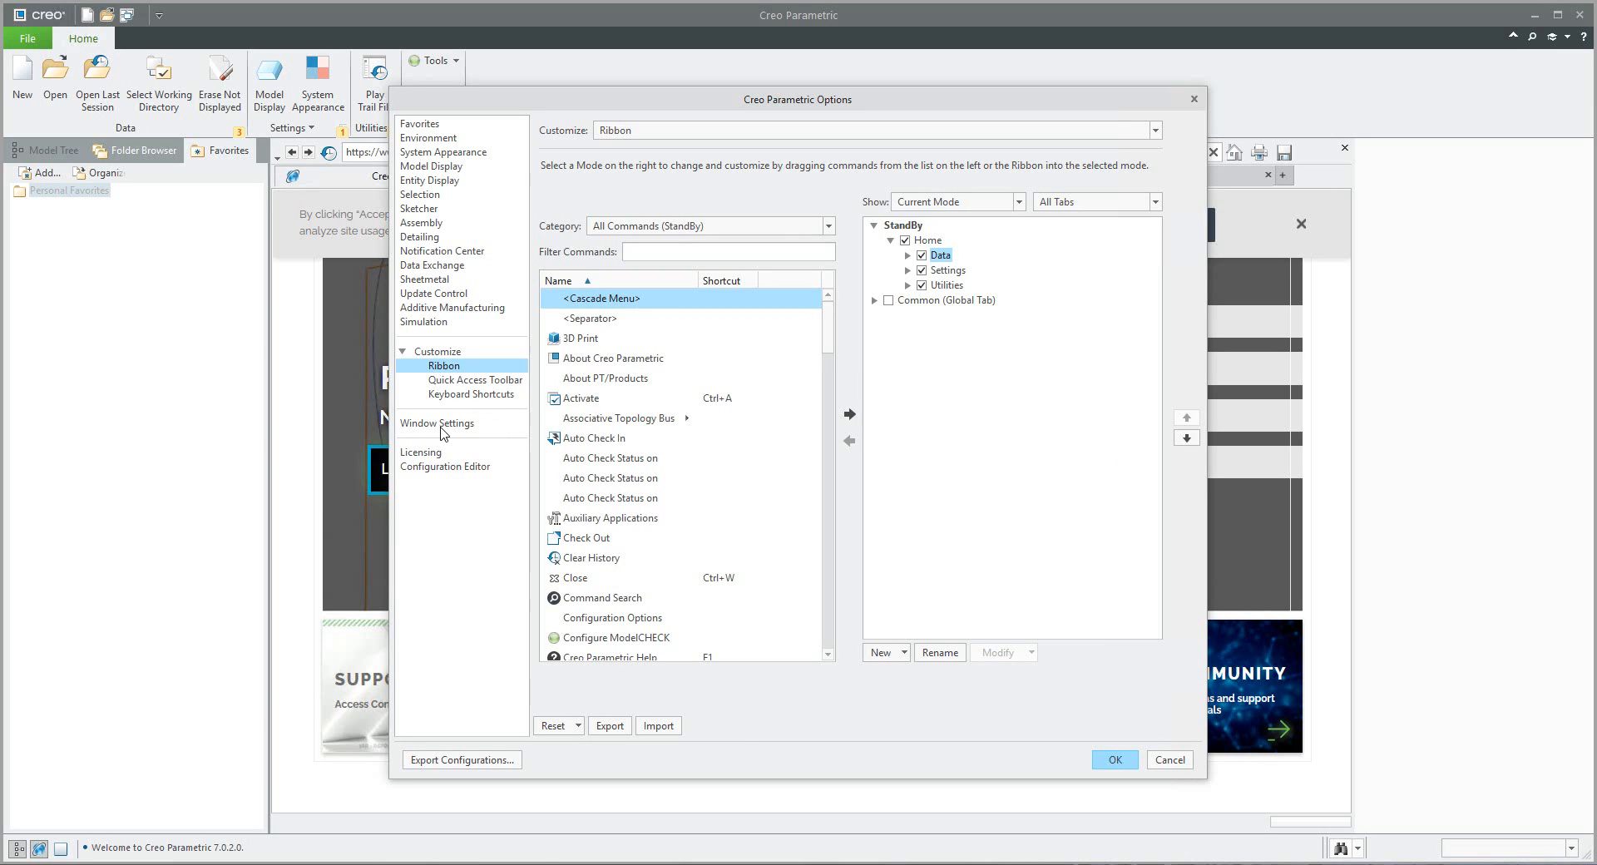
Step: In Window Settings, keep navigation tabs on the left and disable expanding the browser at startup
click(437, 423)
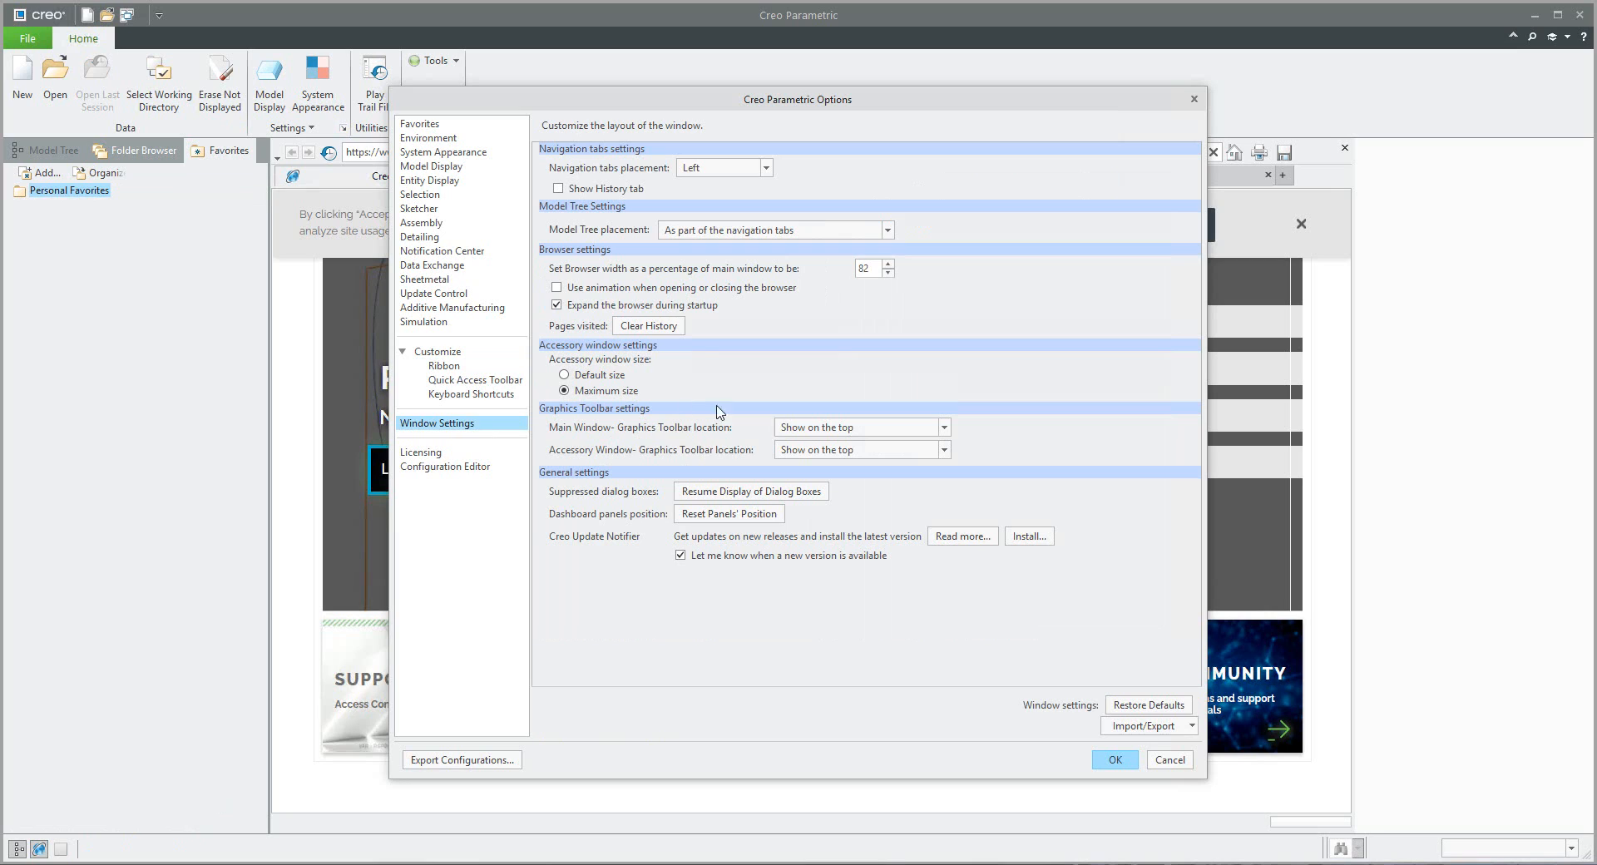
mouse_move(731, 176)
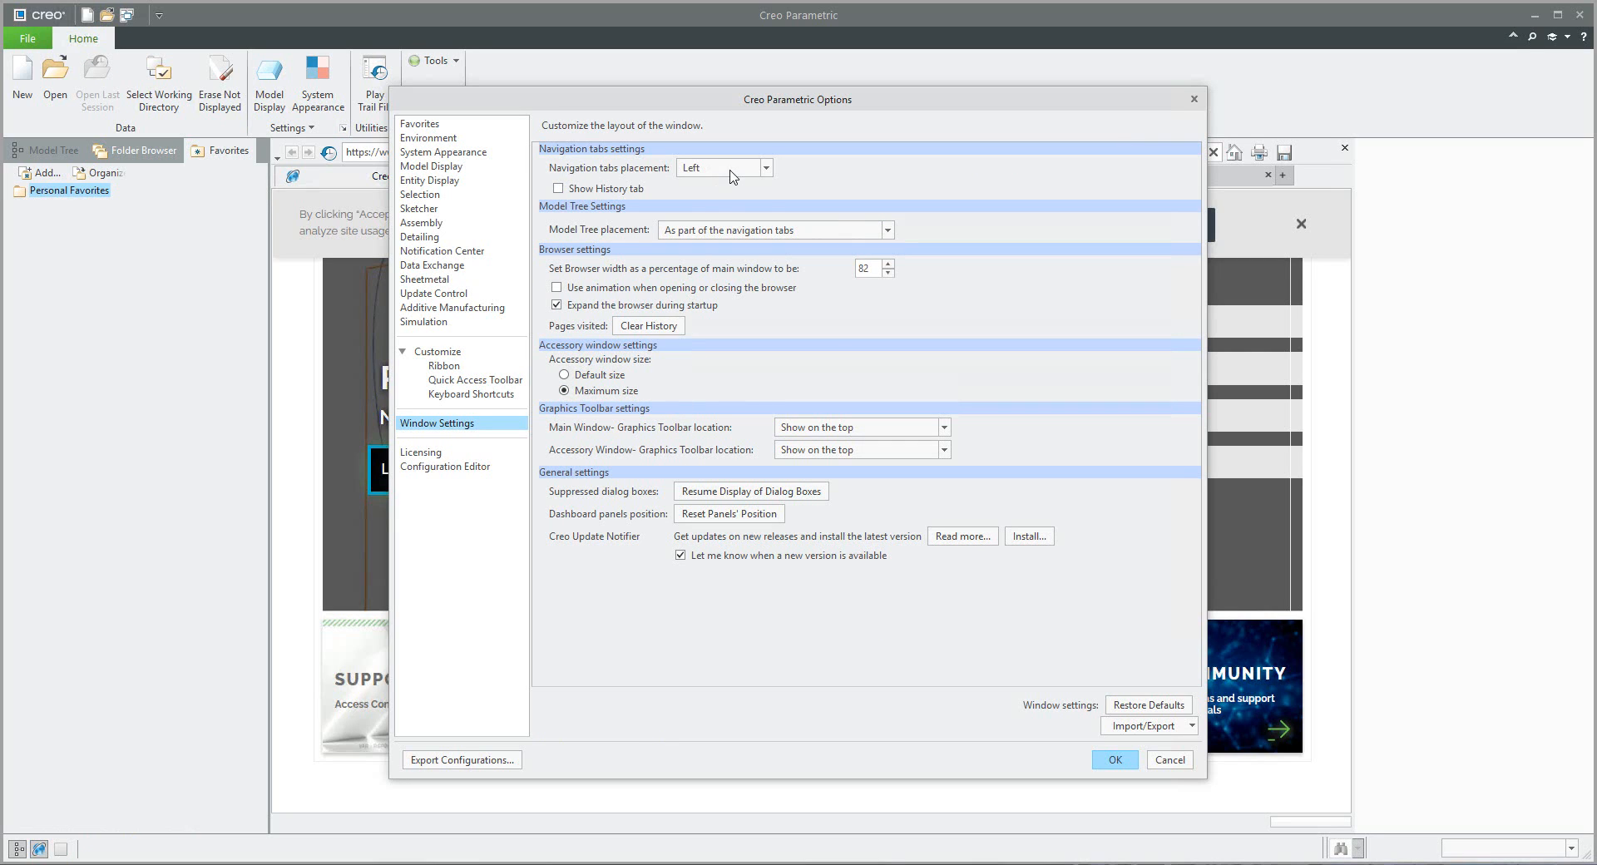
click(723, 168)
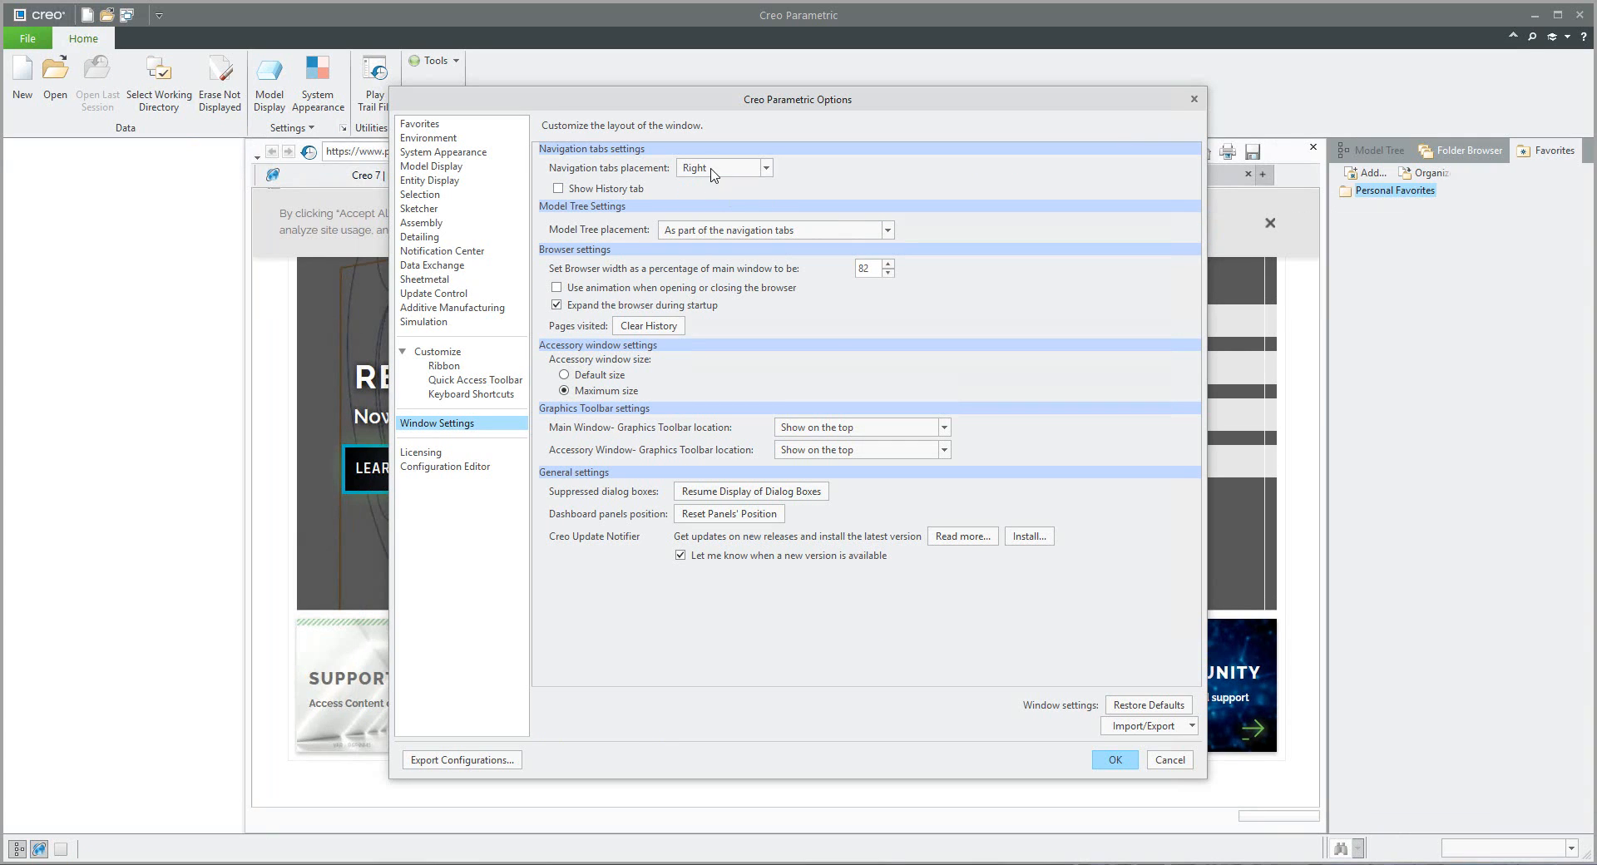
click(718, 167)
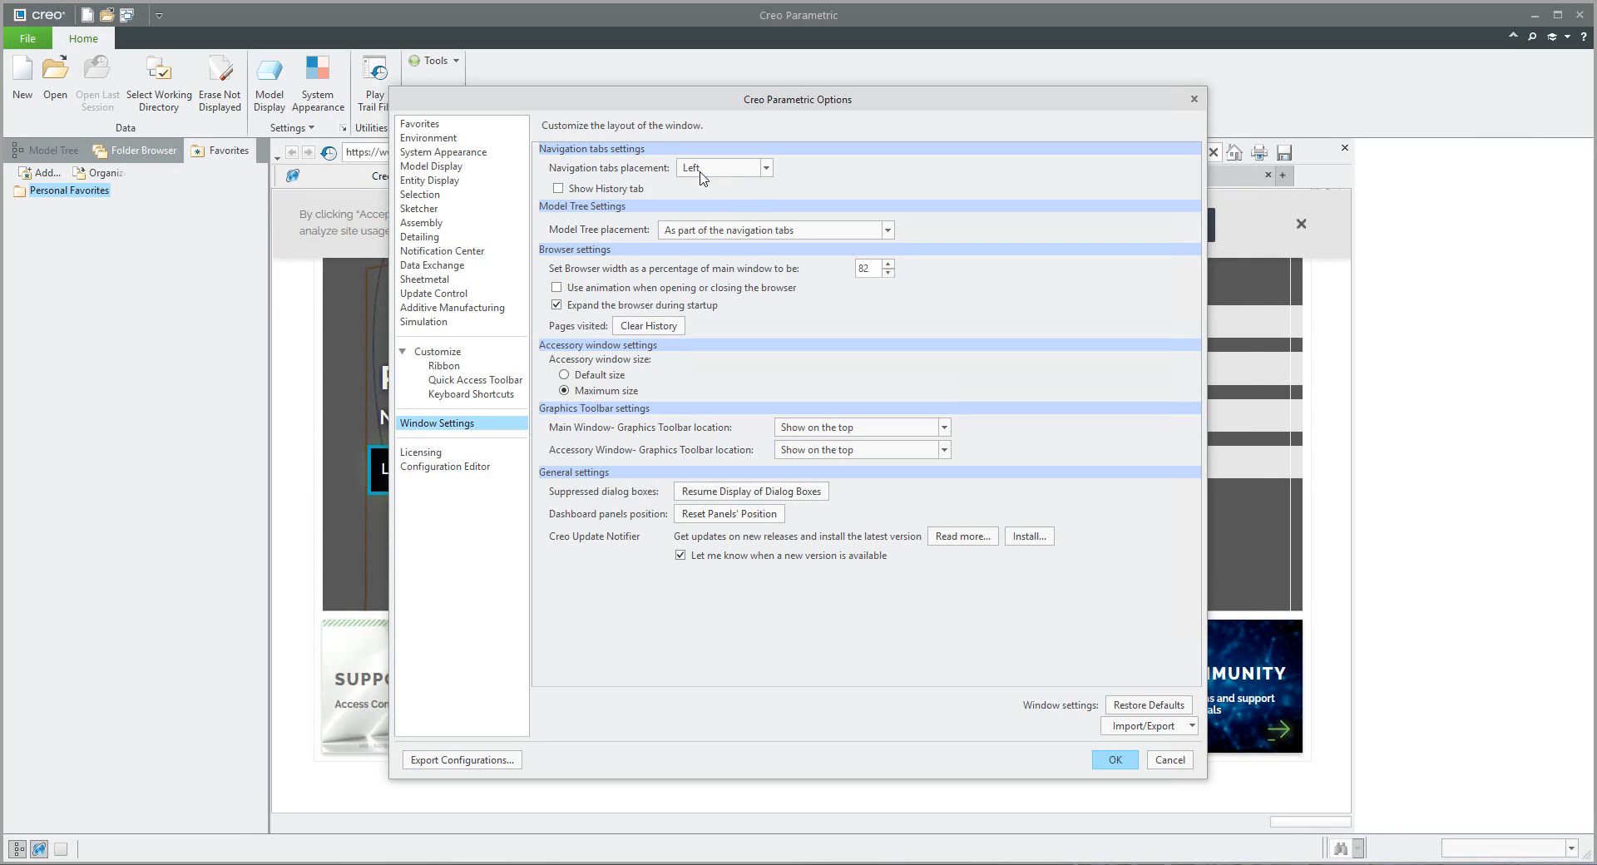
mouse_move(471, 462)
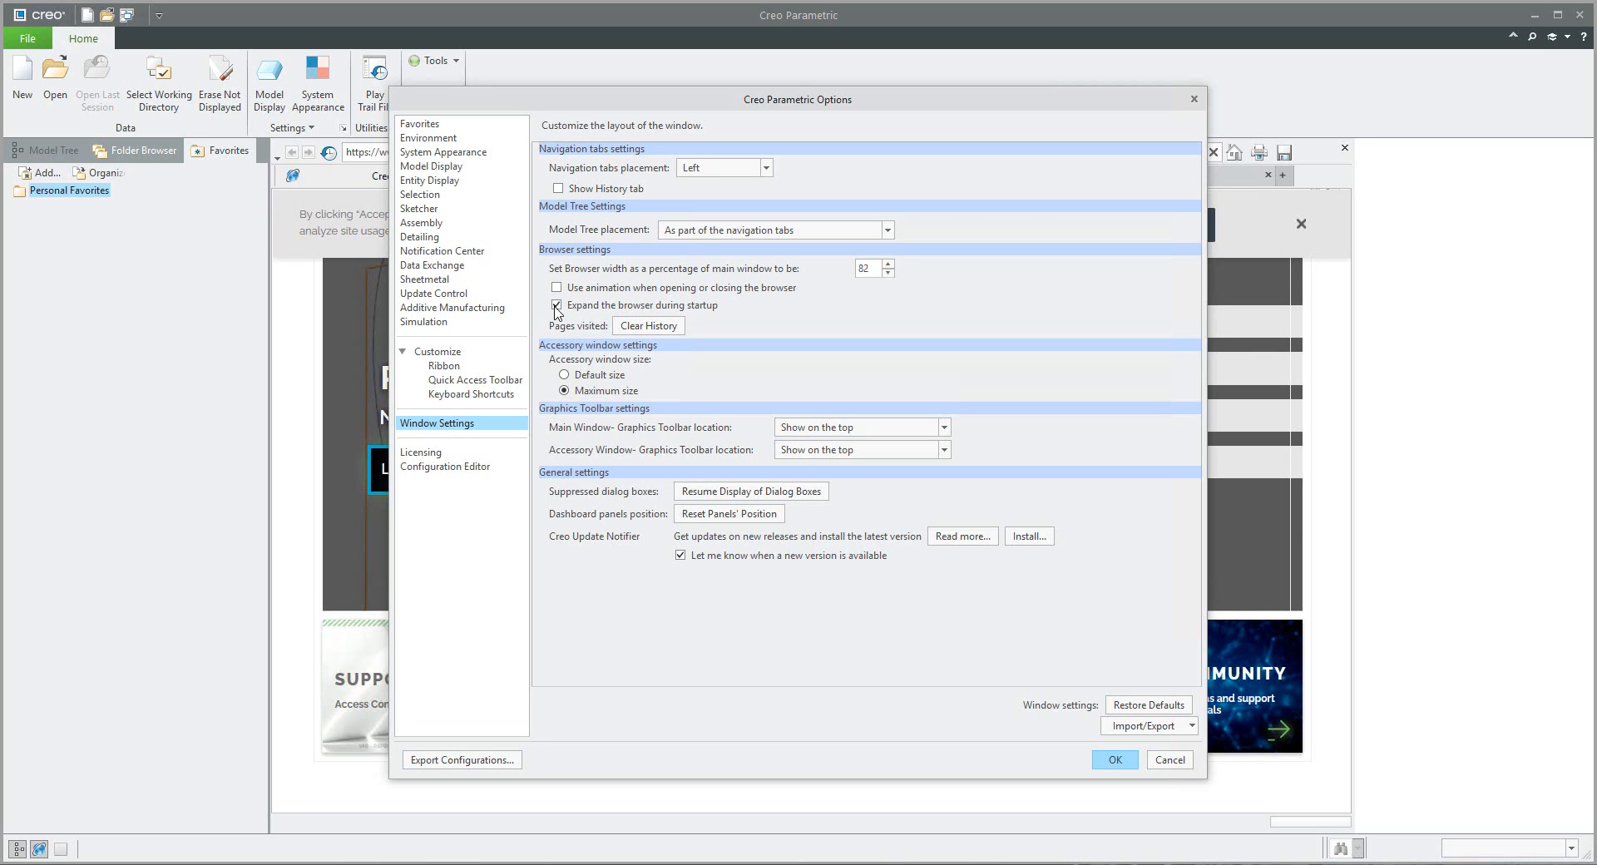
click(557, 305)
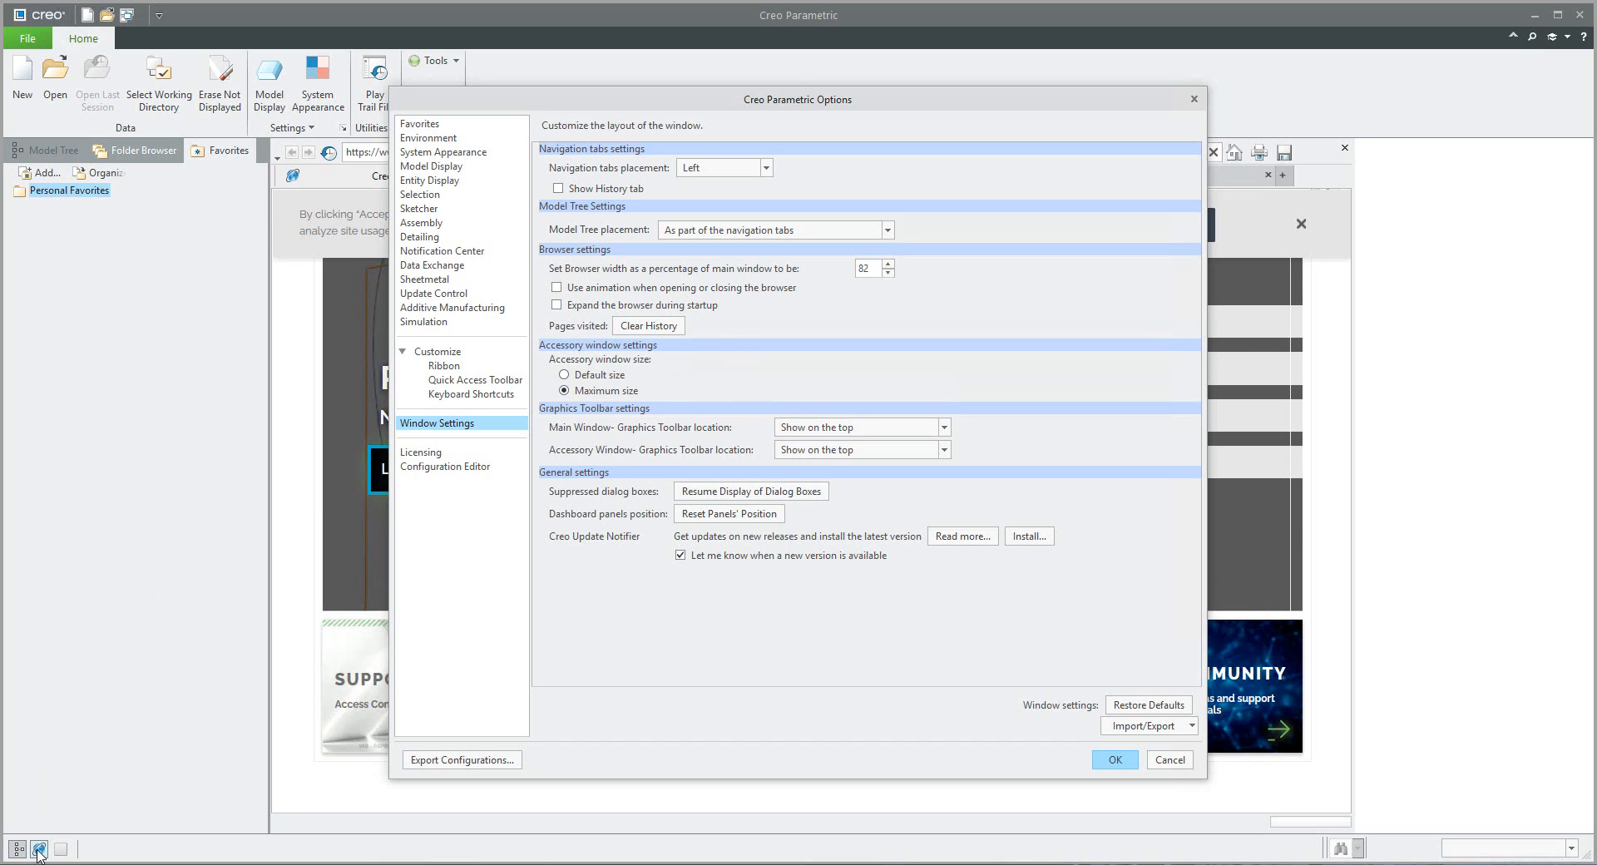
mouse_move(629, 499)
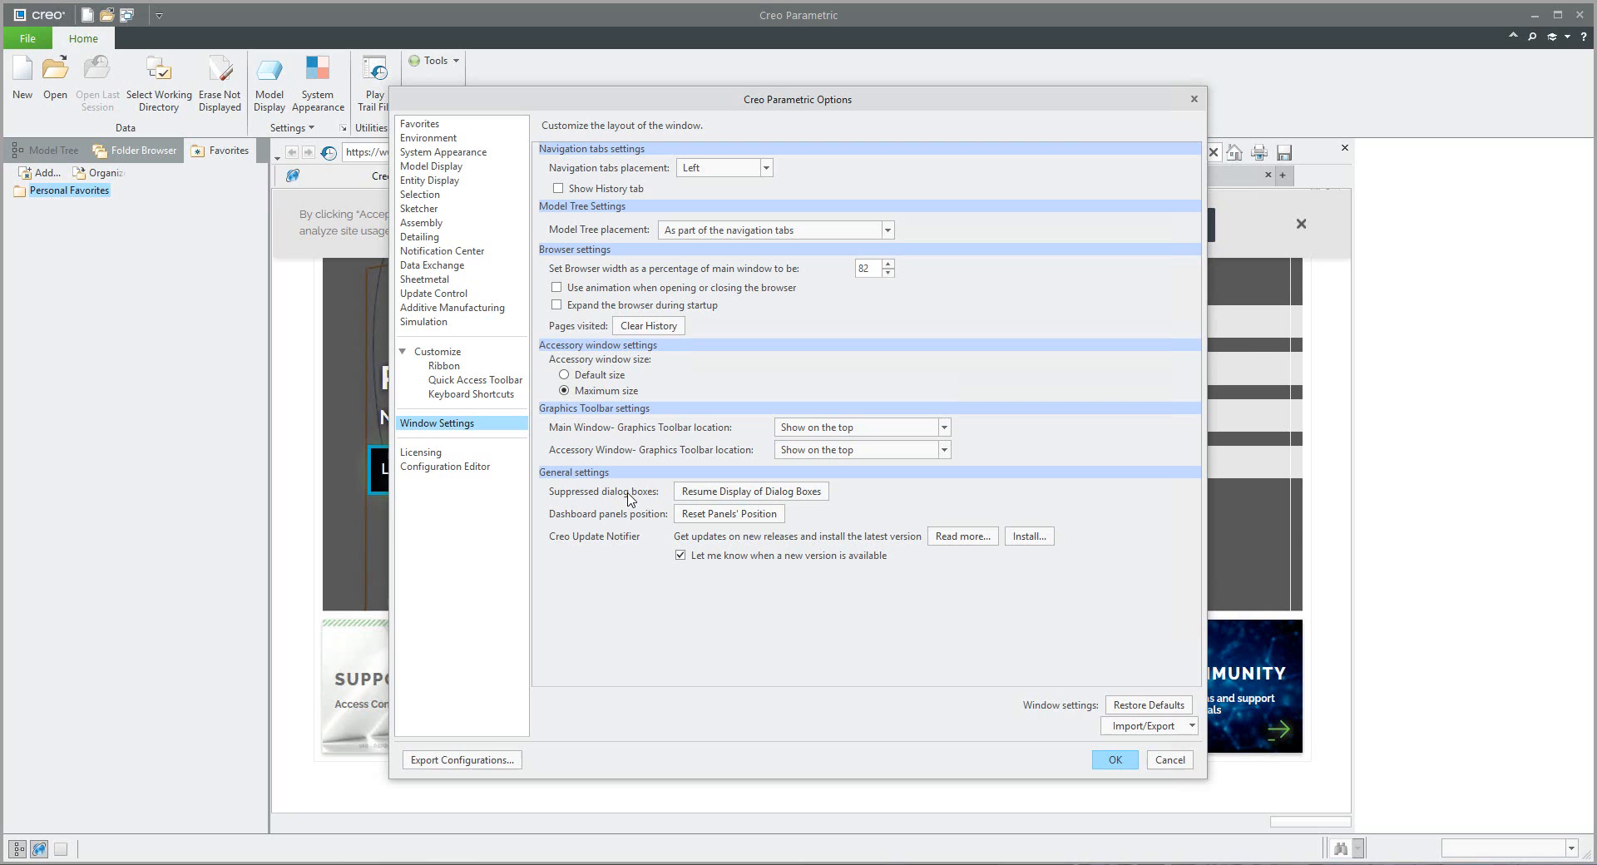
mouse_move(706, 294)
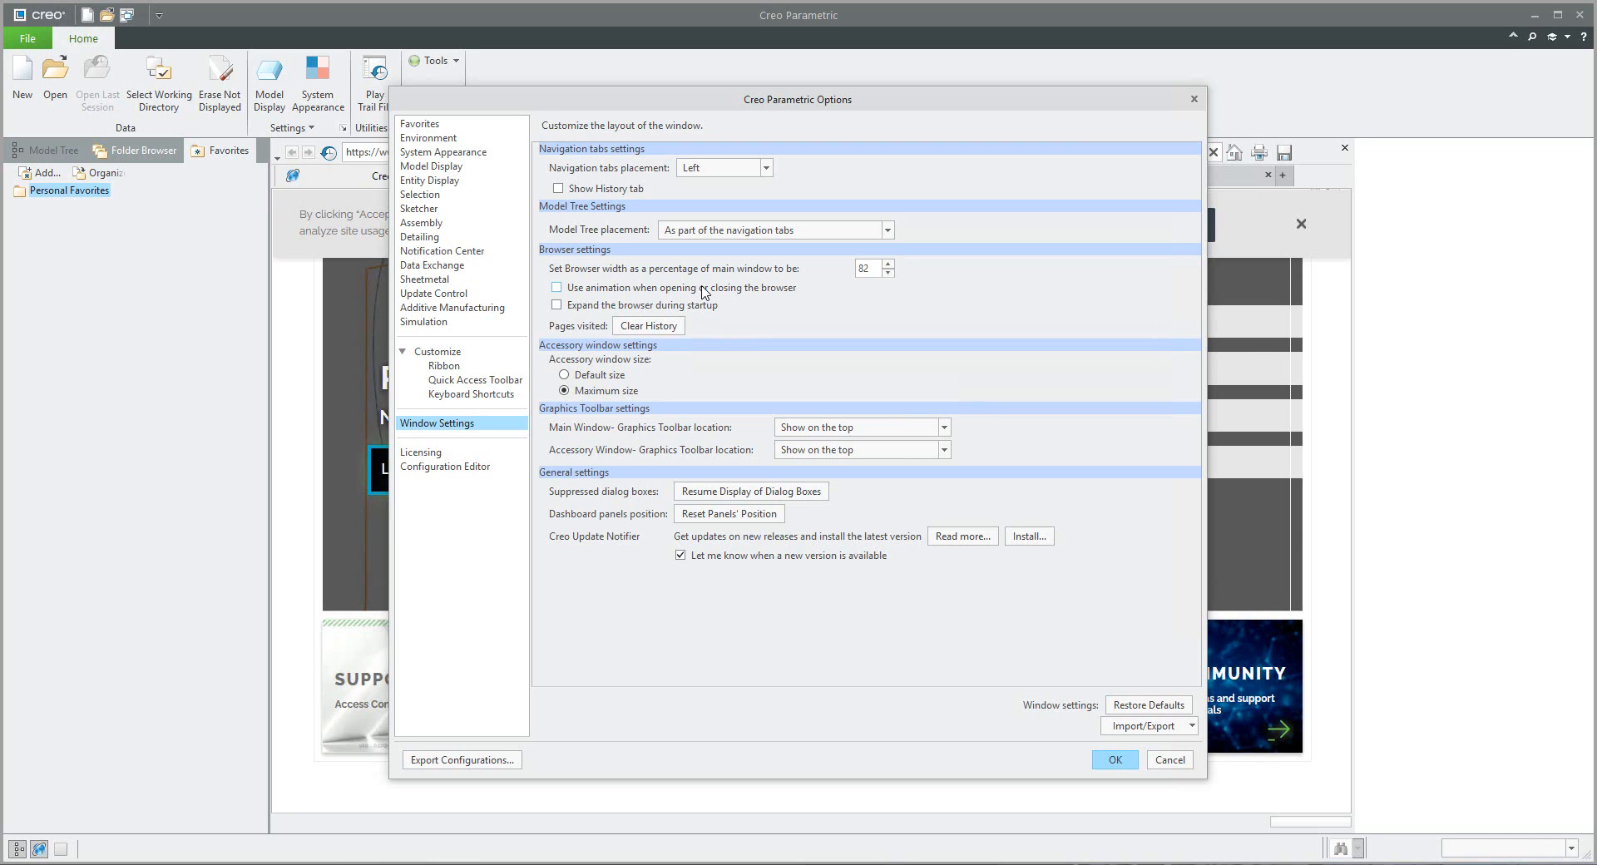
Step: Add the Close command to the Quick Access Toolbar and move it to the end
click(472, 380)
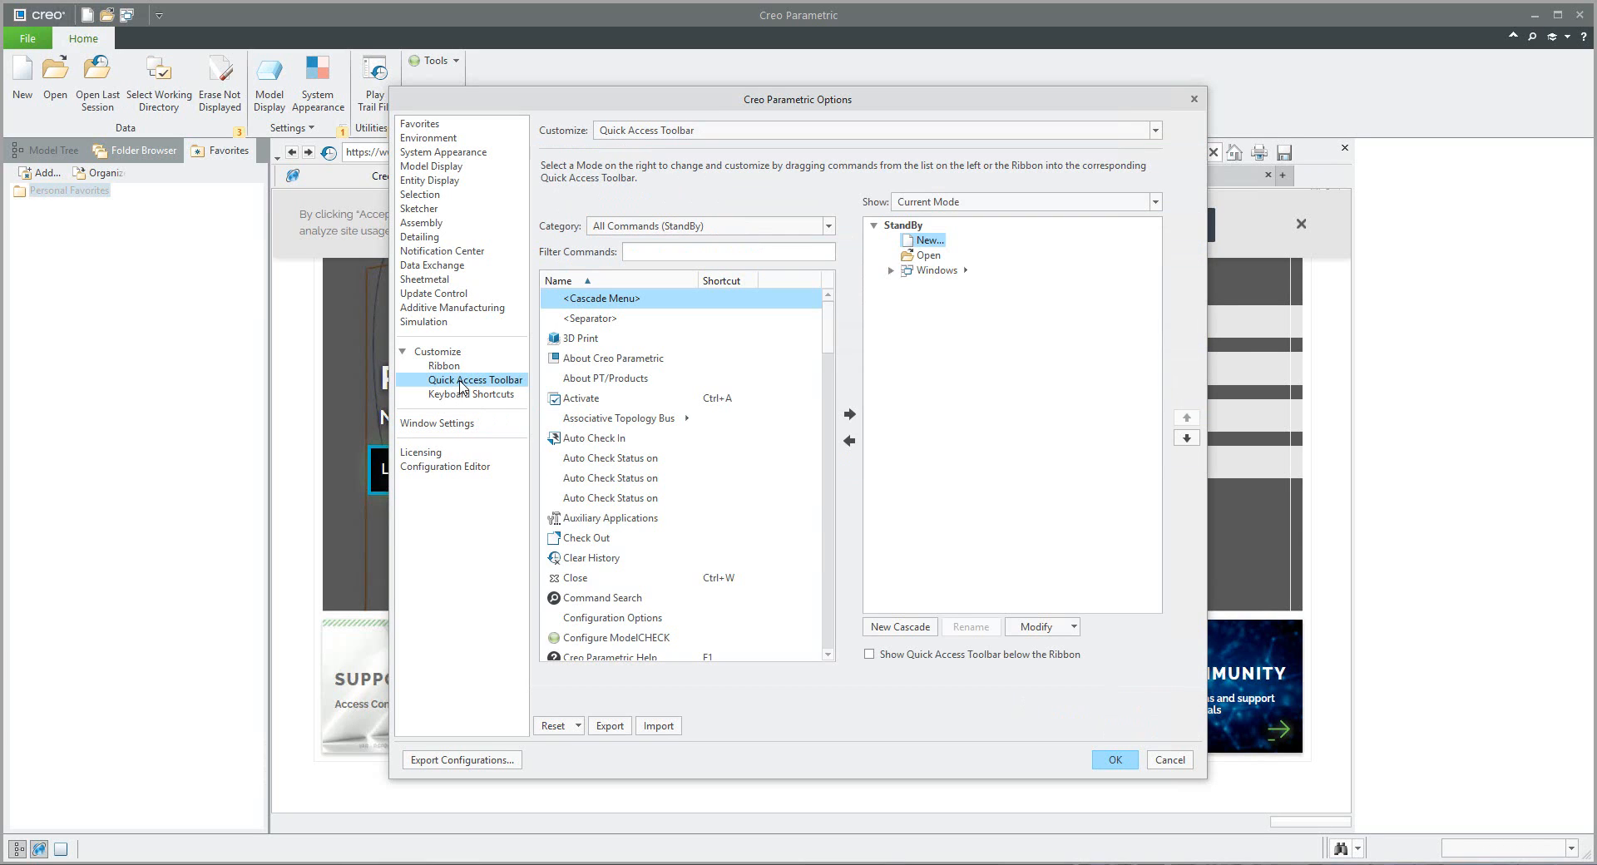
mouse_move(642, 392)
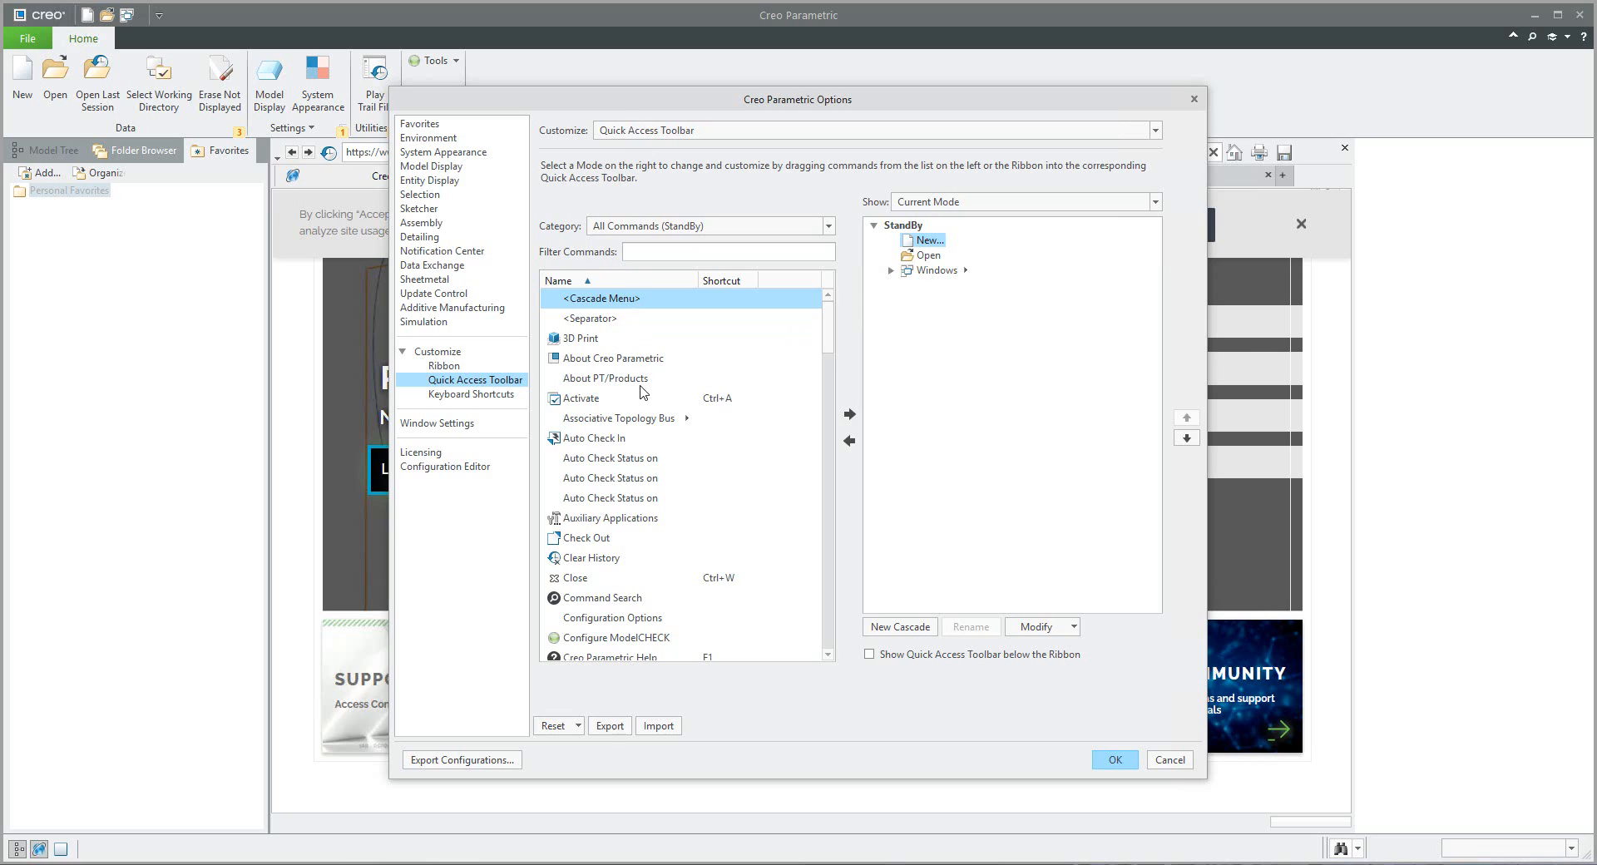
mouse_move(625, 478)
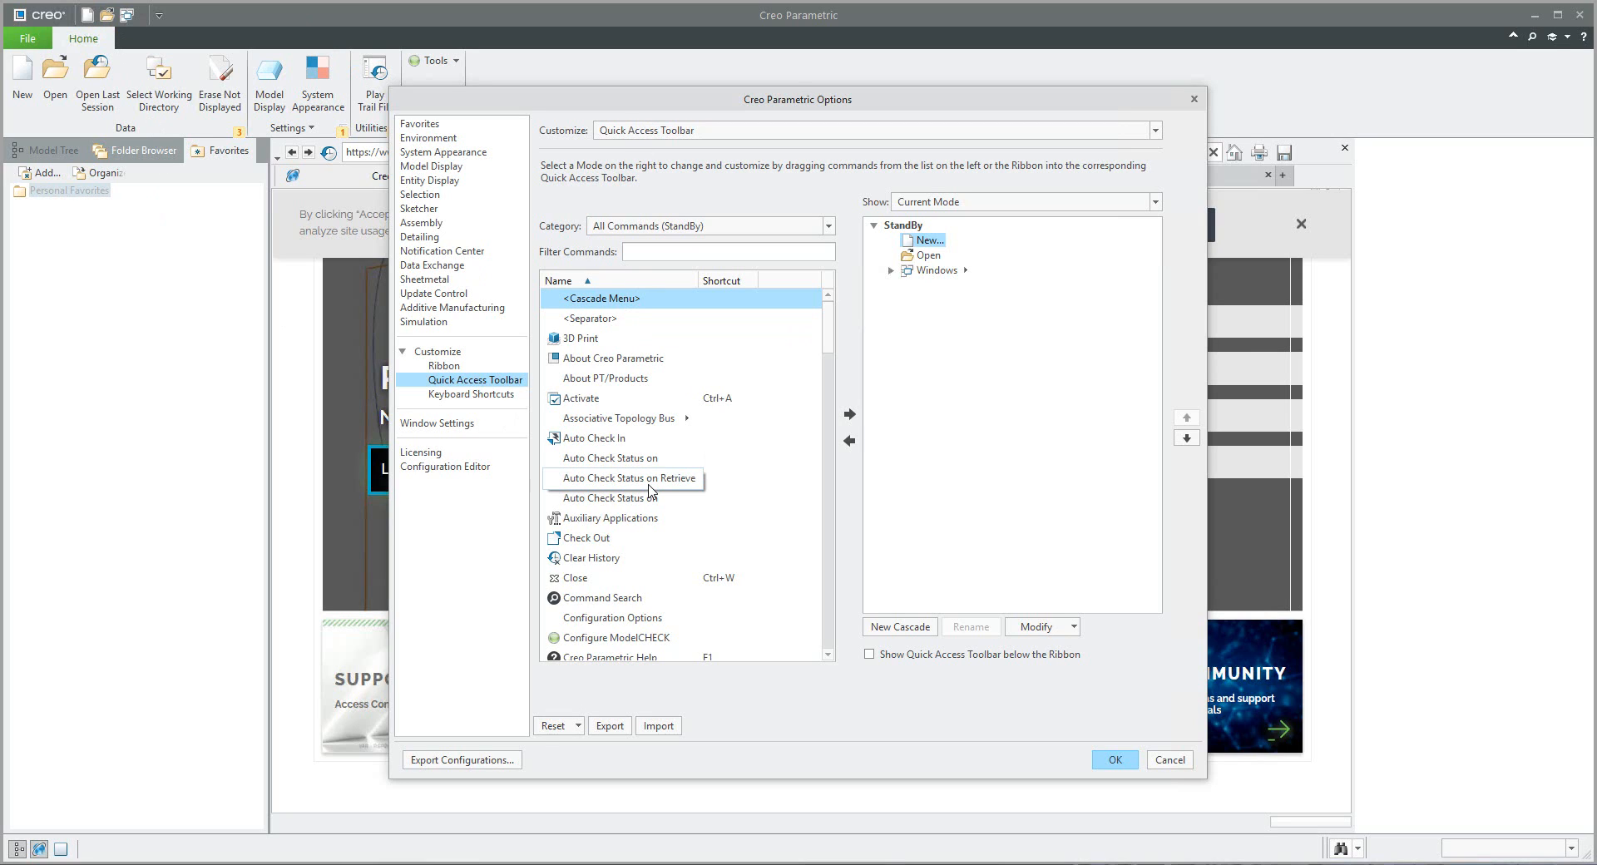
mouse_move(625, 478)
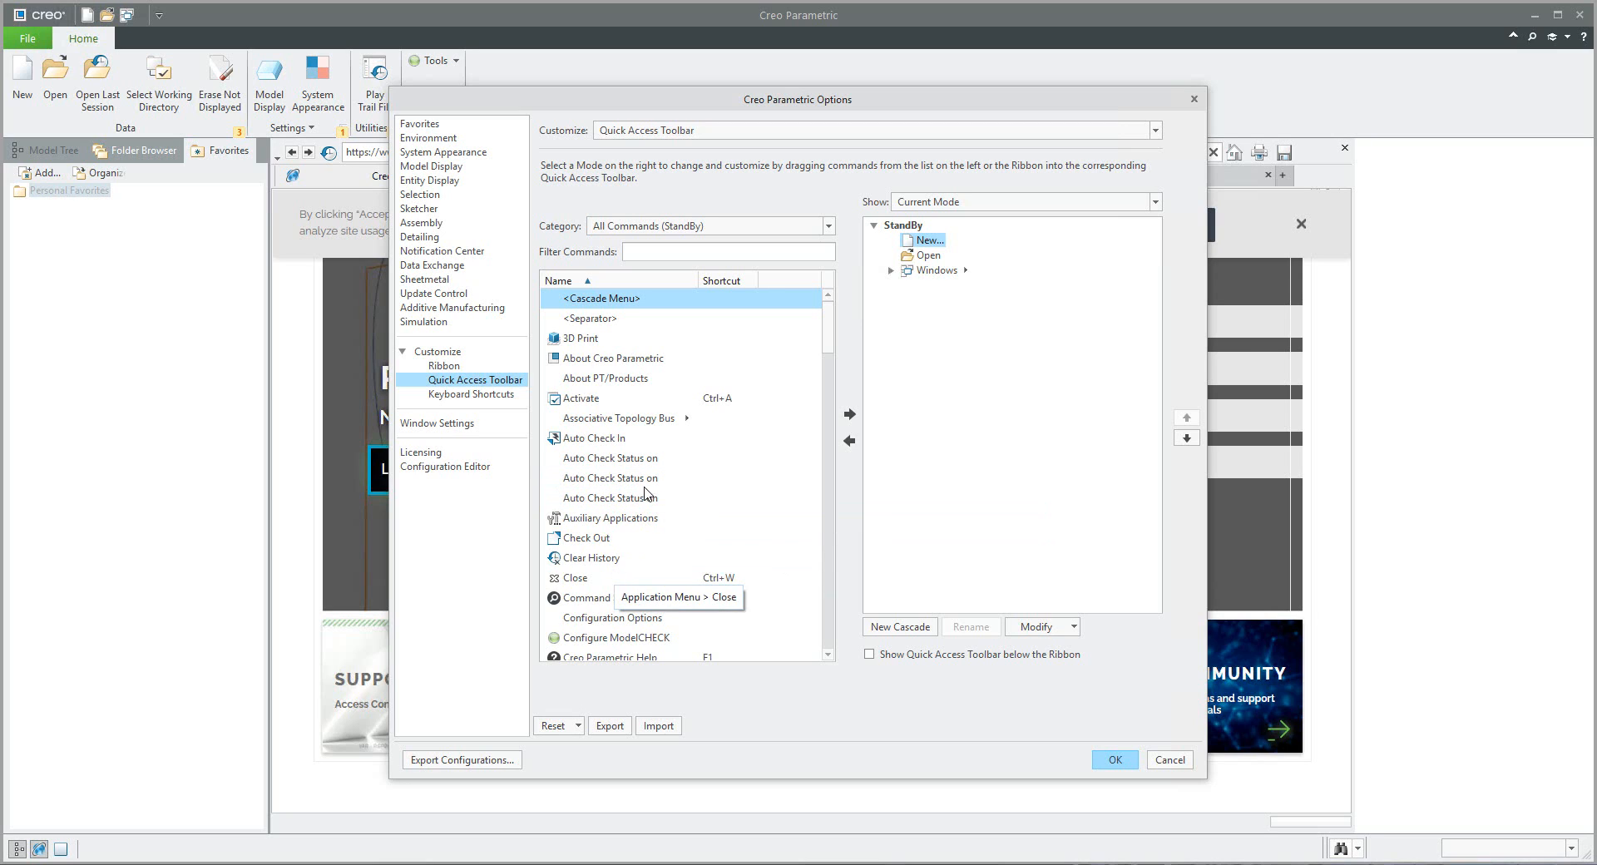
click(576, 578)
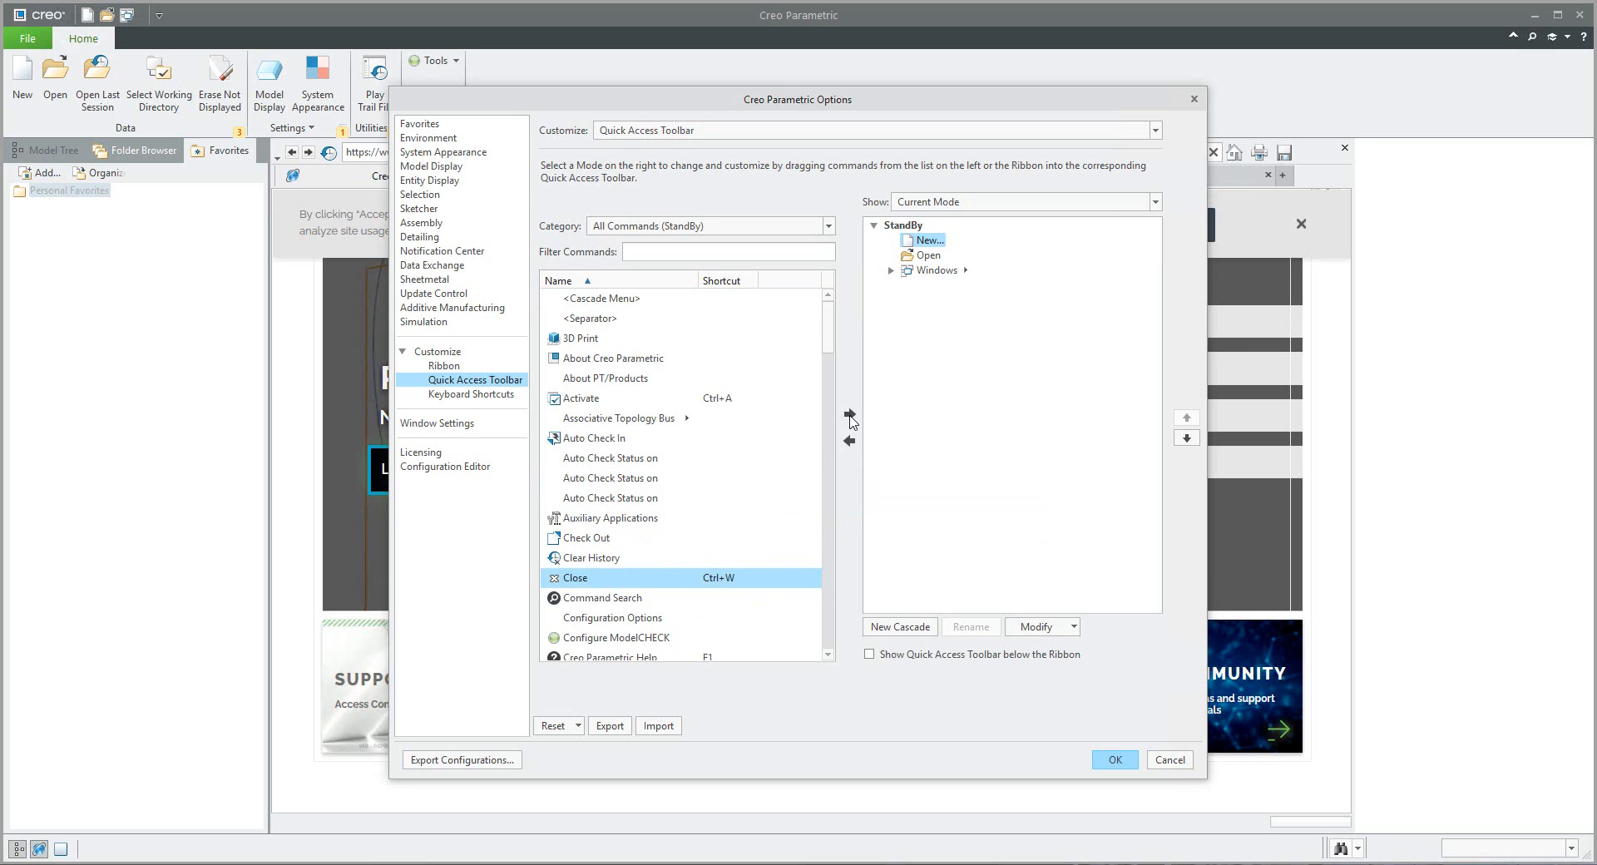
click(849, 412)
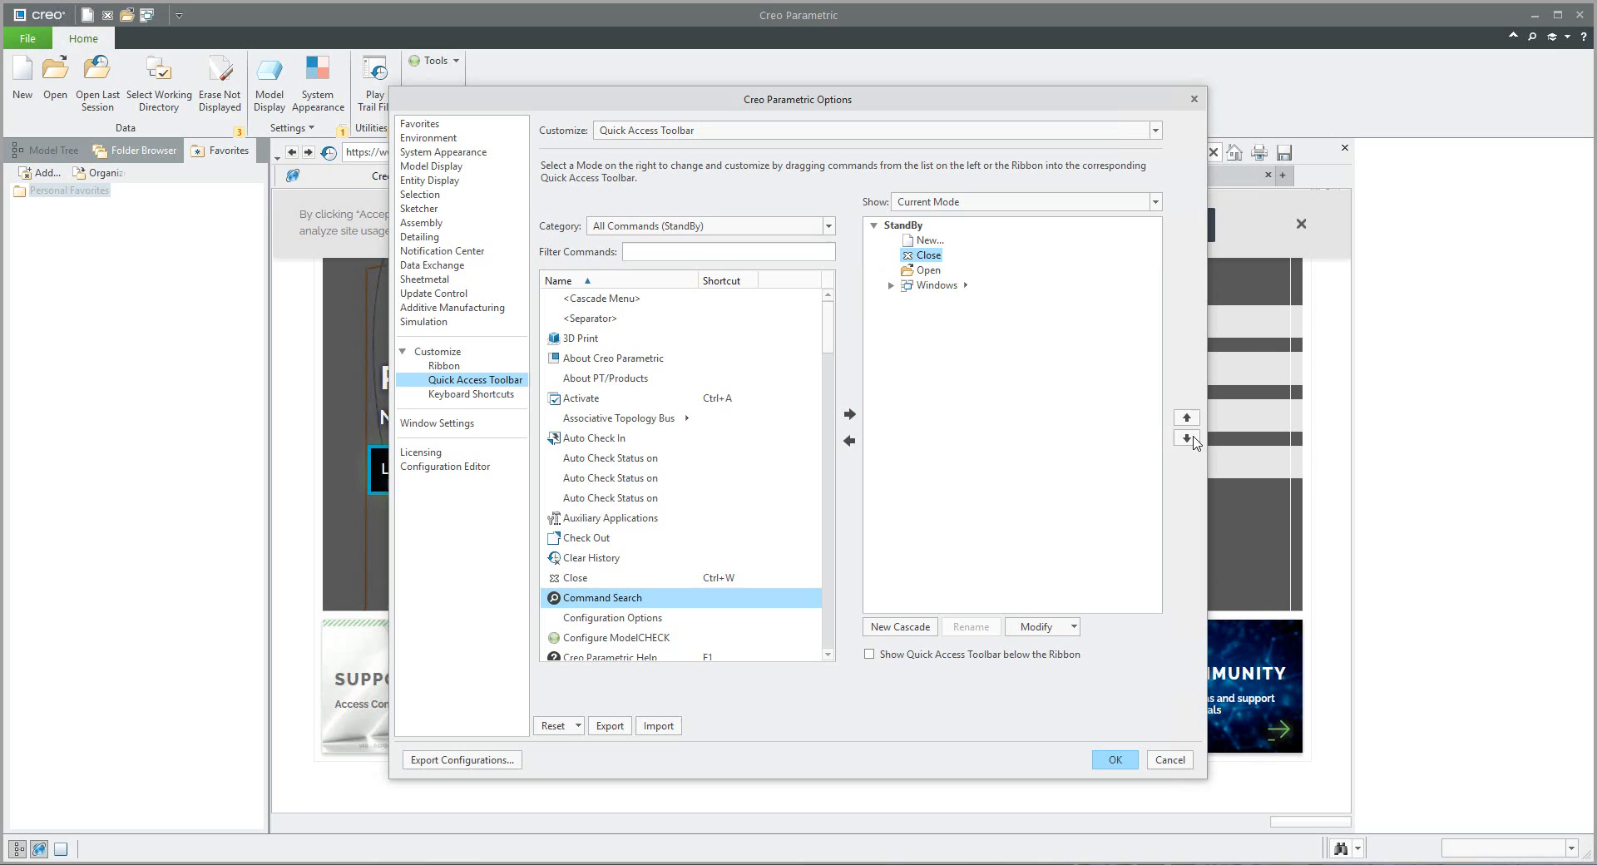
click(1187, 438)
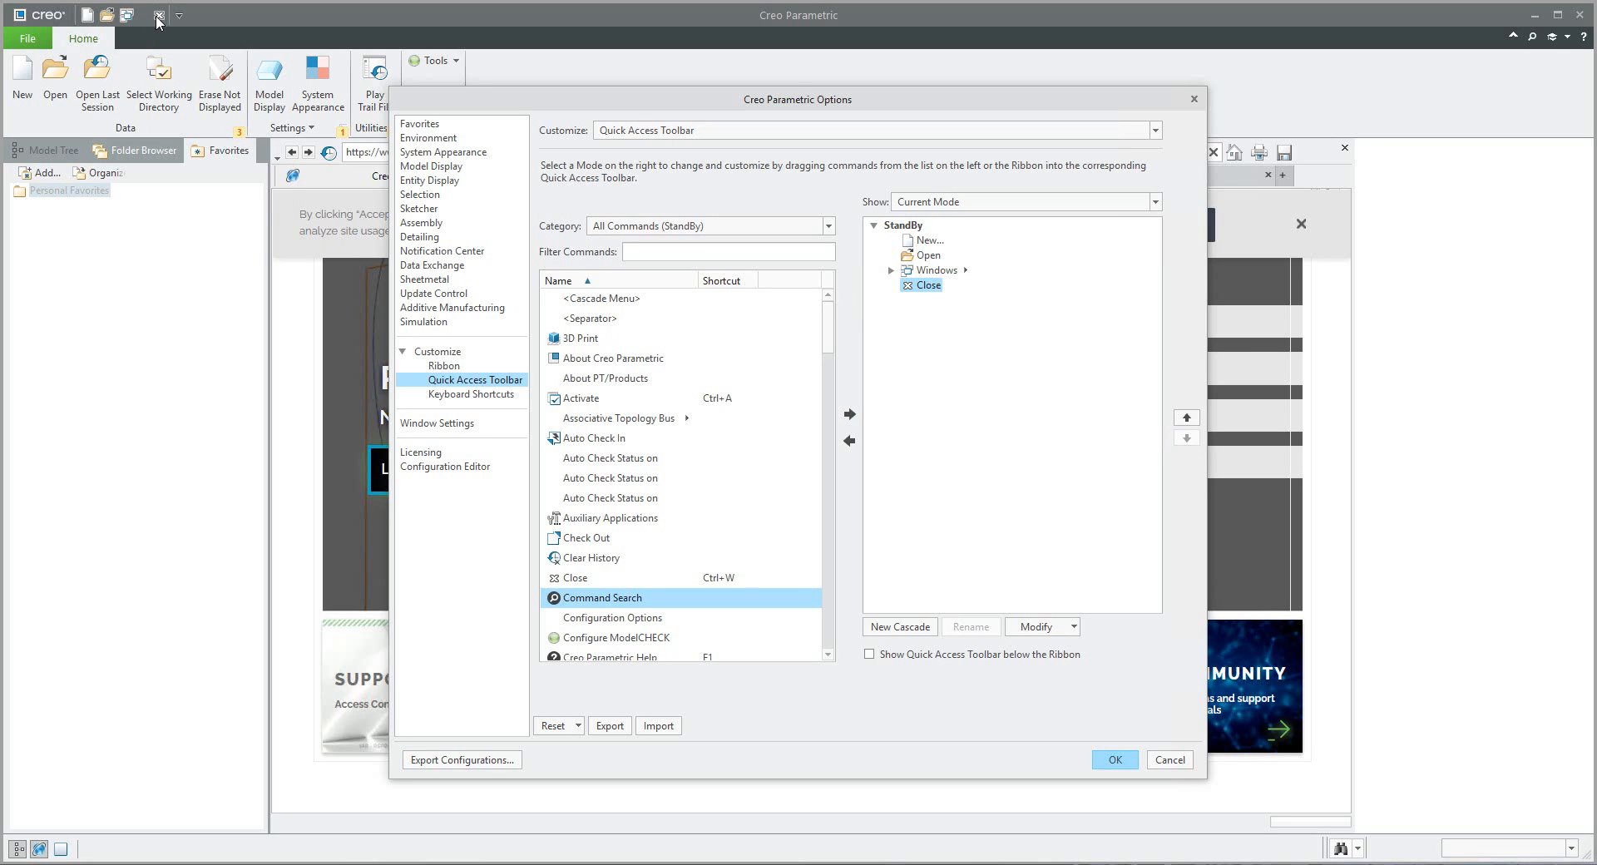
mouse_move(1093, 457)
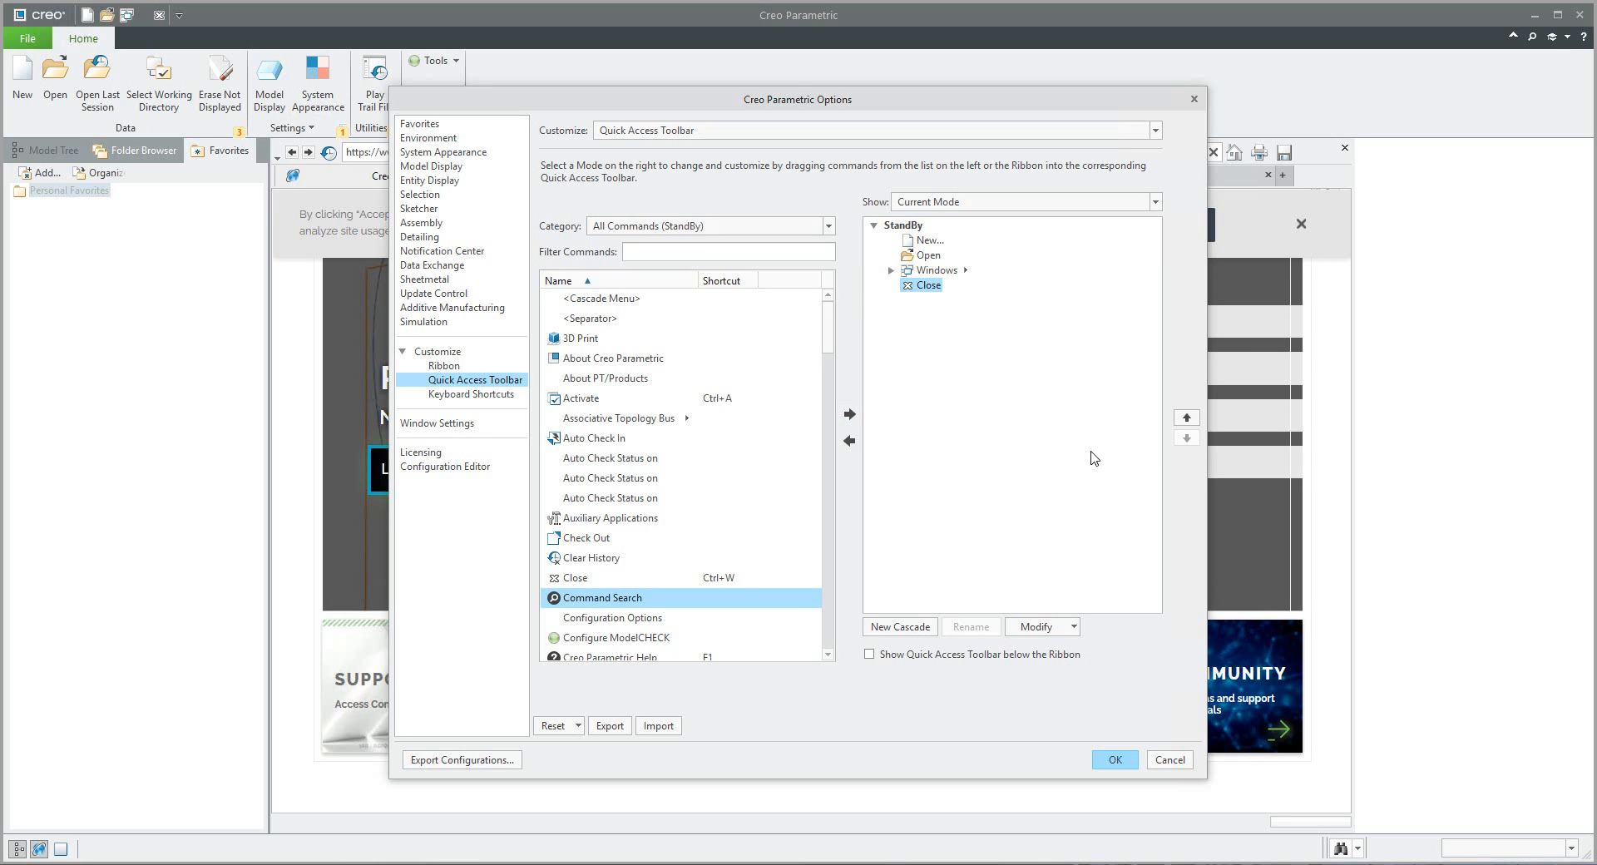
mouse_move(444, 375)
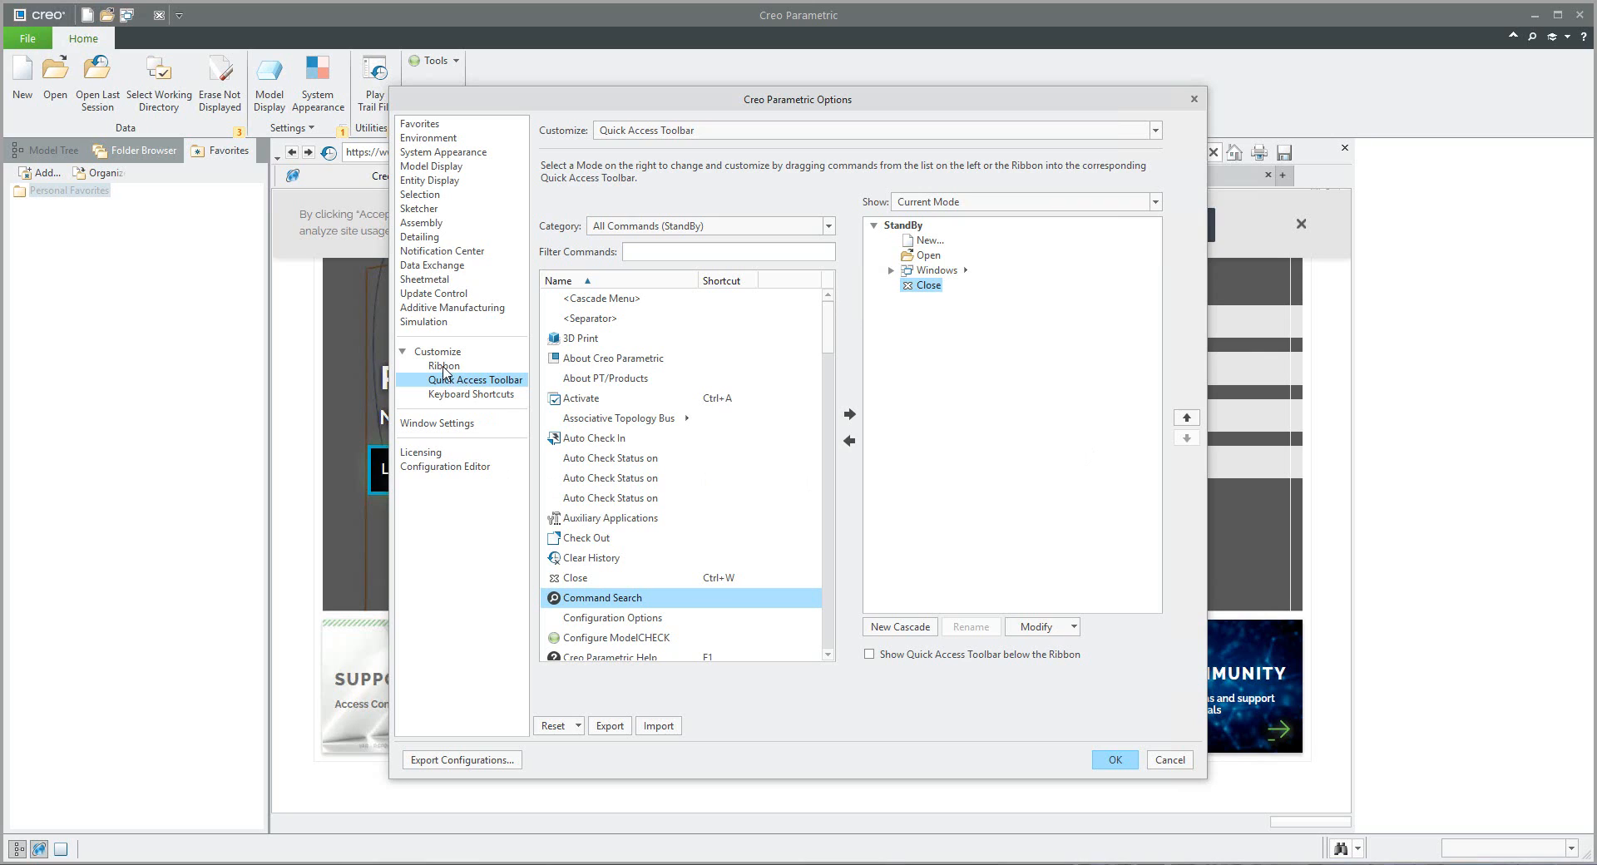
Step: Return to the Ribbon customization page and reposition the Options dialog to uncover the ribbon
click(443, 365)
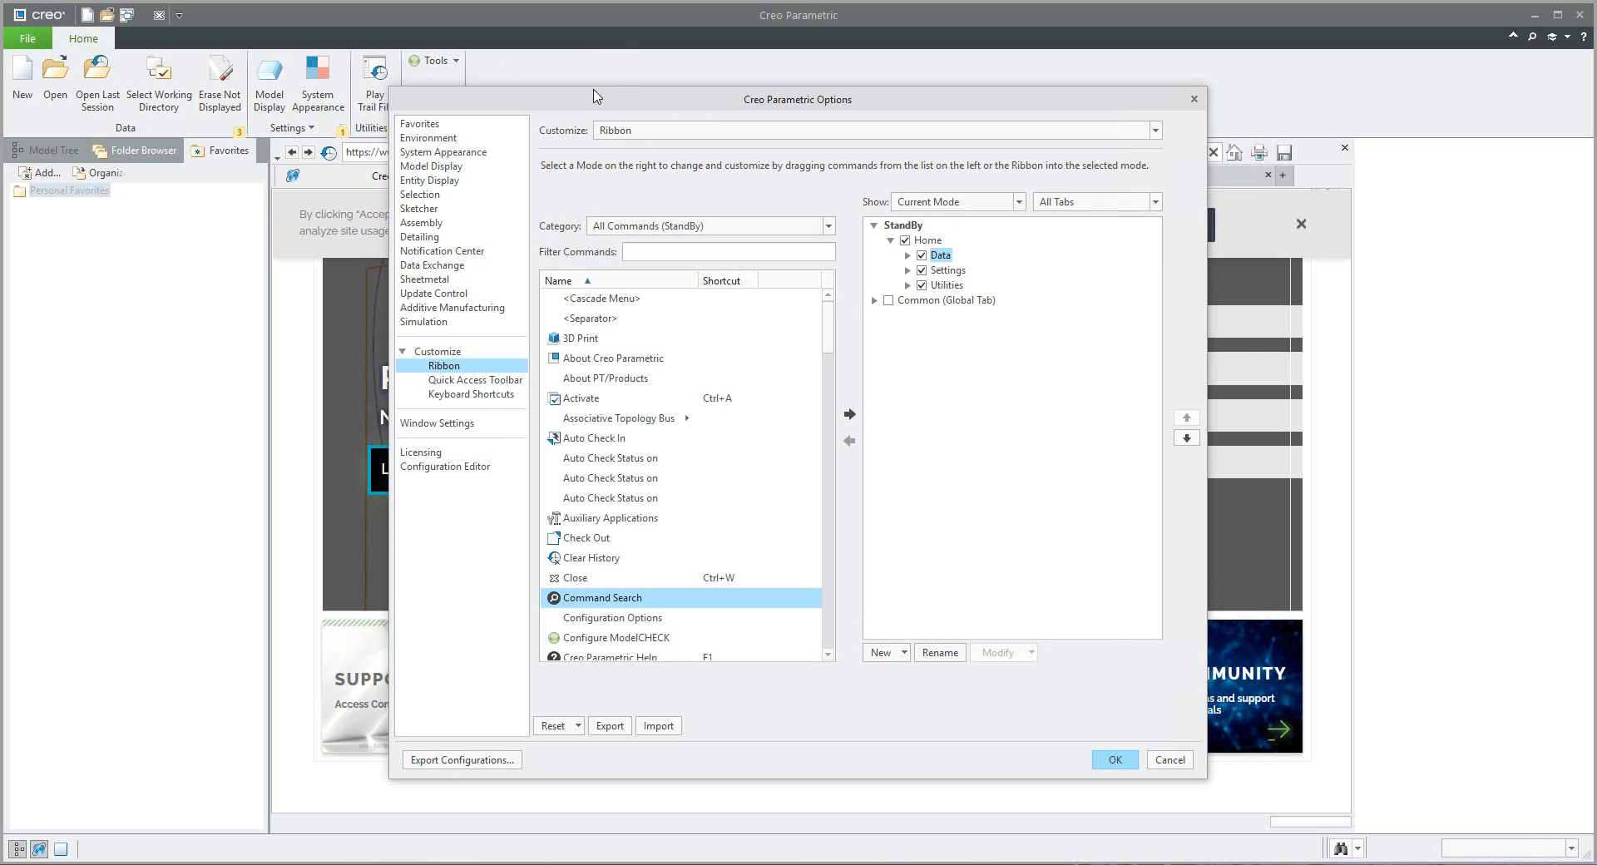
drag(799, 99, 763, 181)
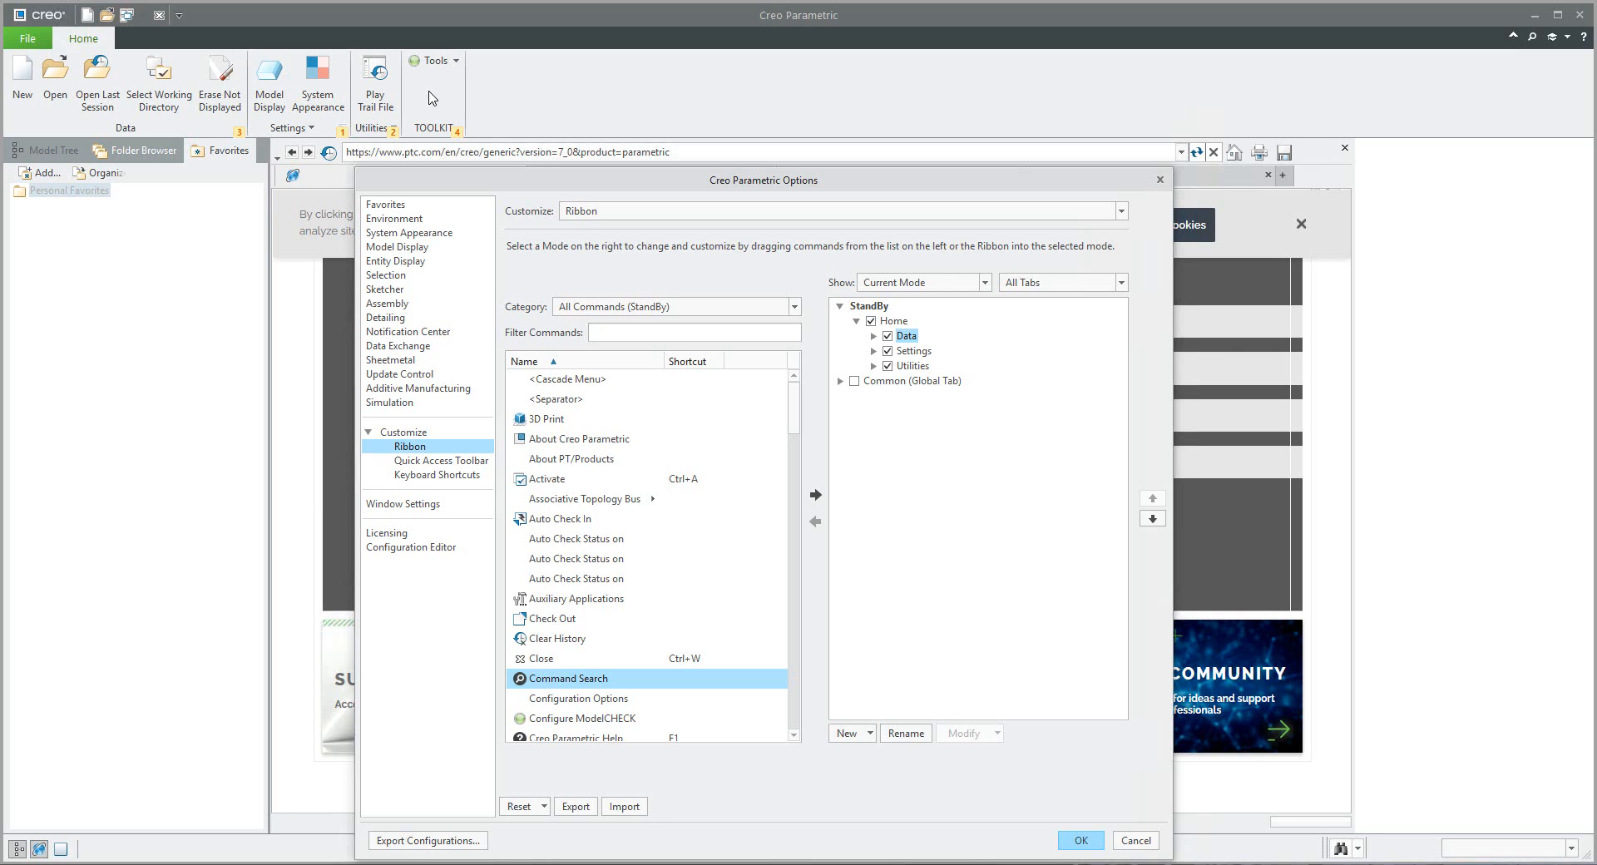
mouse_move(636, 186)
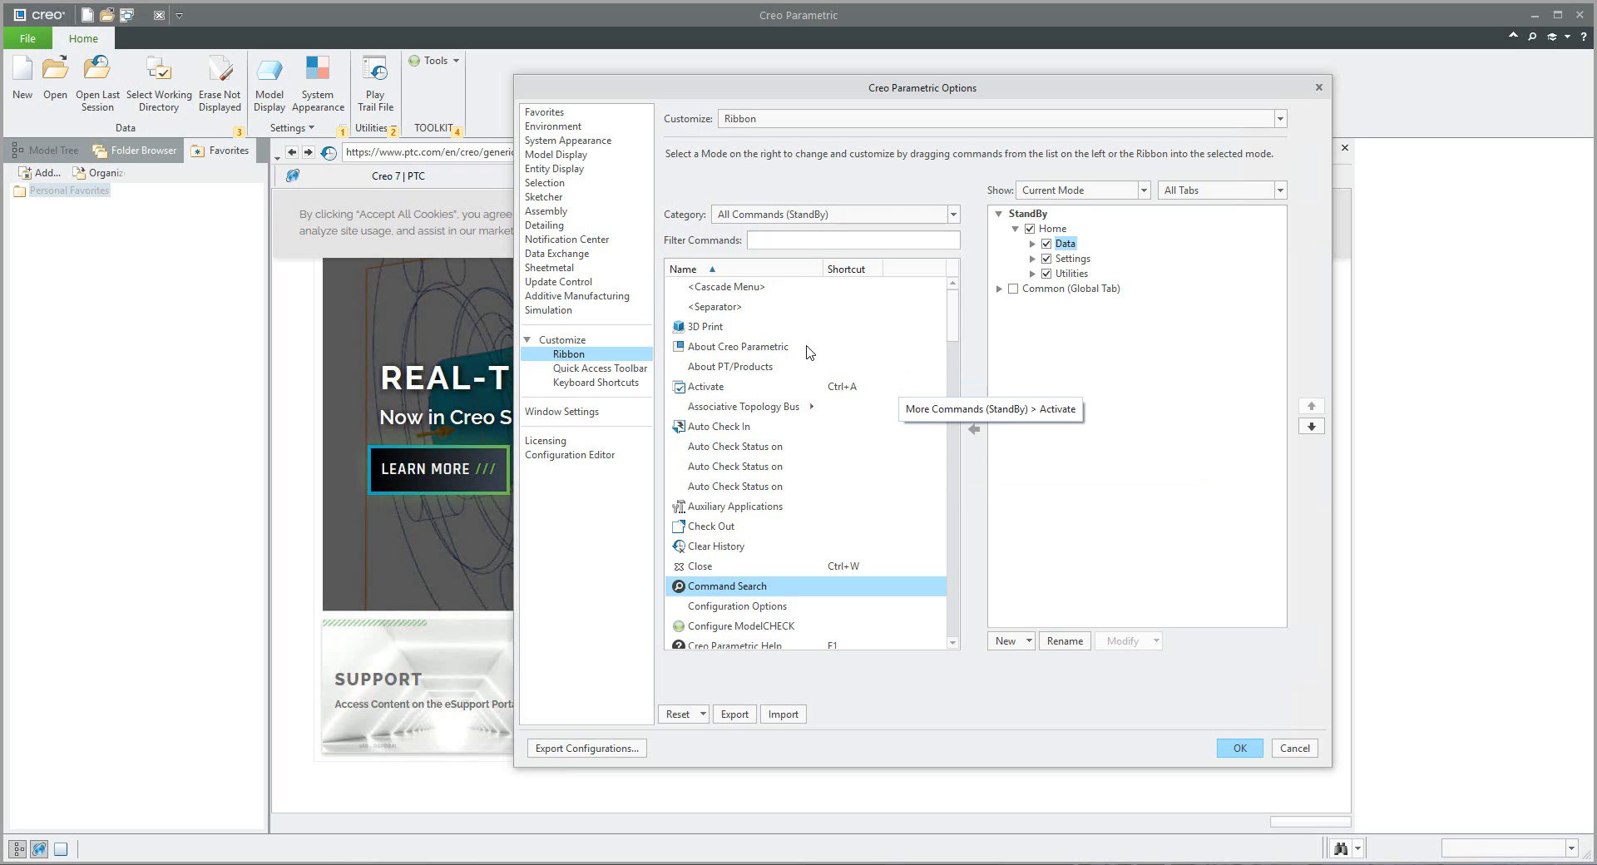
mouse_move(859, 442)
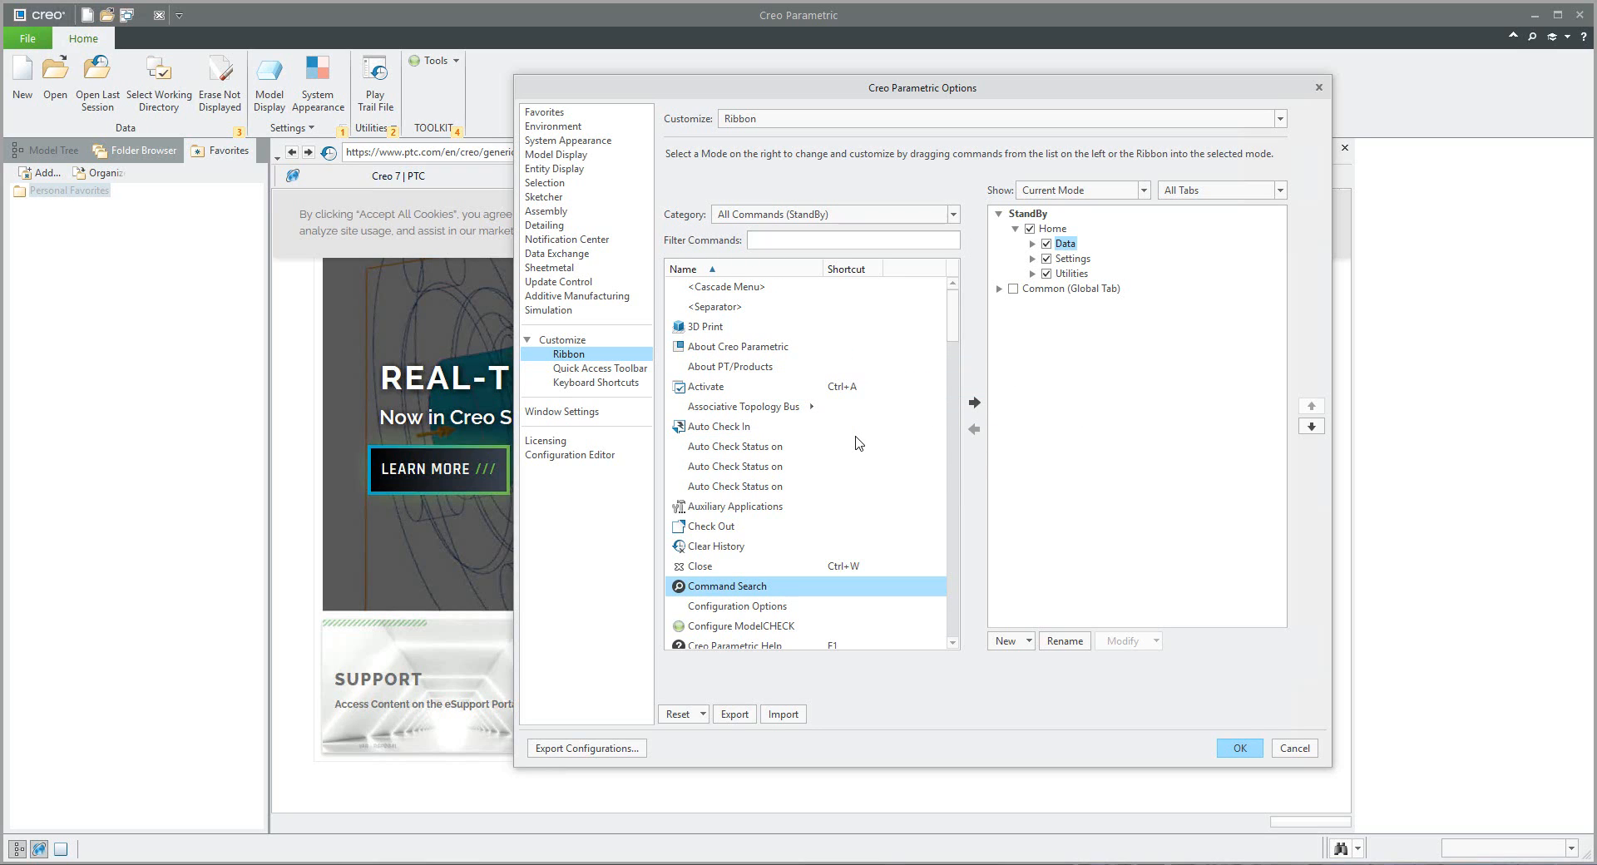
mouse_move(741, 722)
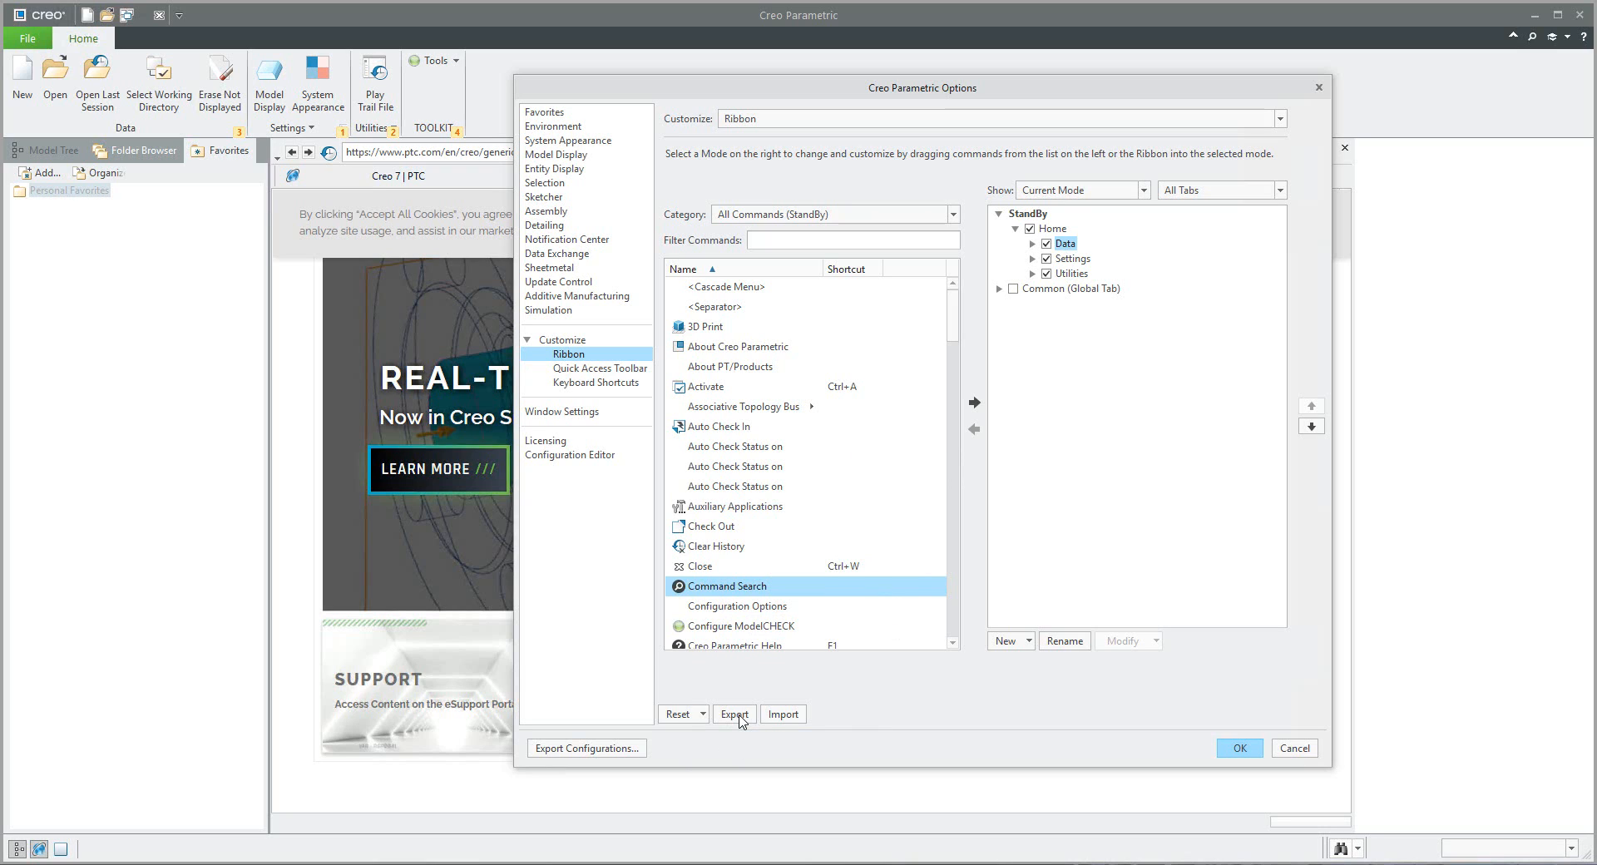
Step: Export the ribbon customization as creo_parametric_customization.ui to the Creo7 working directory
click(732, 713)
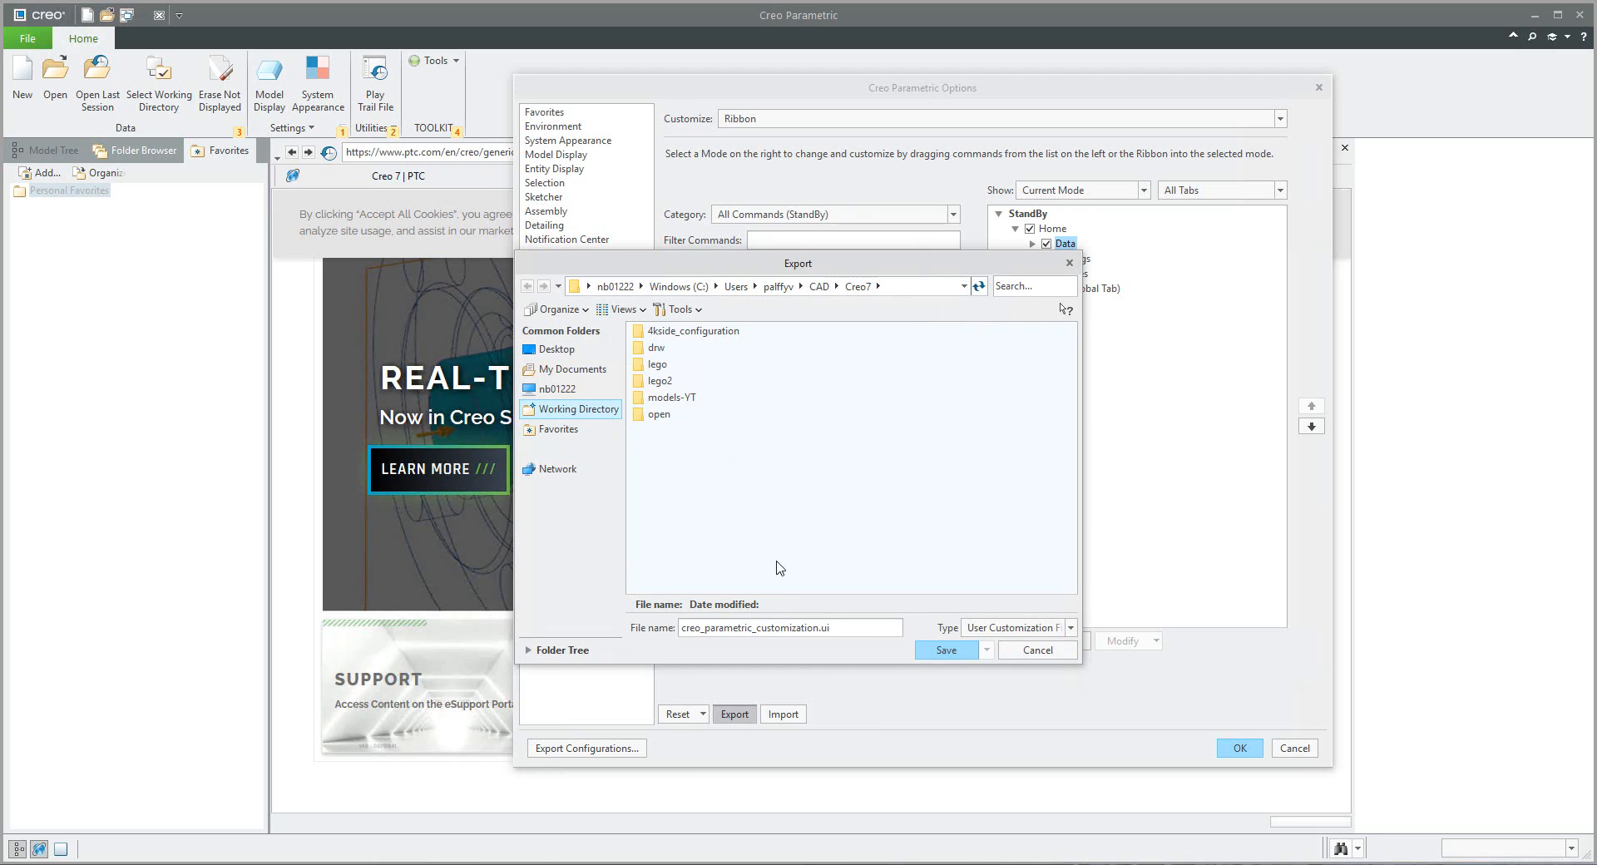
mouse_move(707, 654)
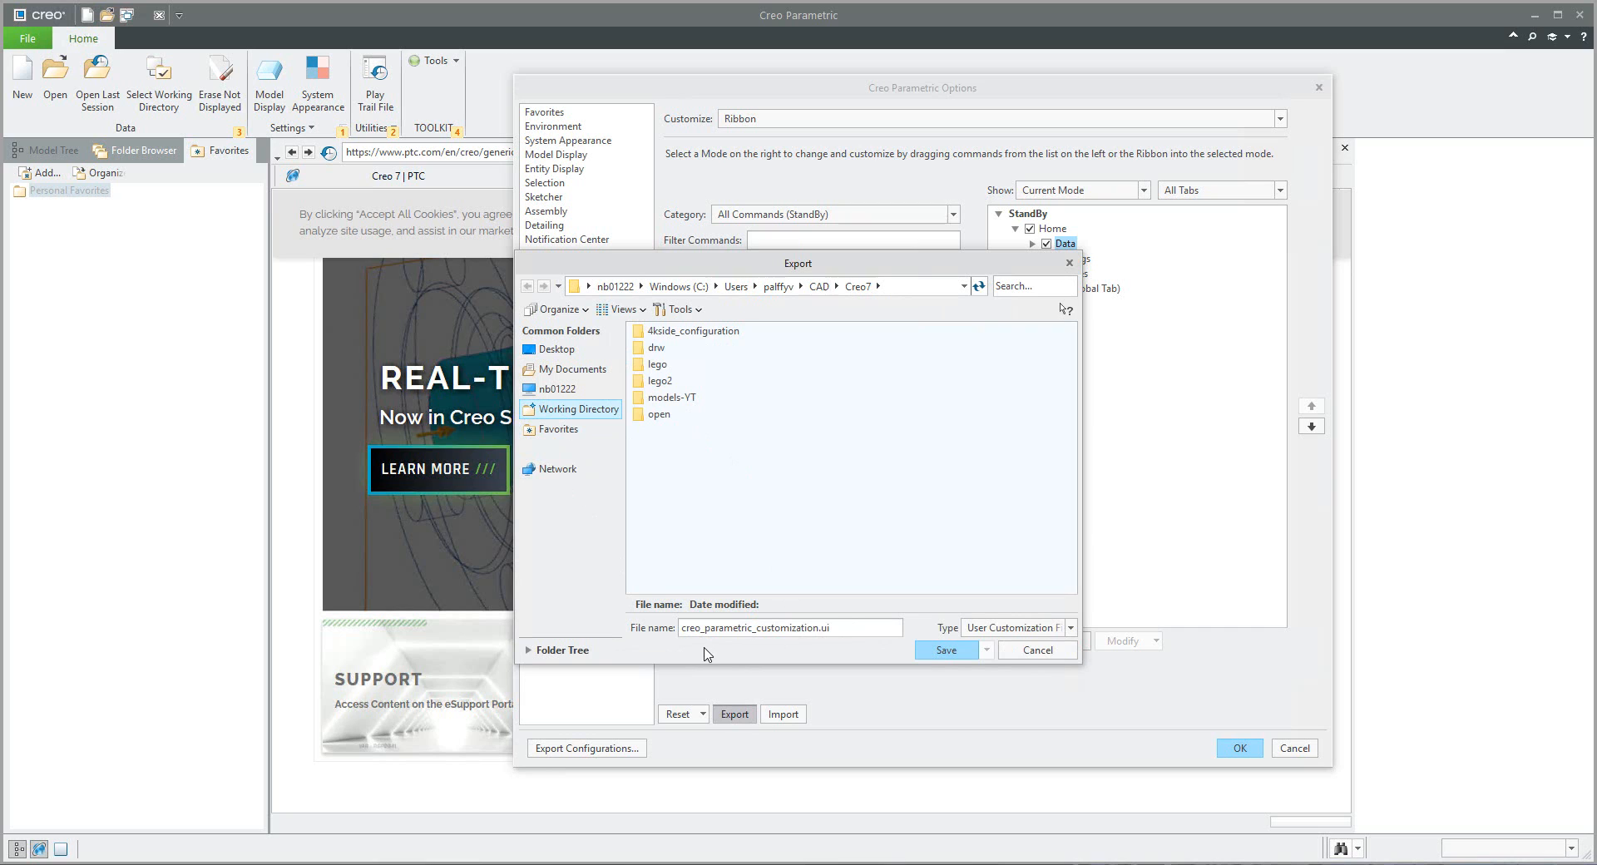
mouse_move(835, 643)
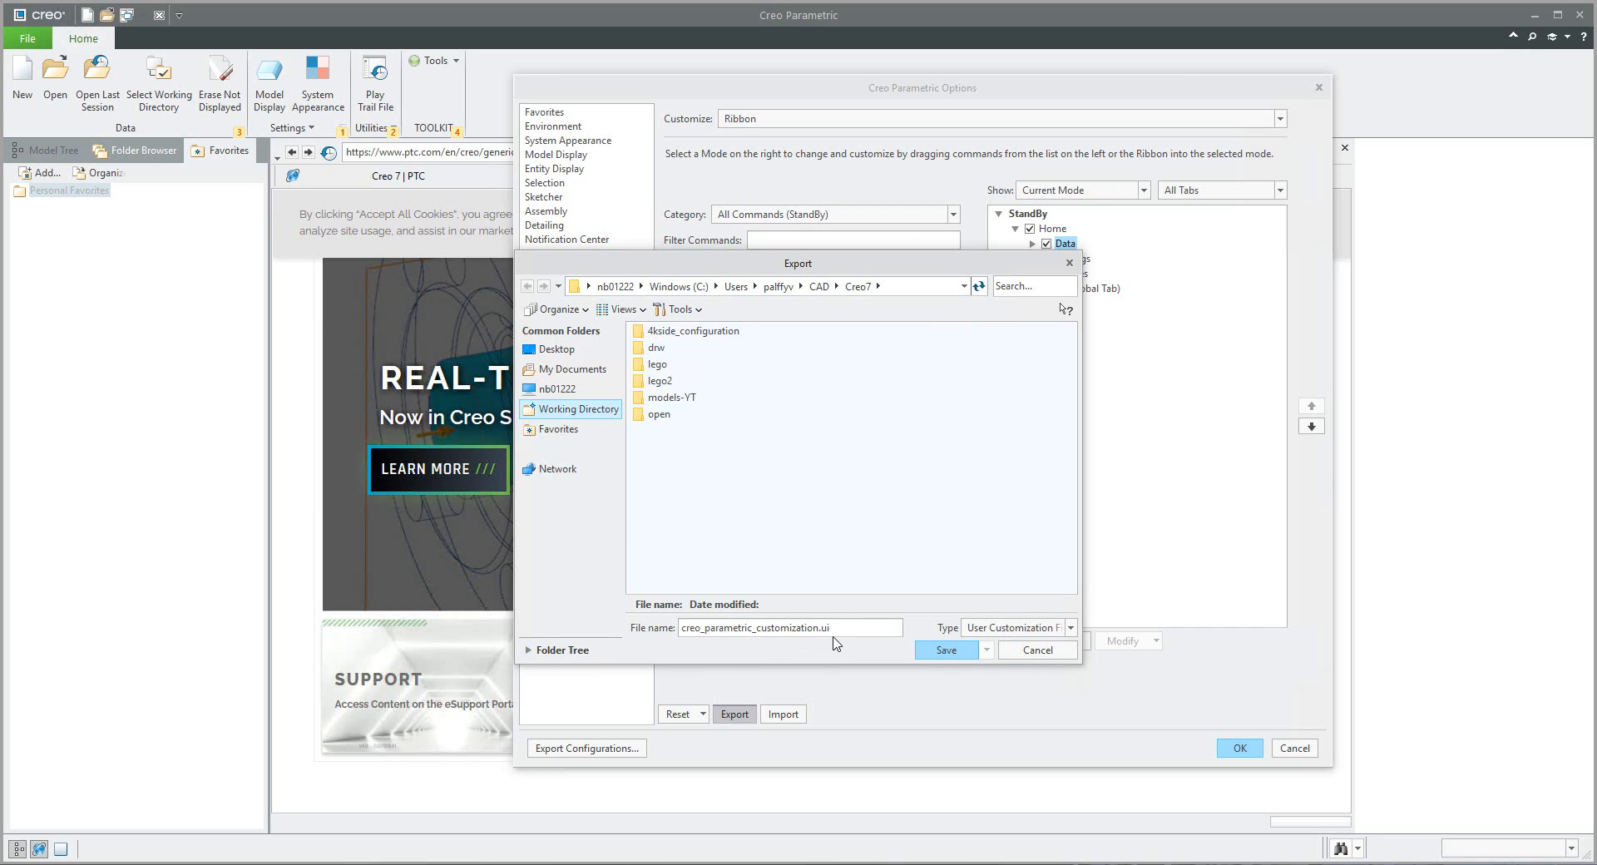
click(1036, 649)
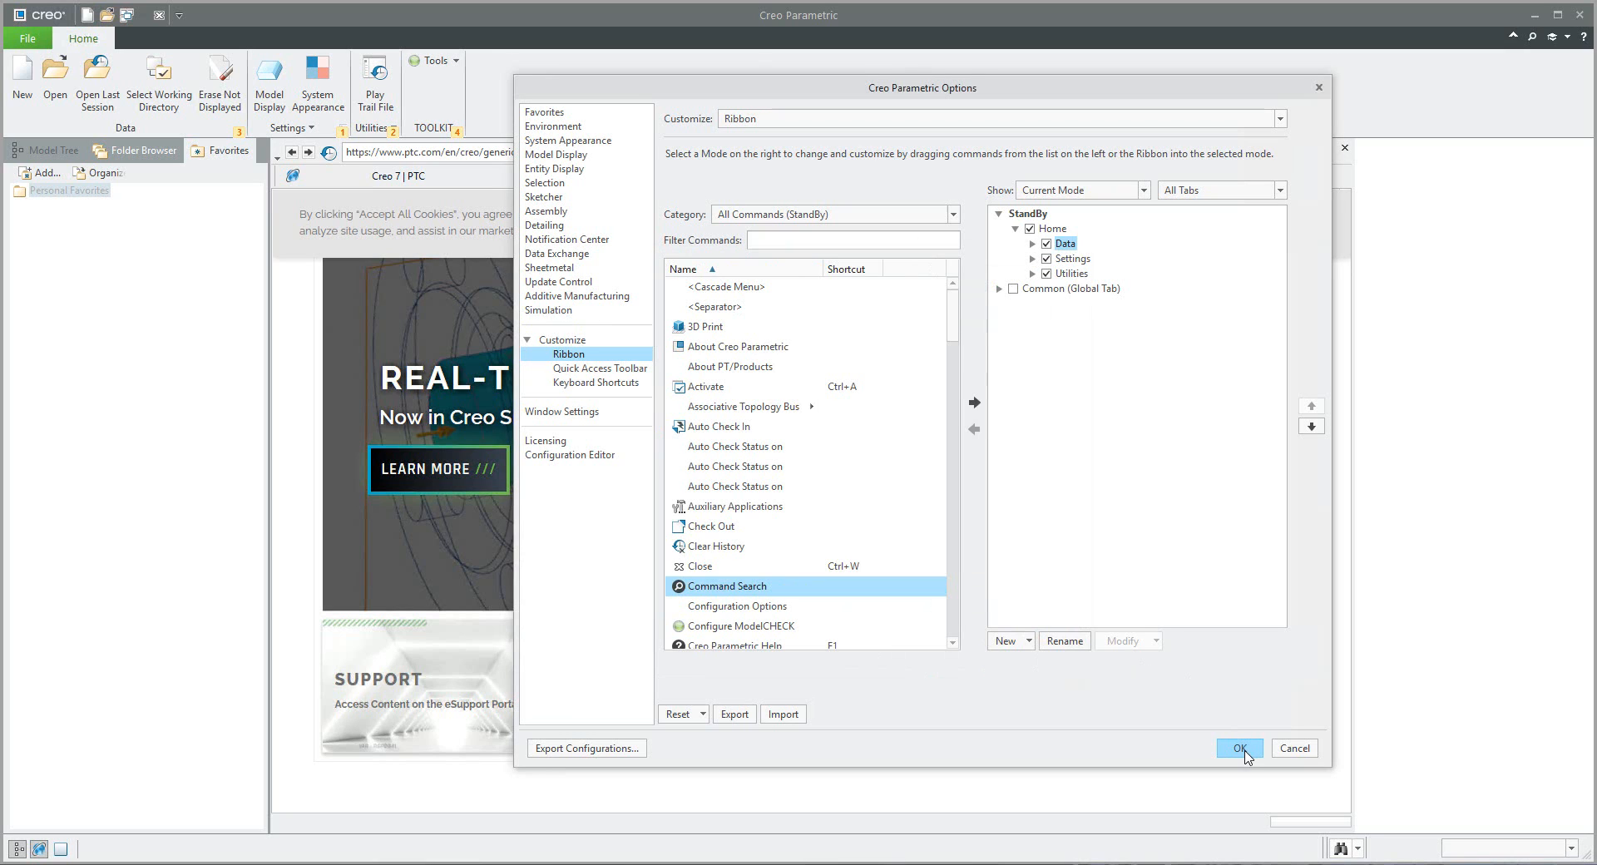
Step: Close Options and rename the exported file in Creo7 to creo_parametric_admin_customization.ui
click(1238, 747)
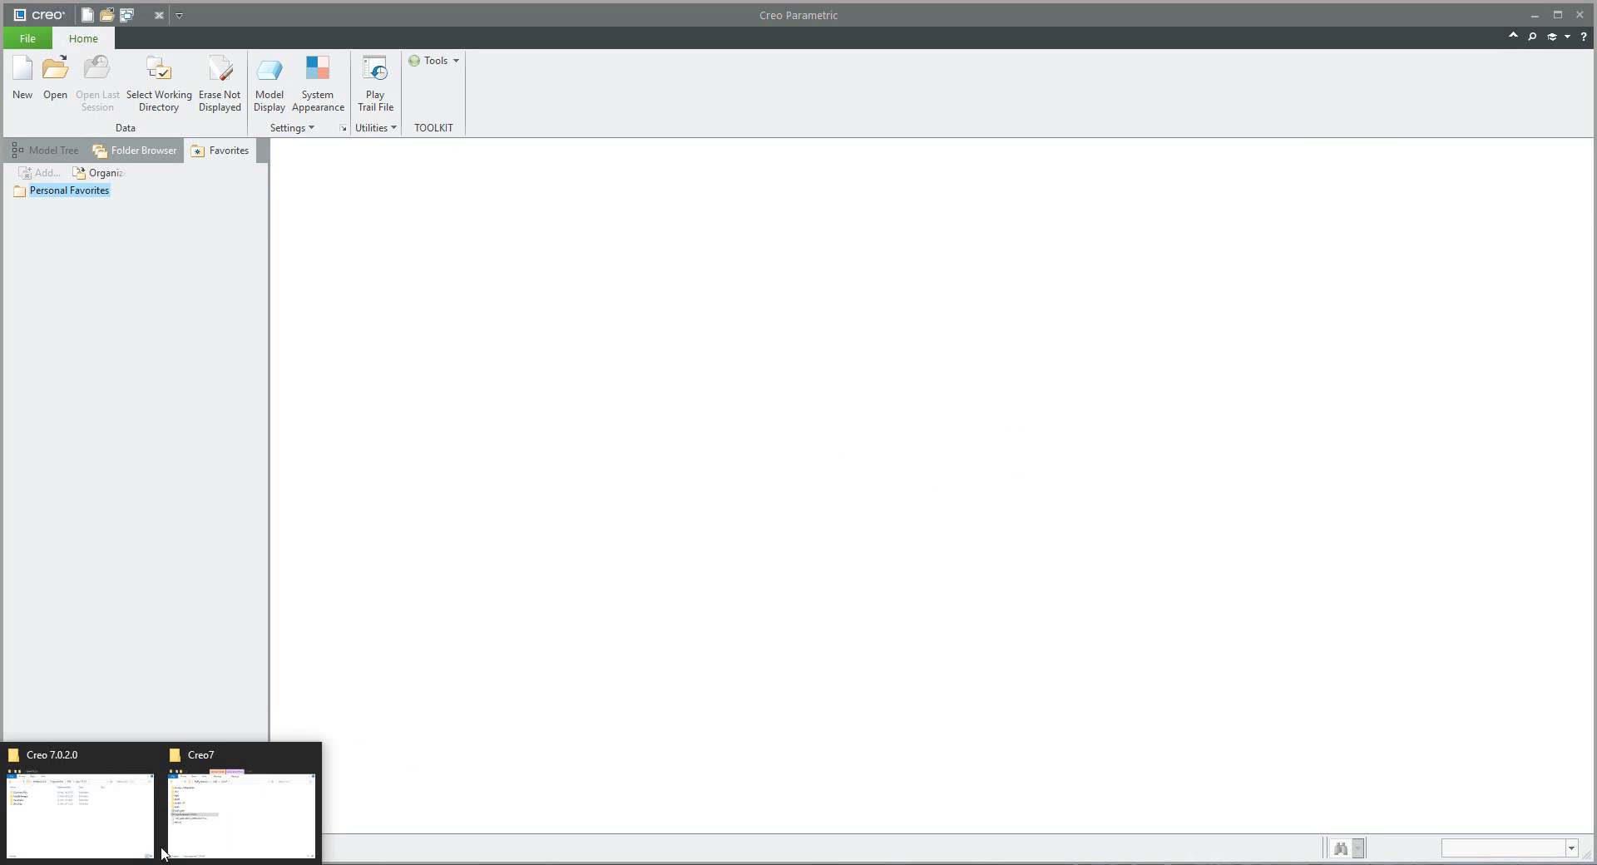
click(241, 815)
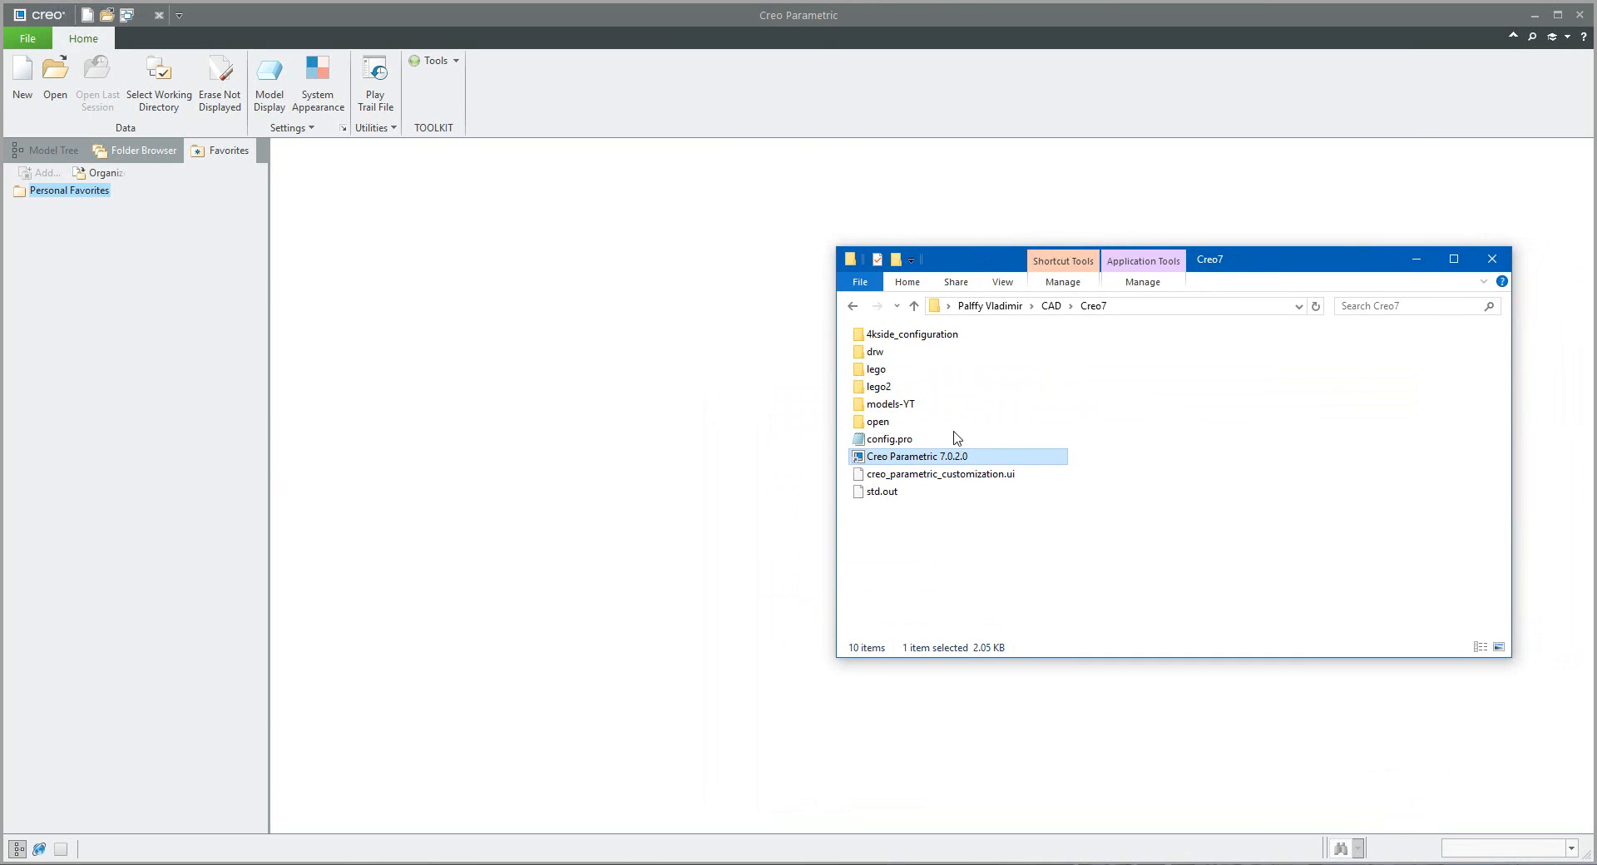
mouse_move(900, 482)
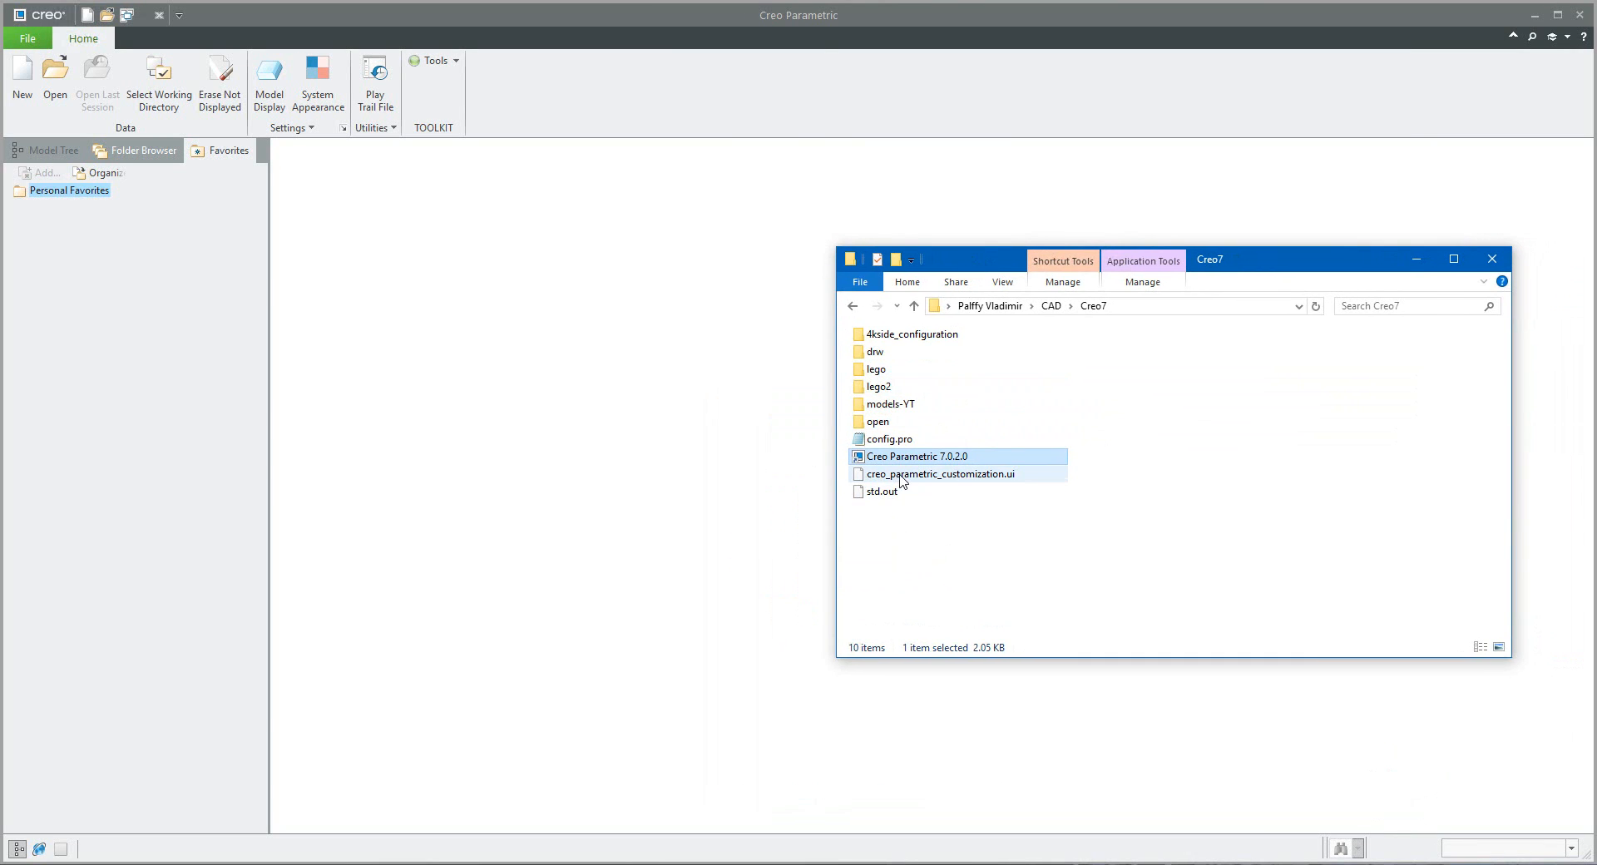
click(939, 474)
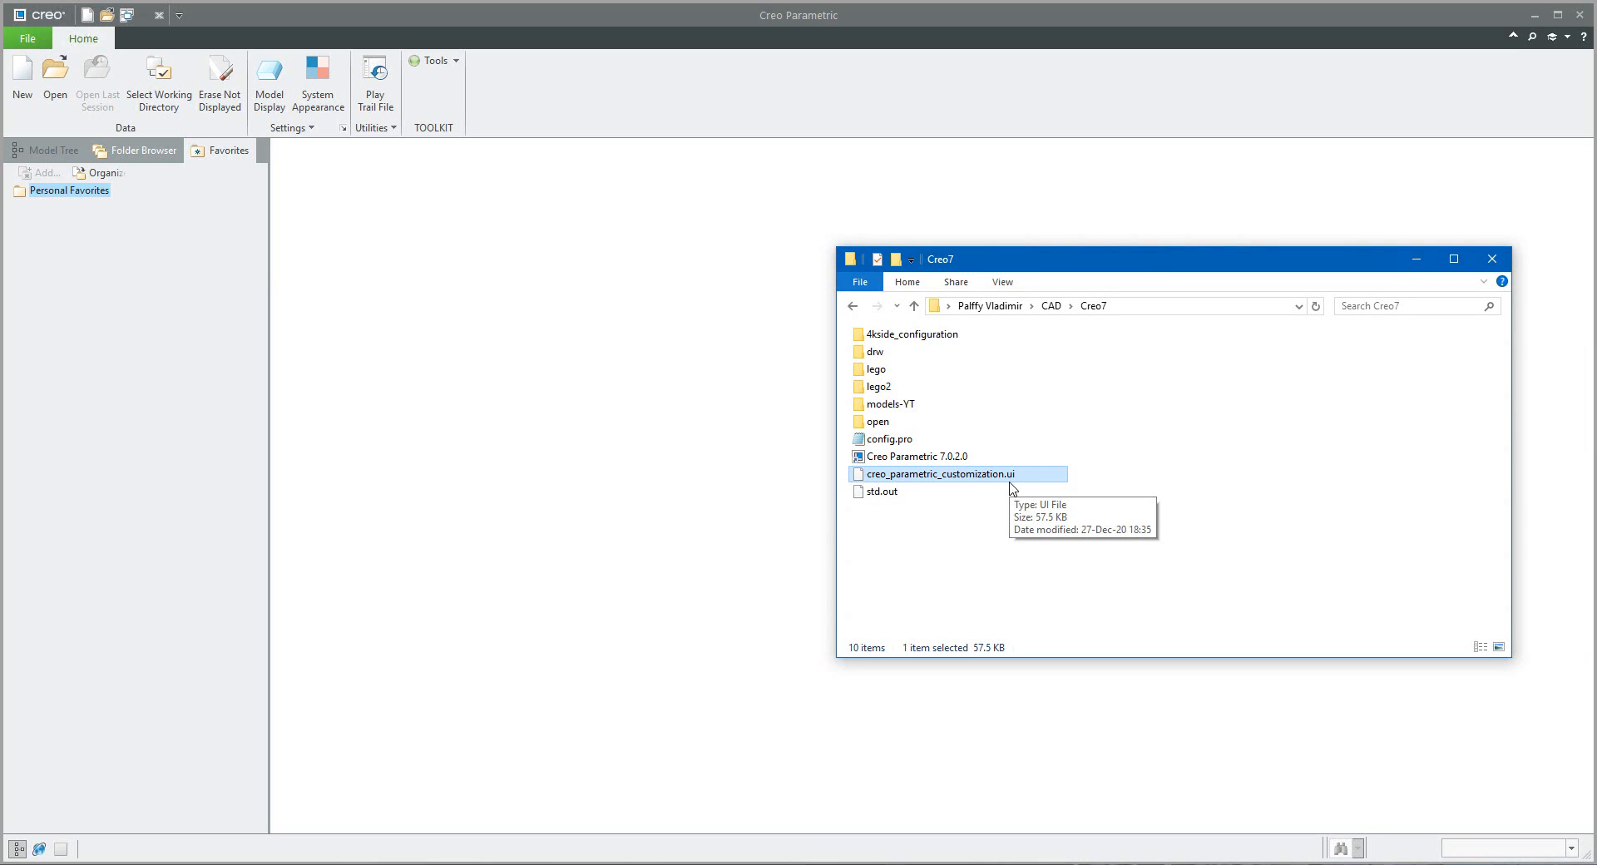
mouse_move(997, 486)
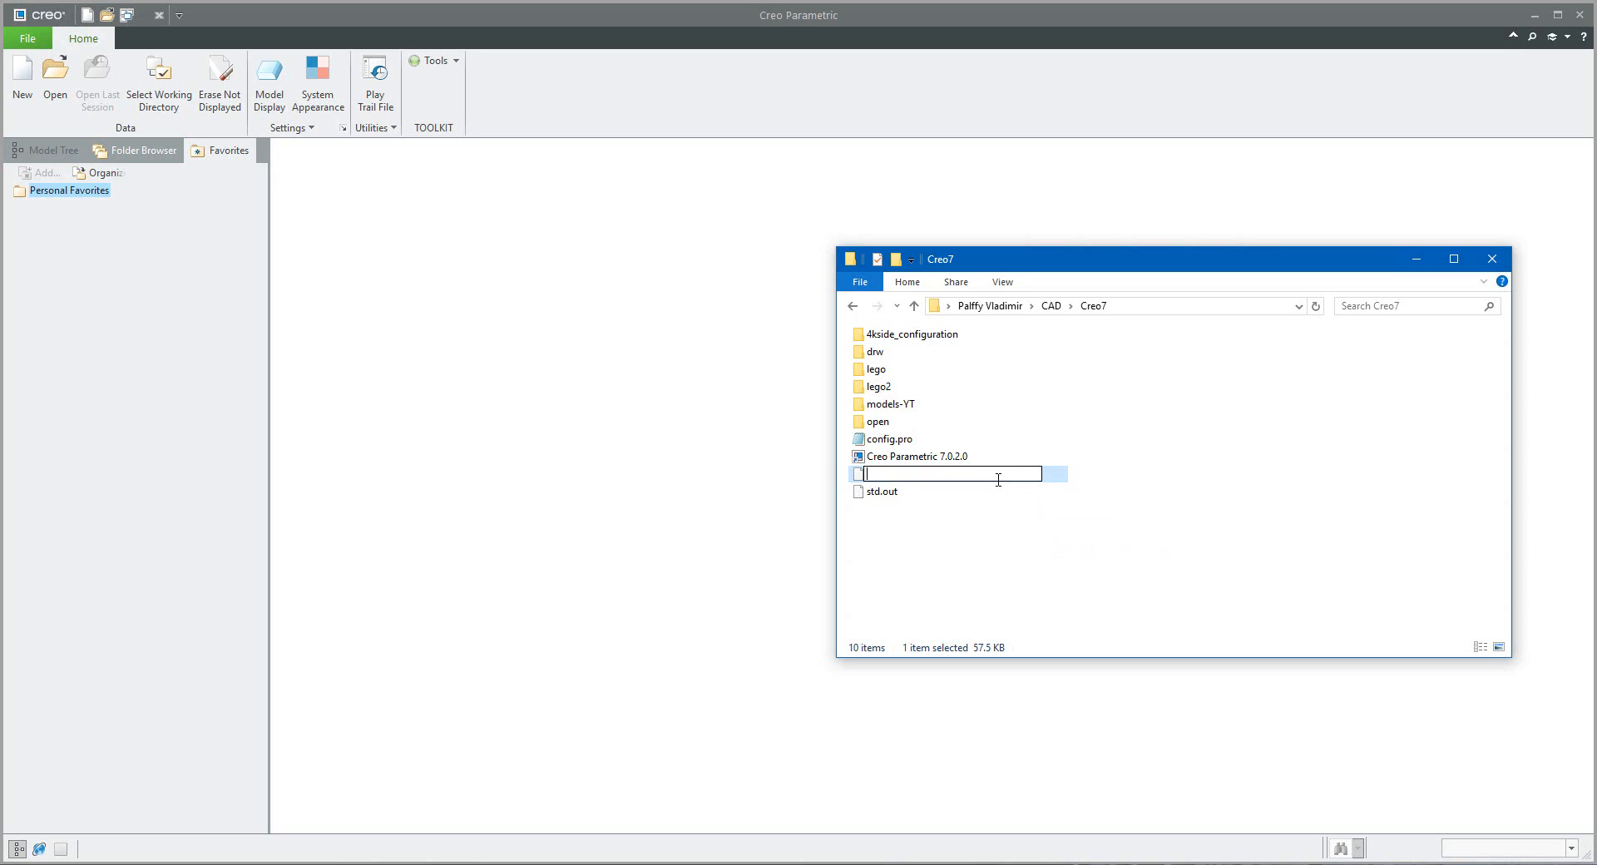
text(creo_parametric_admin_customization.ui)
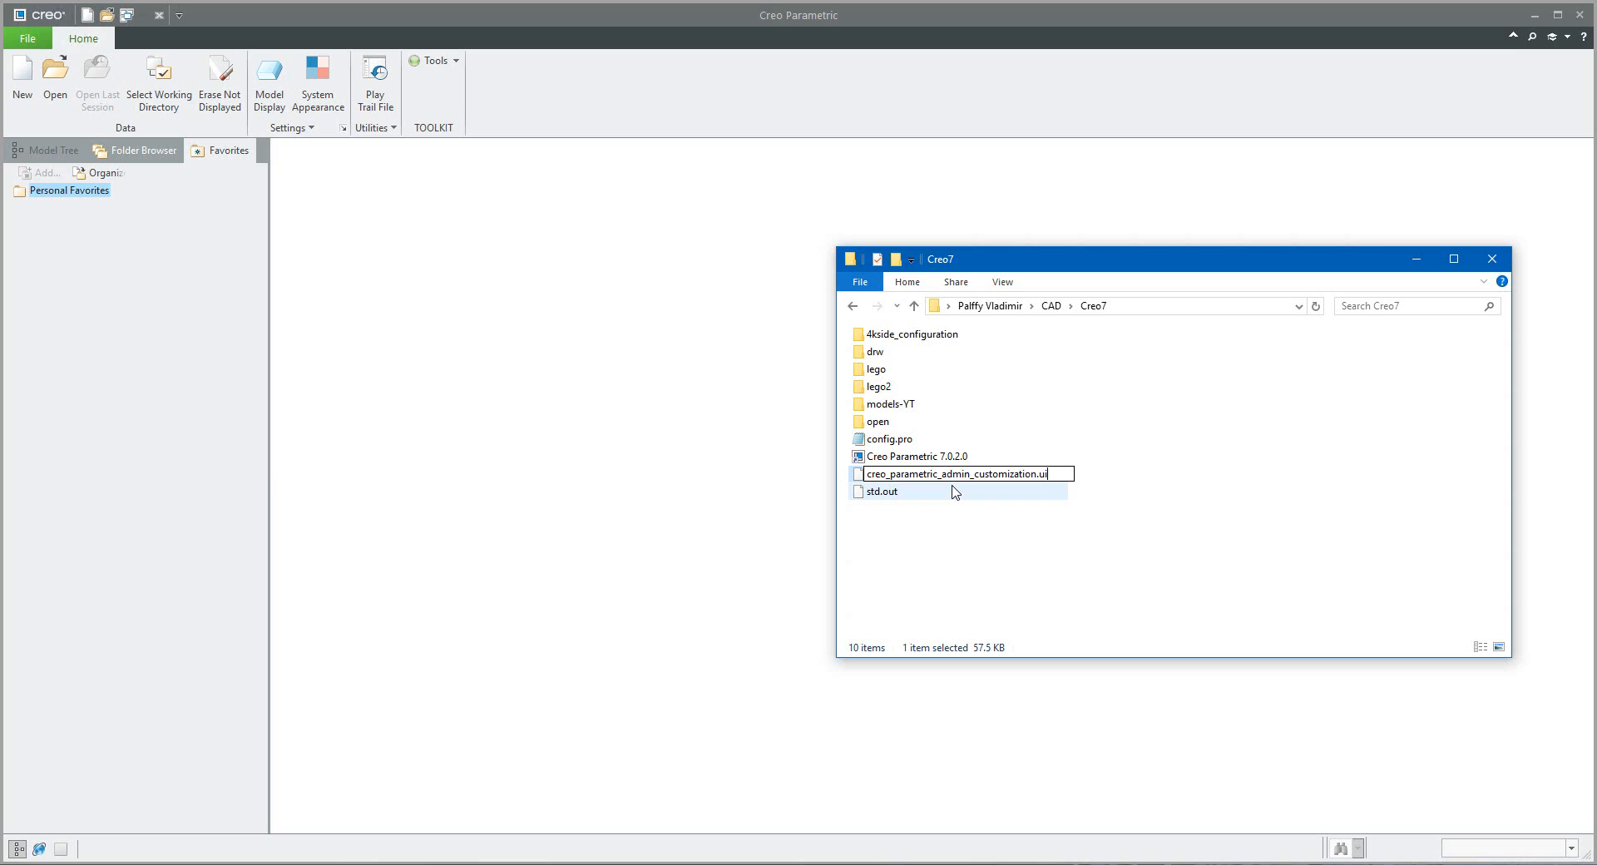
key(Return)
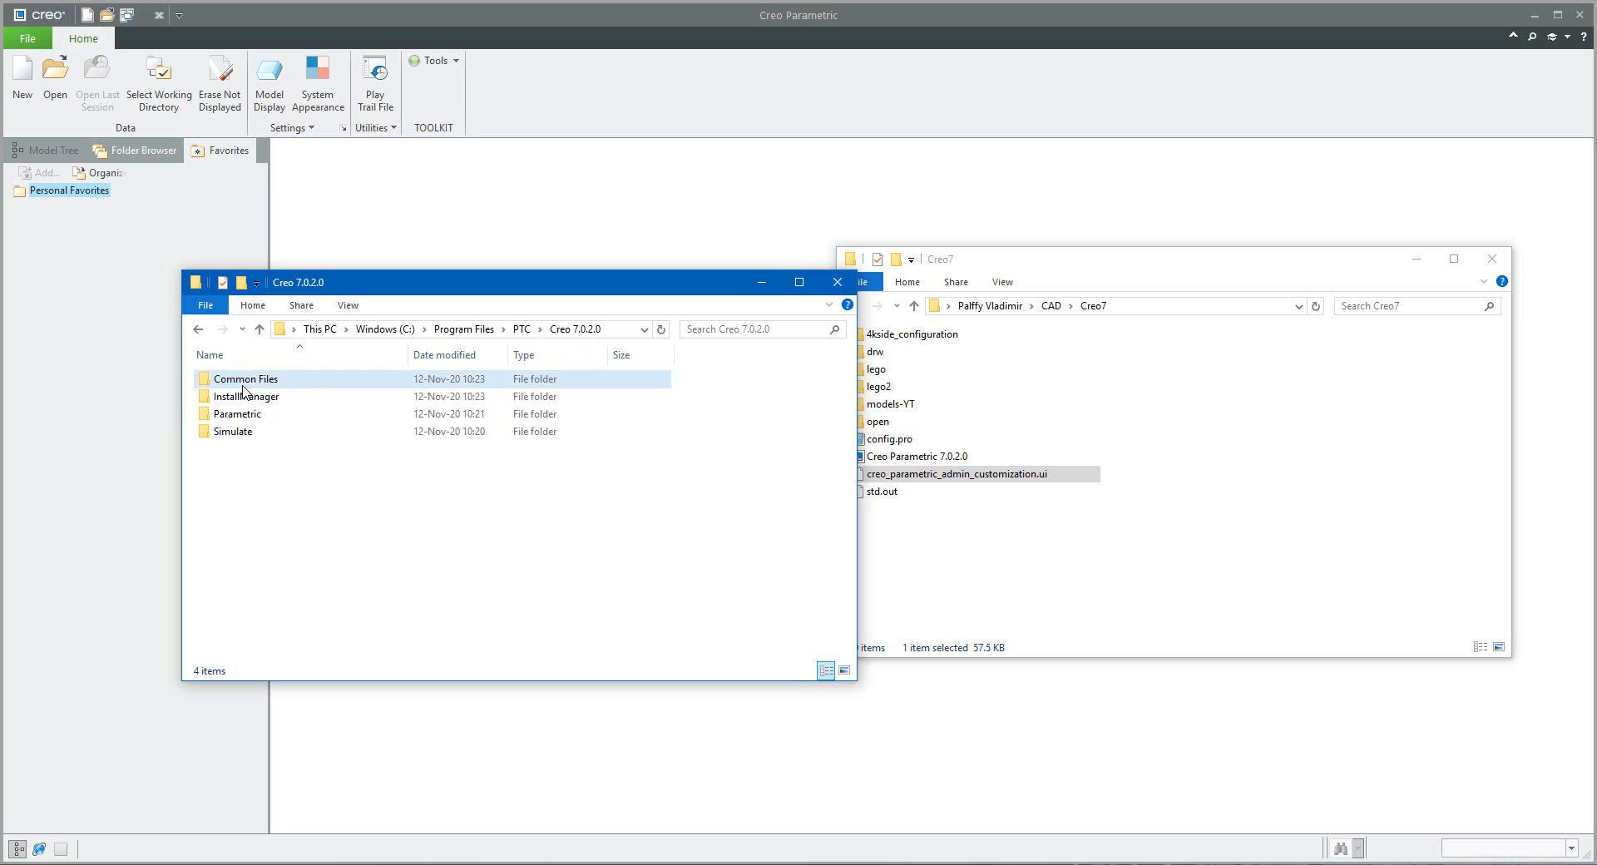
Step: Open Common Files\text and move creo_parametric_admin_customization.ui into it
double_click(244, 377)
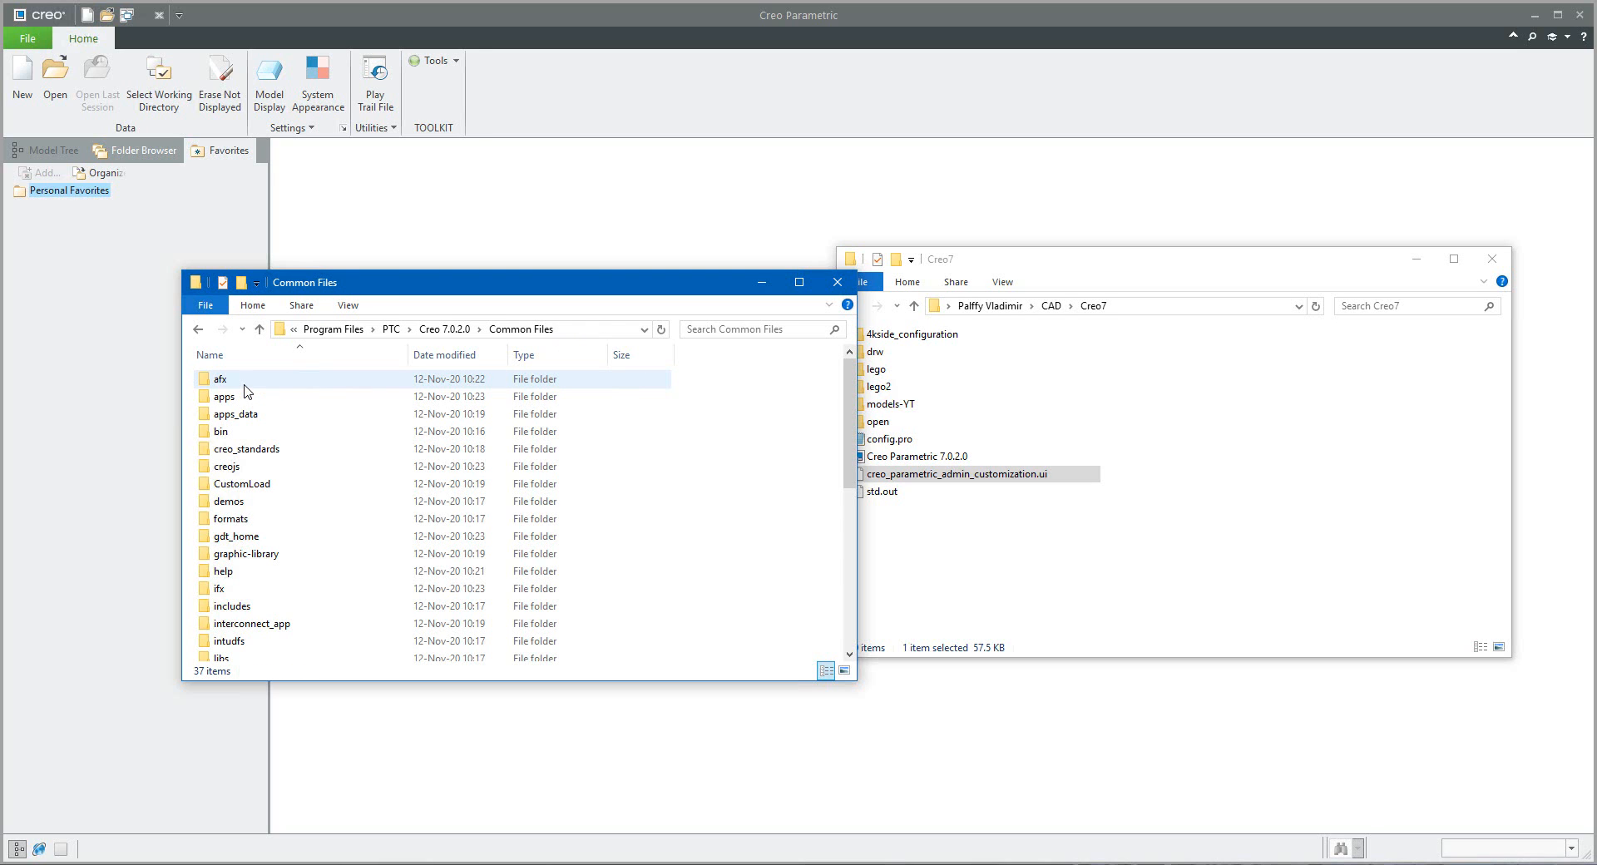
click(233, 547)
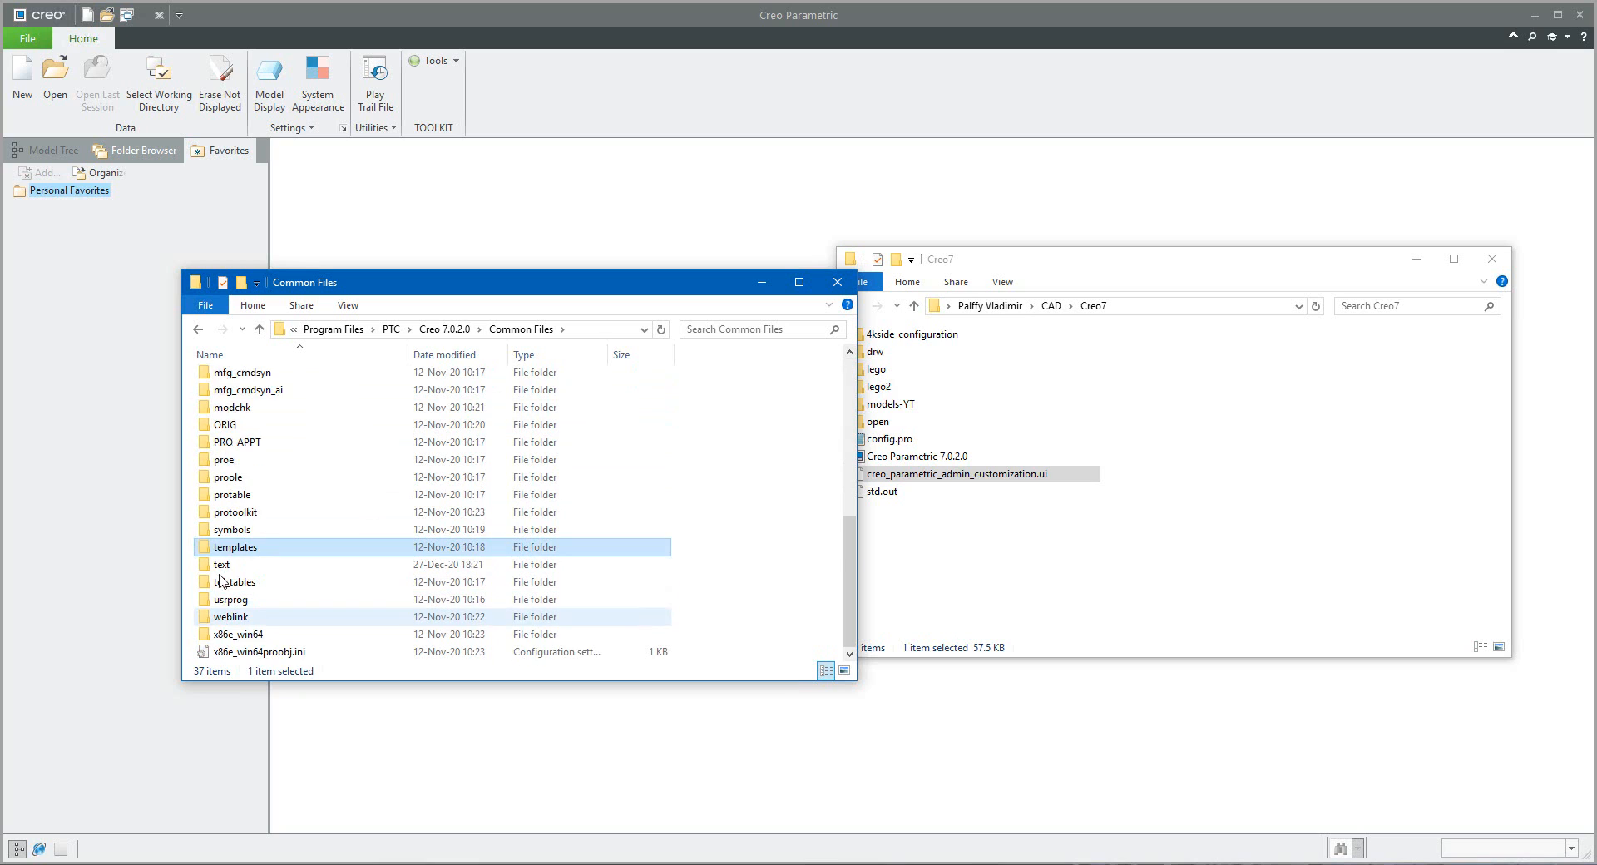
double_click(222, 565)
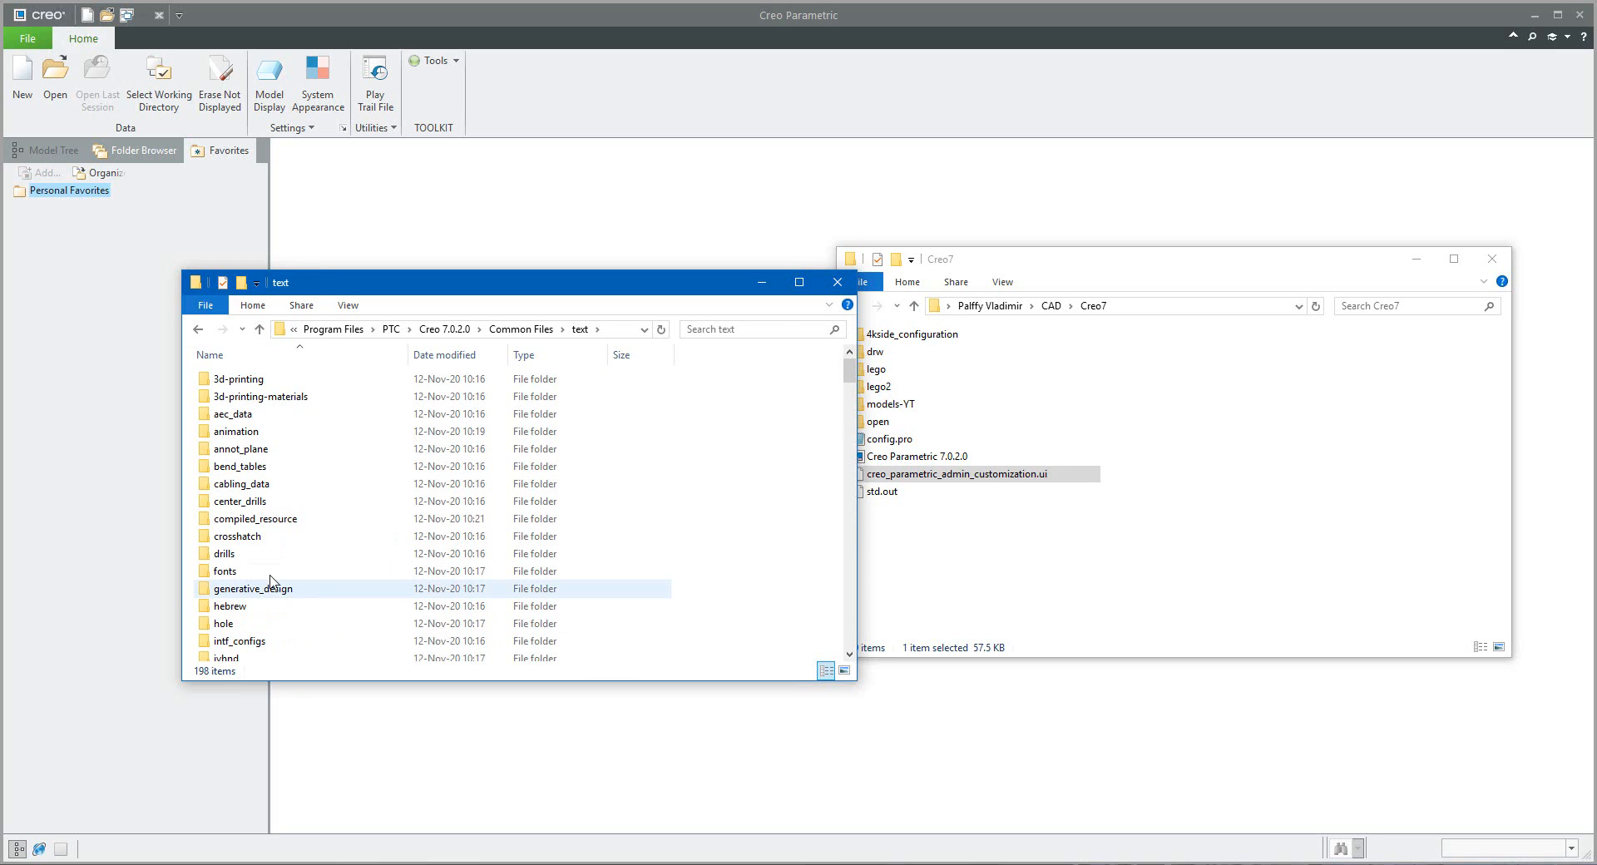
click(255, 519)
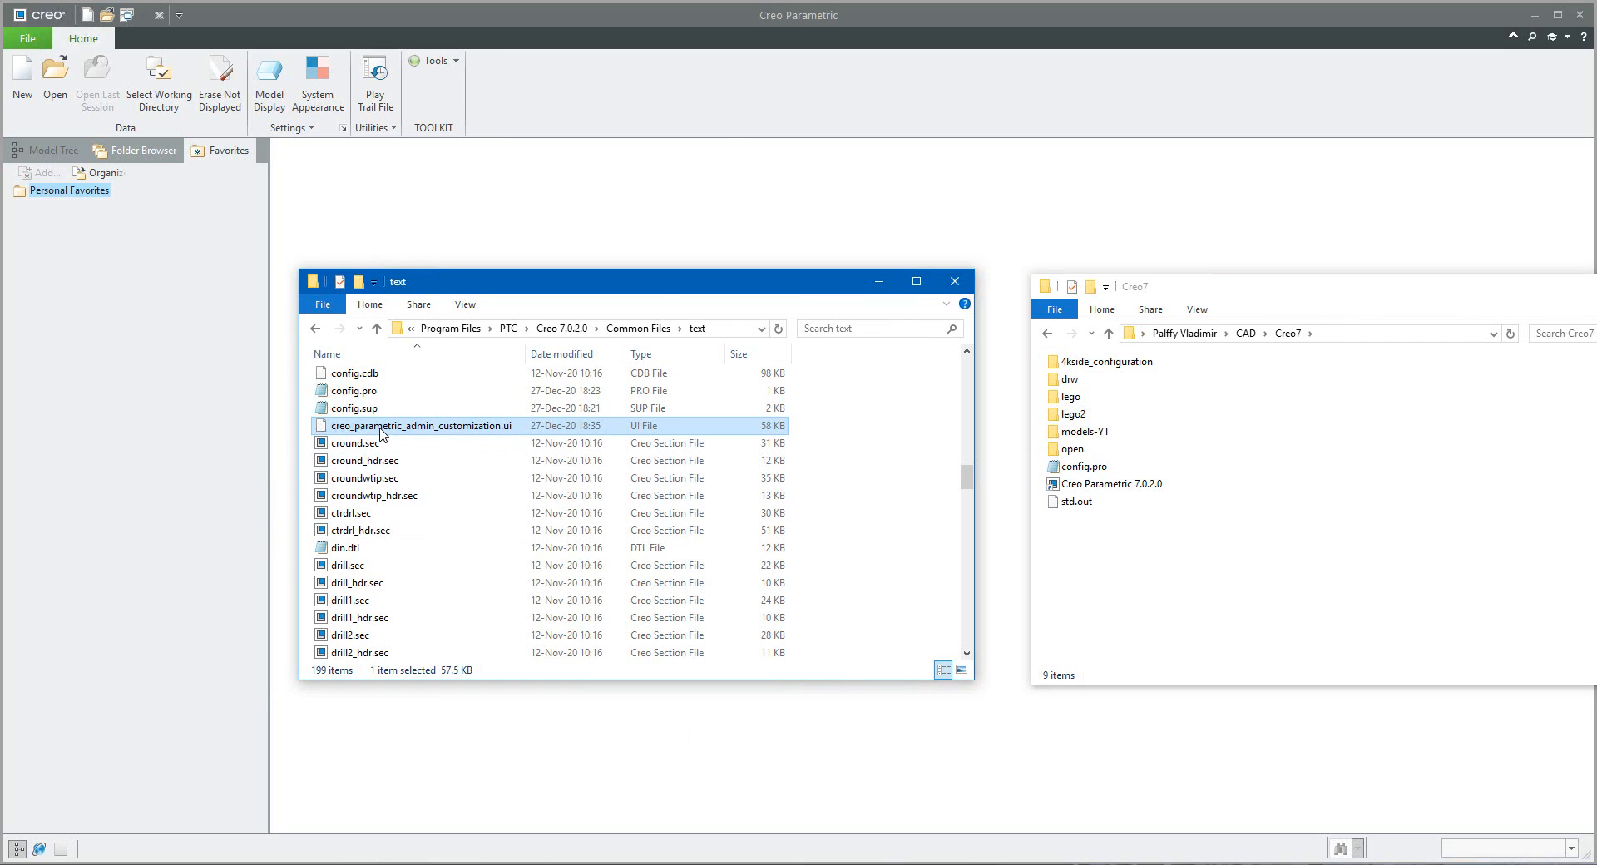
mouse_move(421, 425)
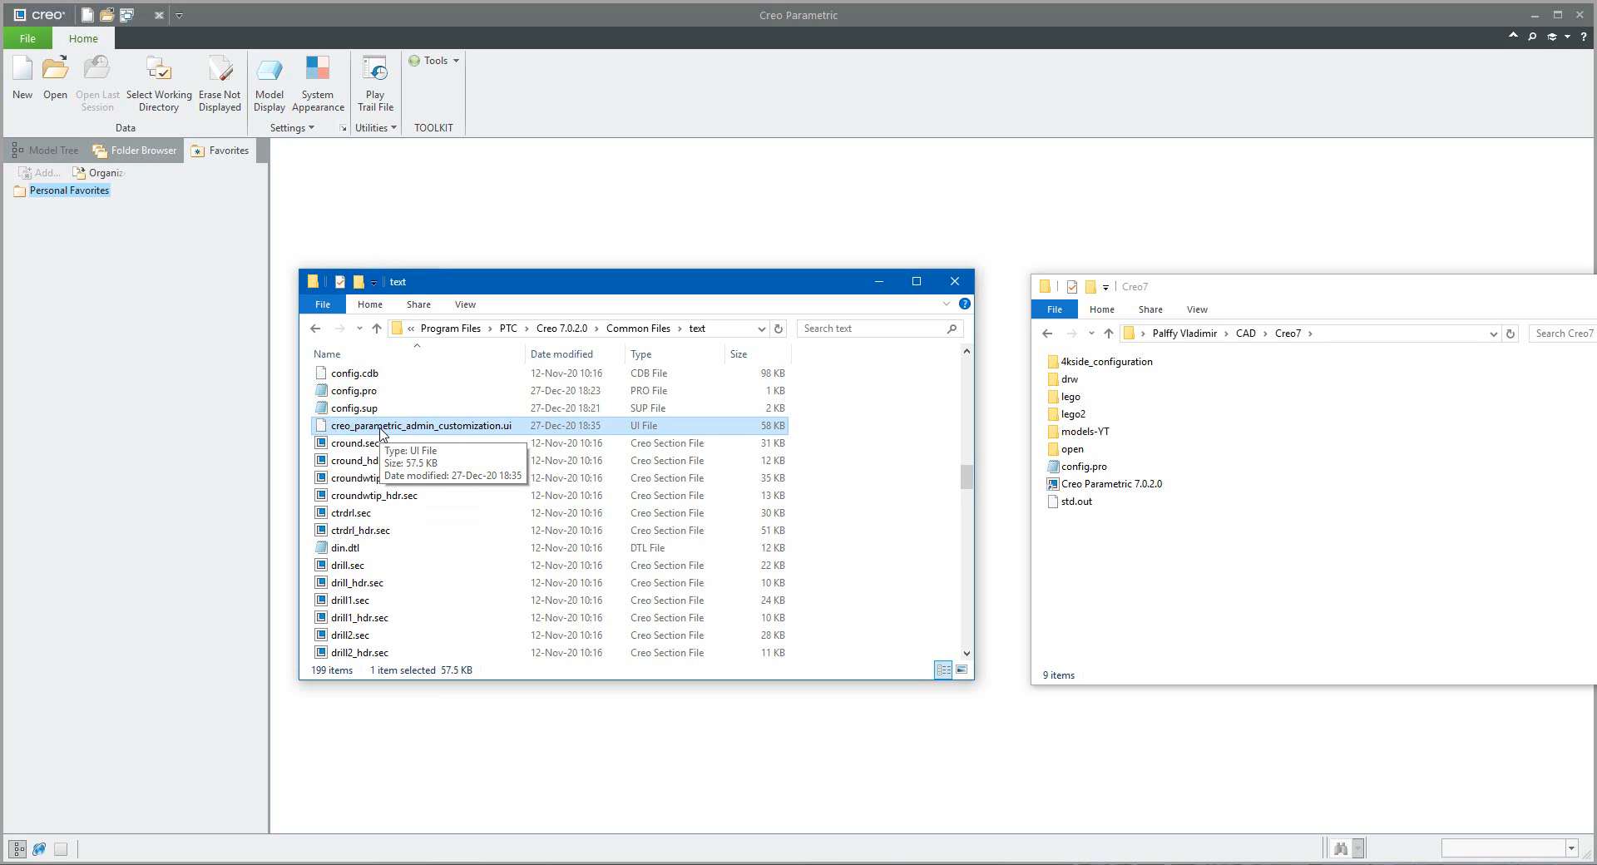
mouse_move(484, 468)
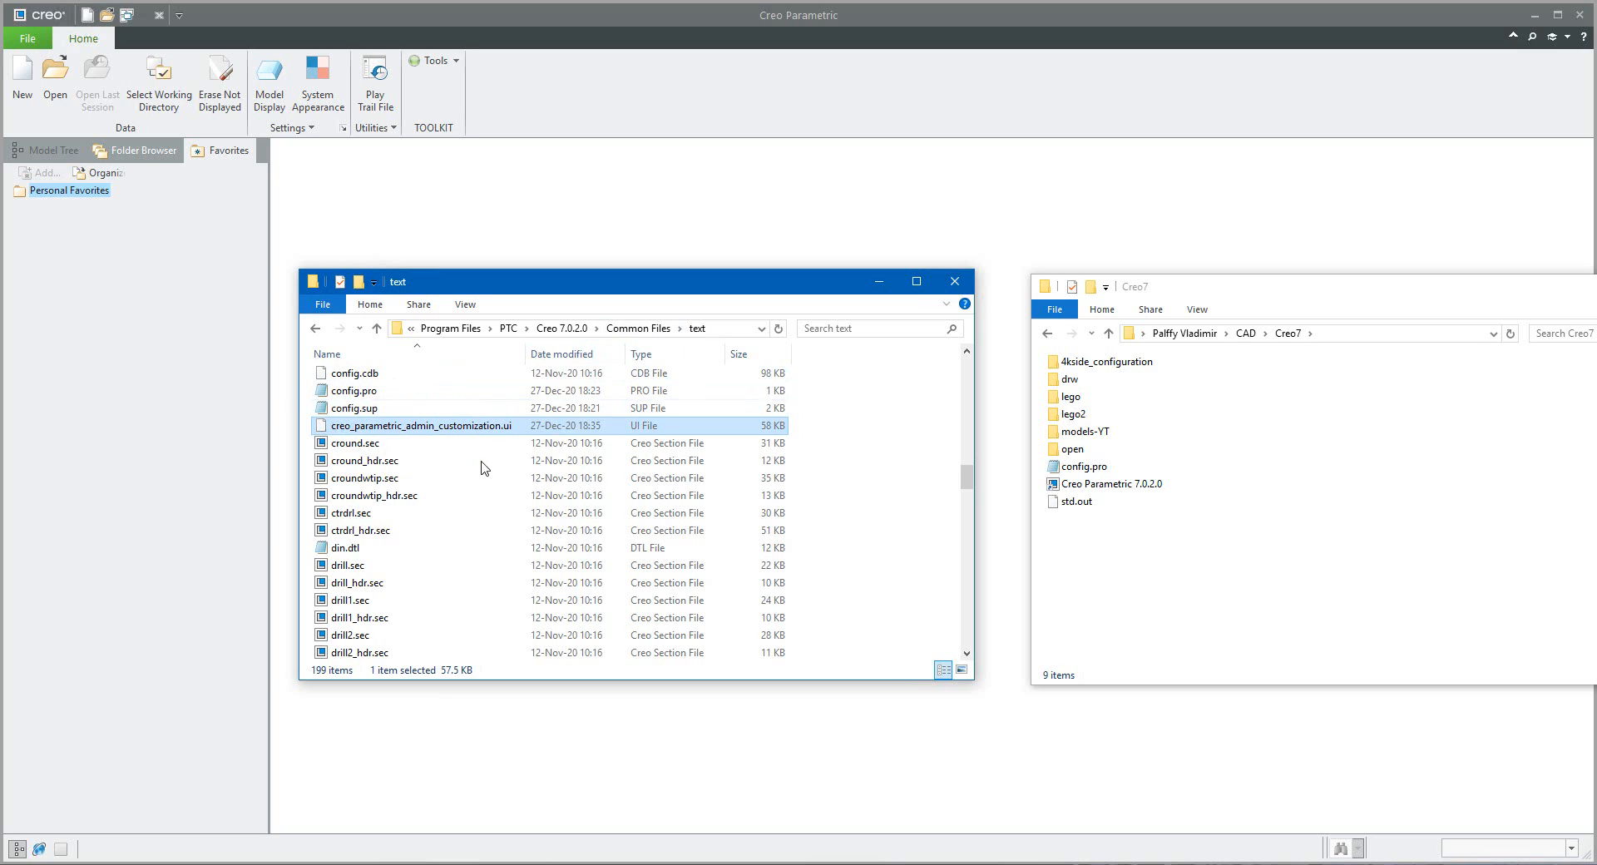
mouse_move(455, 497)
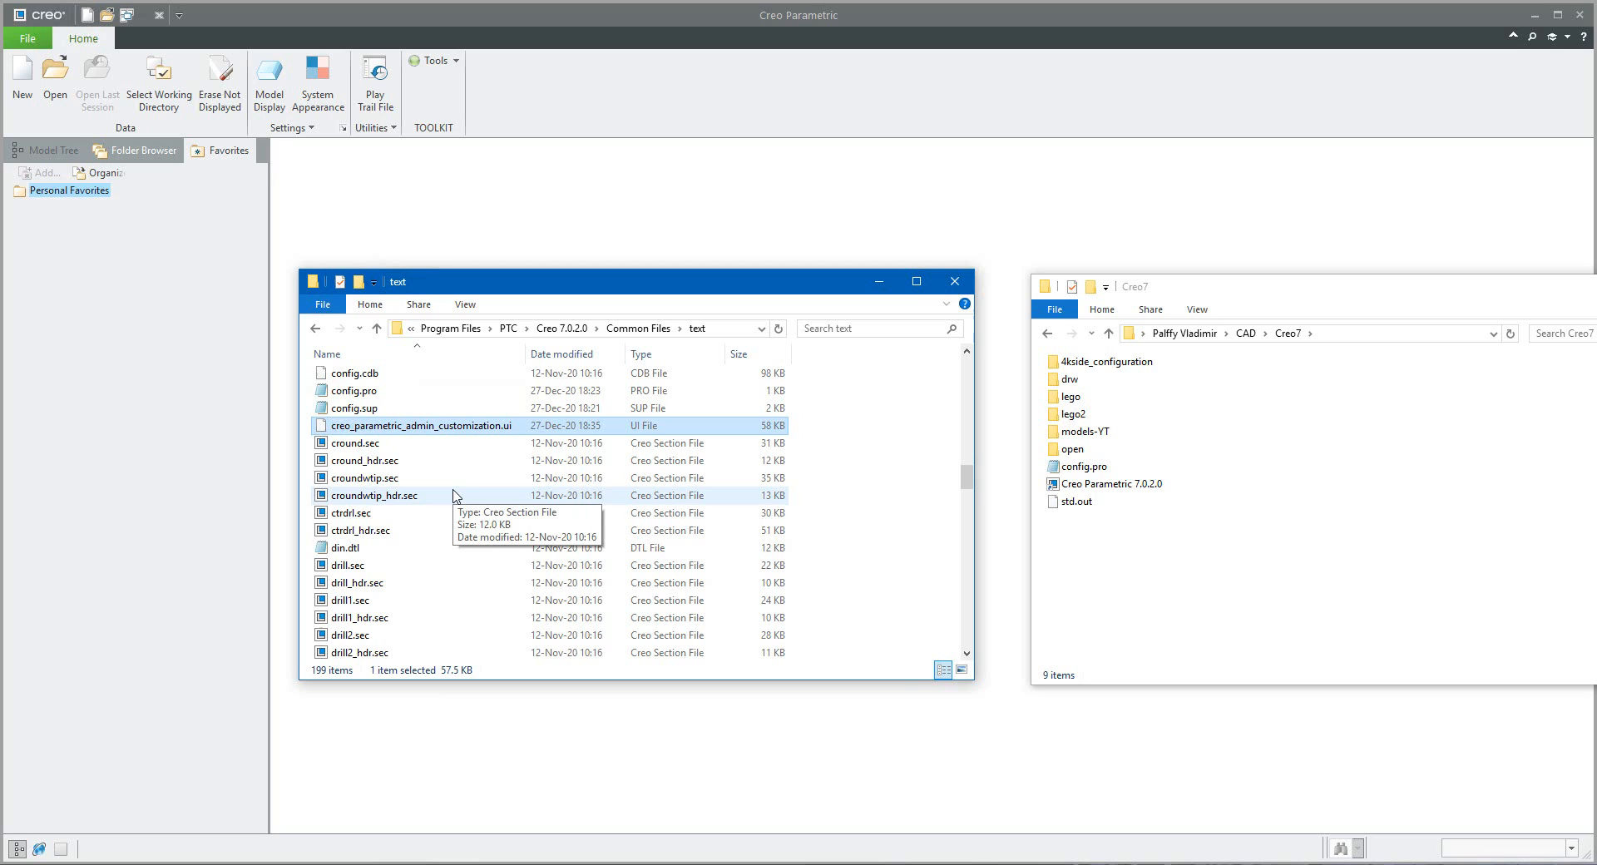
mouse_move(440, 498)
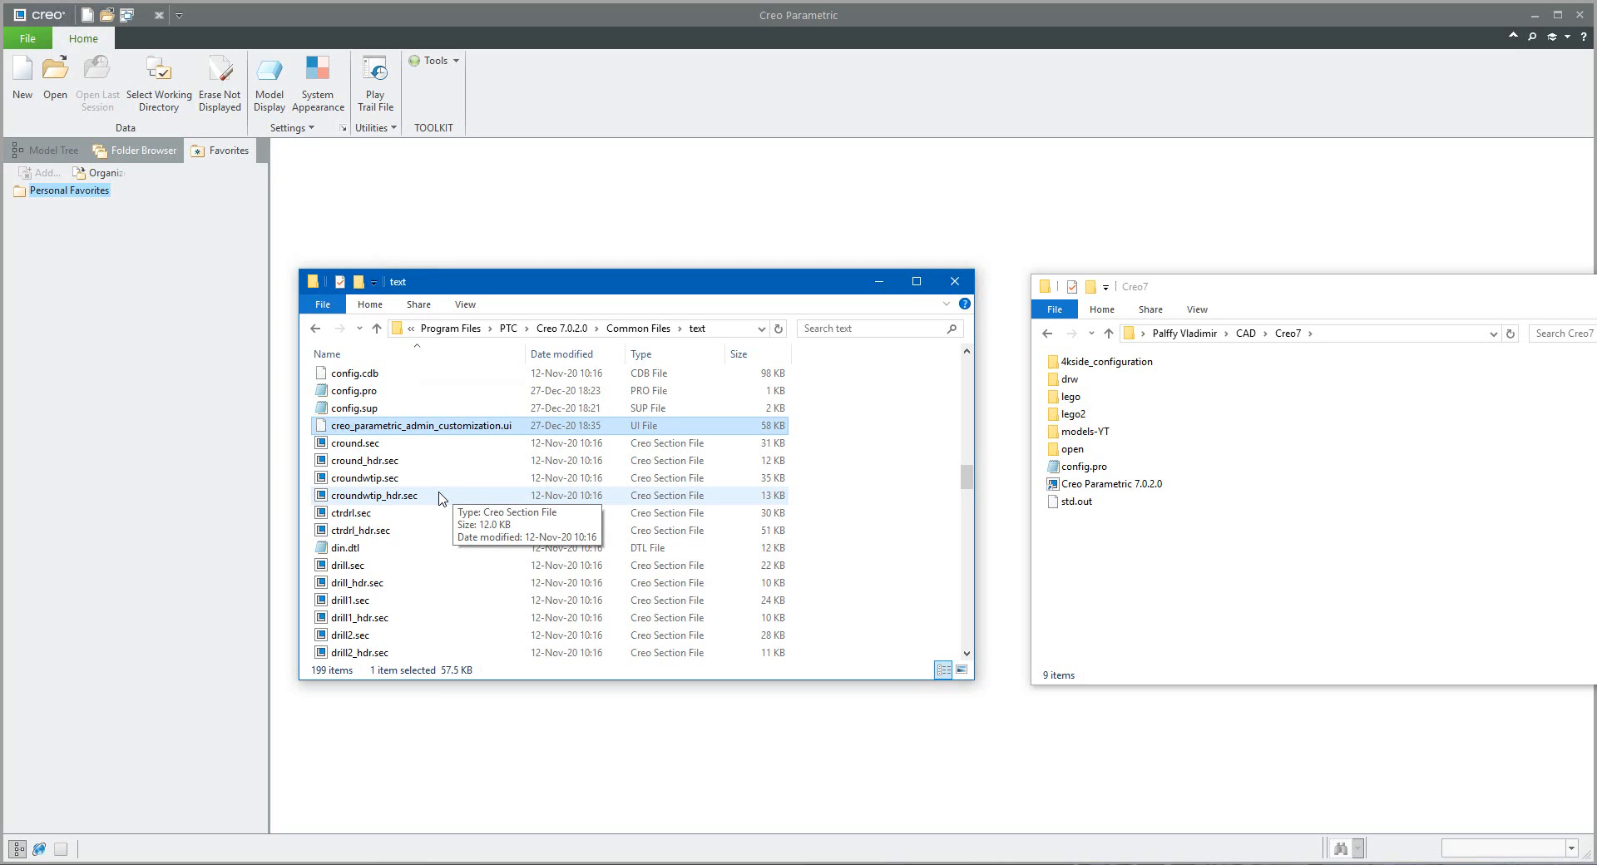
mouse_move(444, 436)
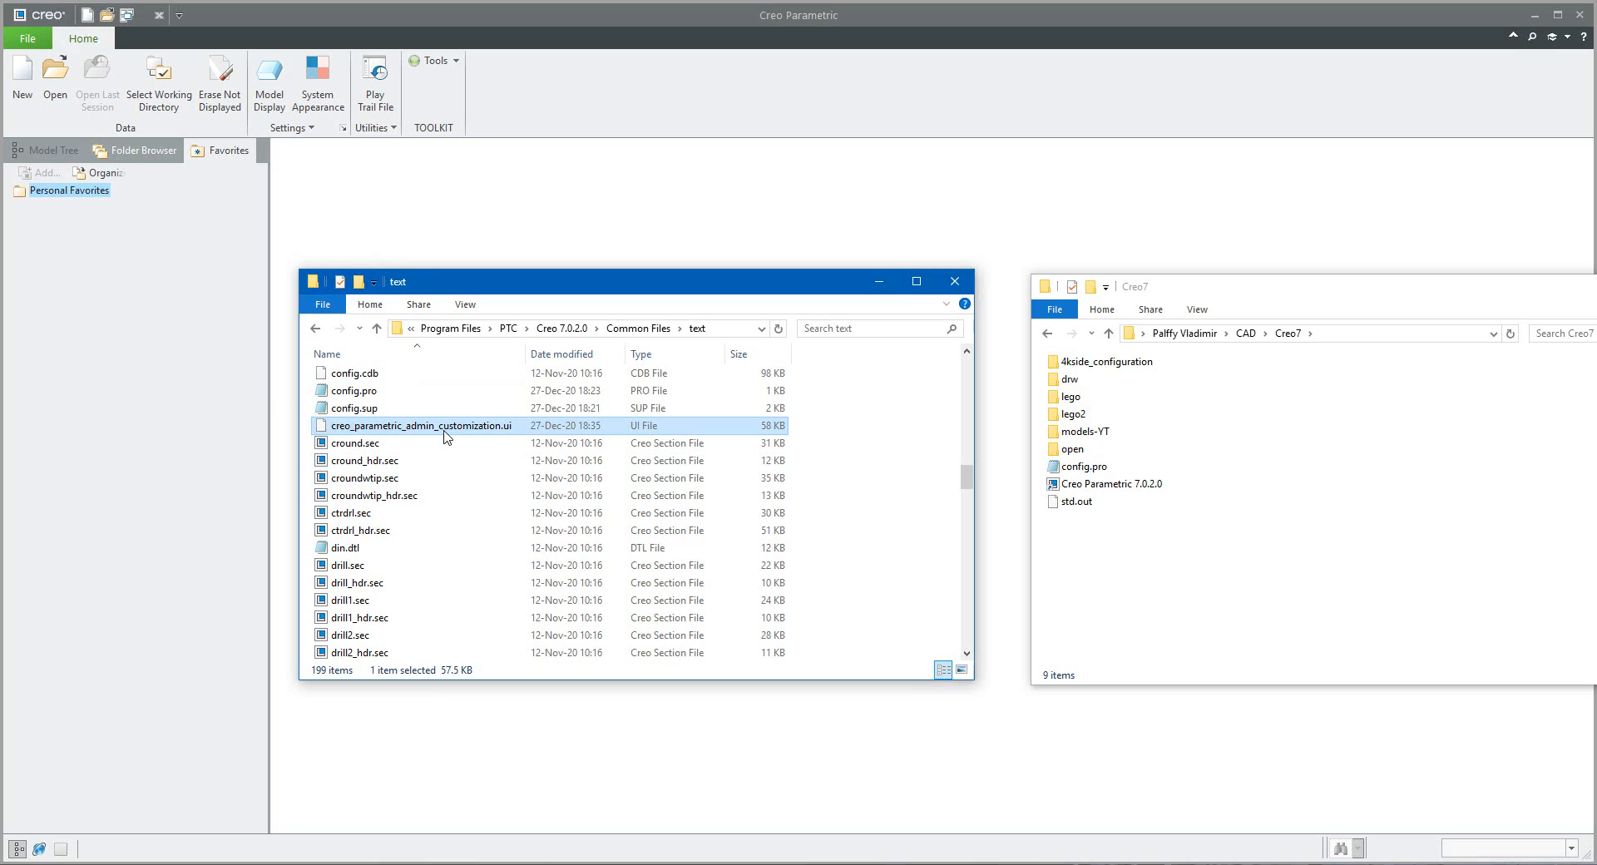
mouse_move(1106, 557)
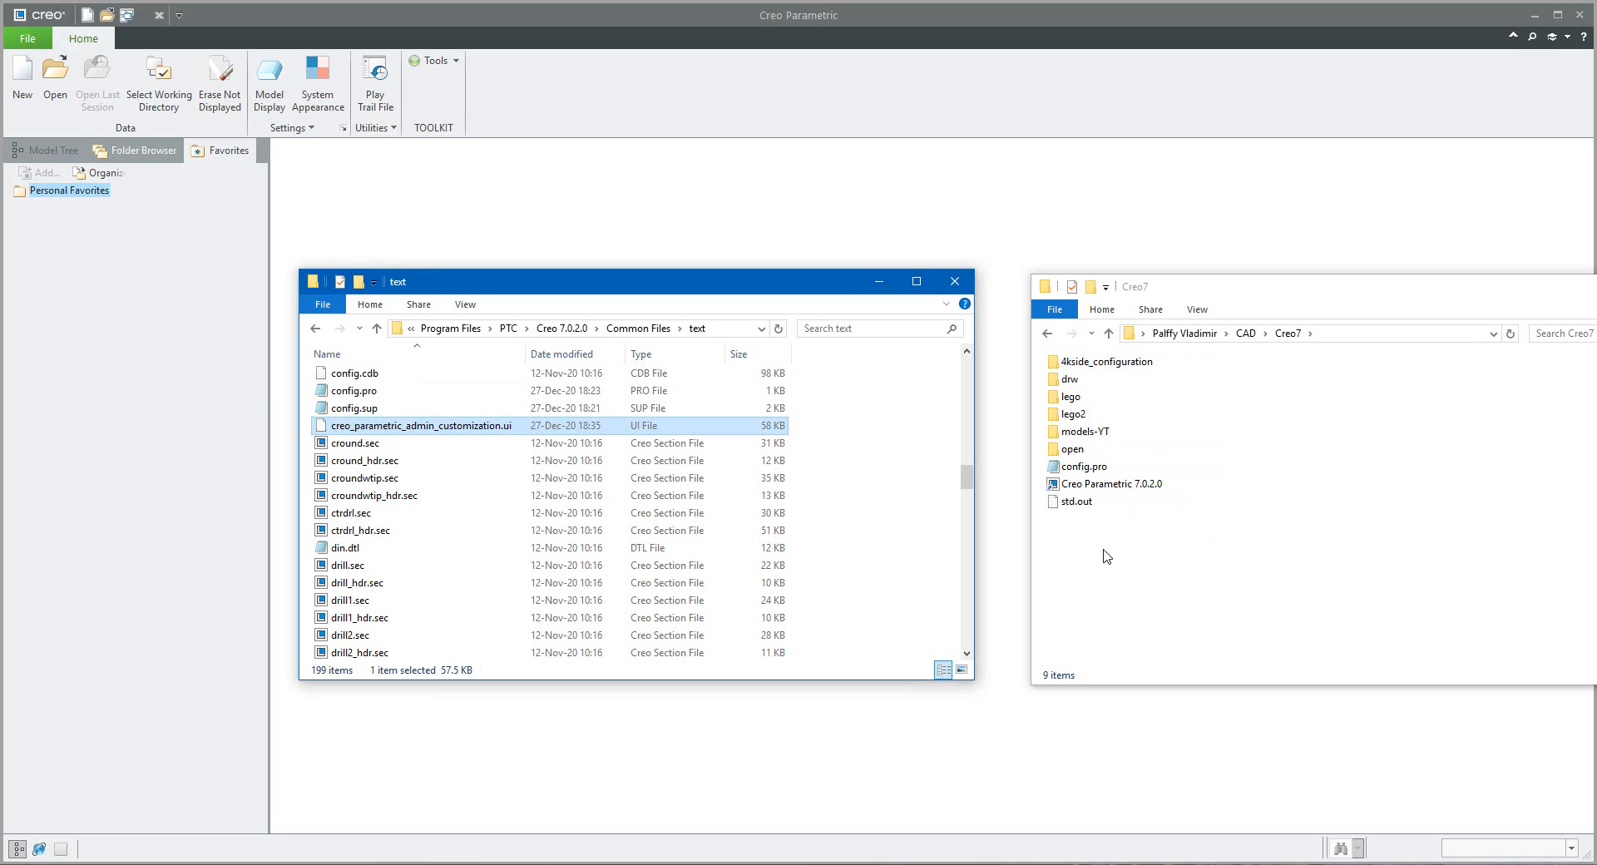
mouse_move(1161, 553)
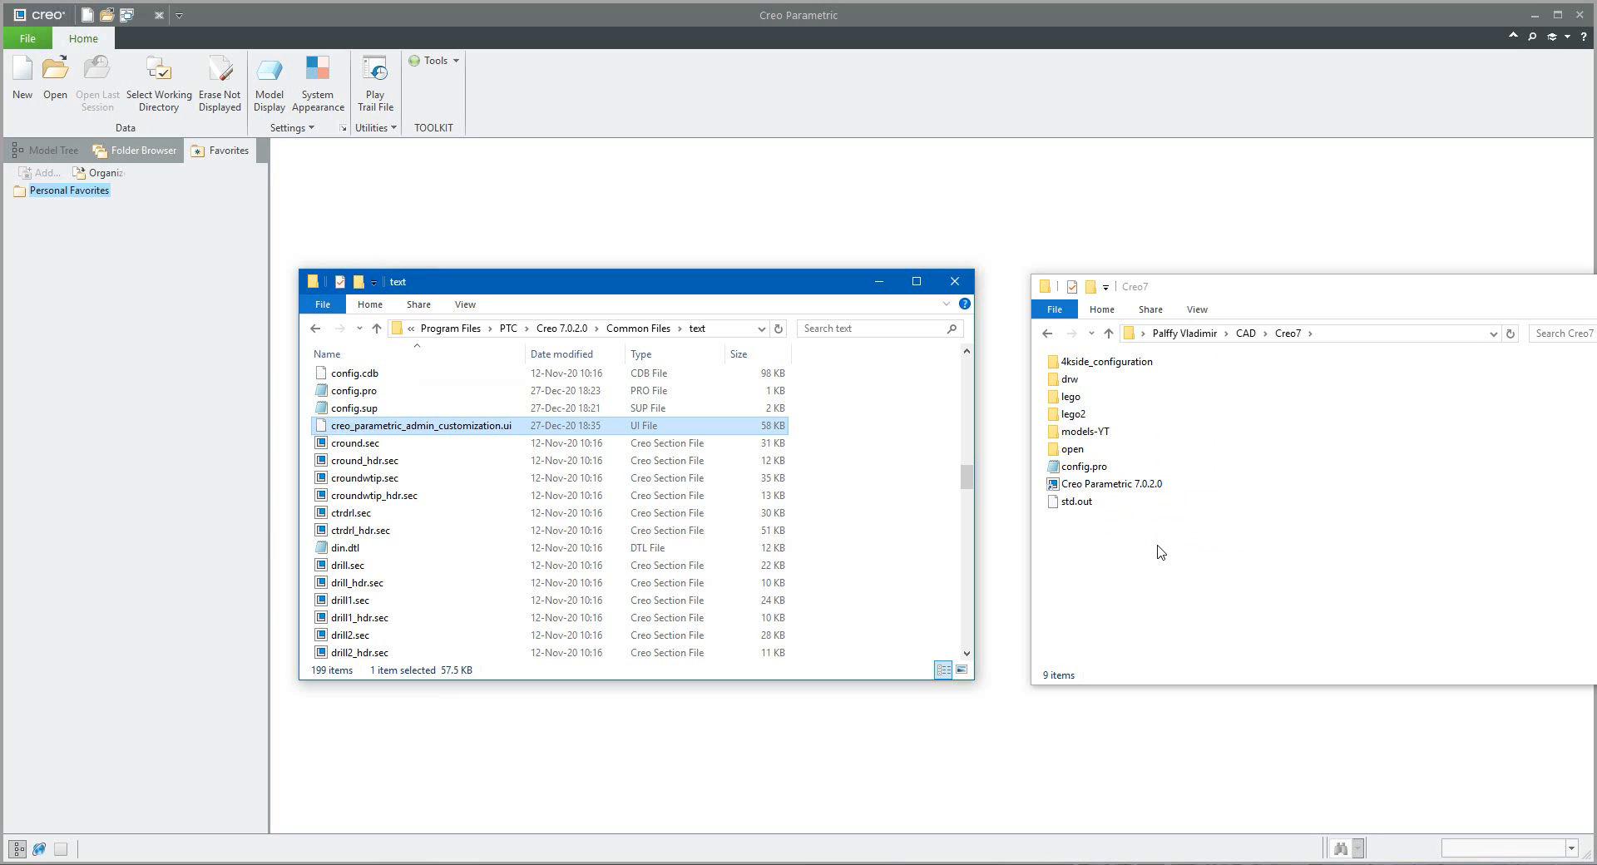
mouse_move(1007, 202)
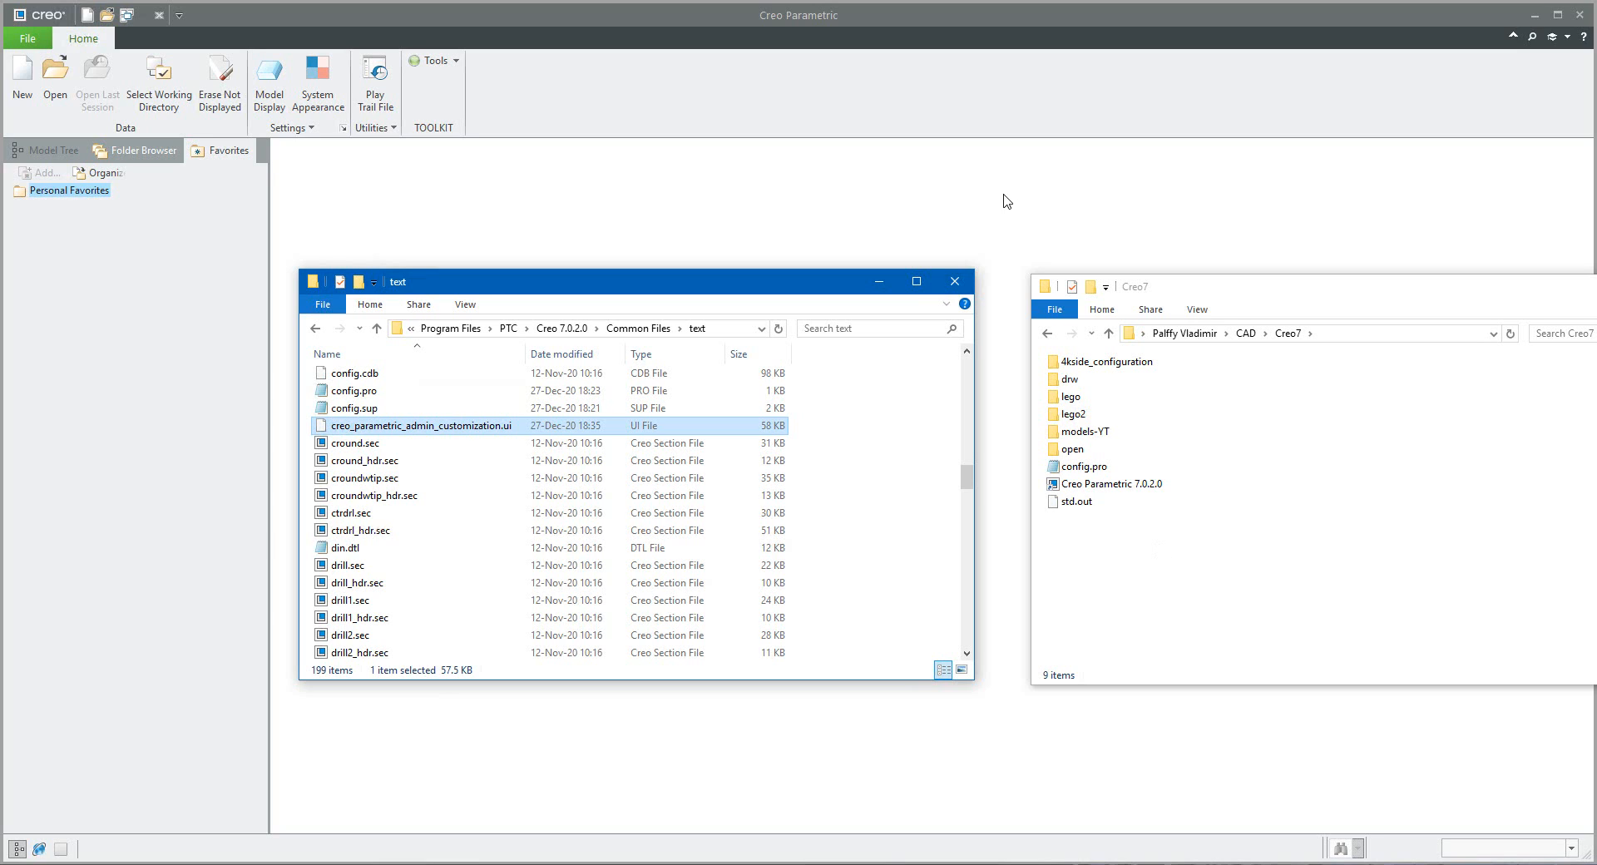
mouse_move(954, 281)
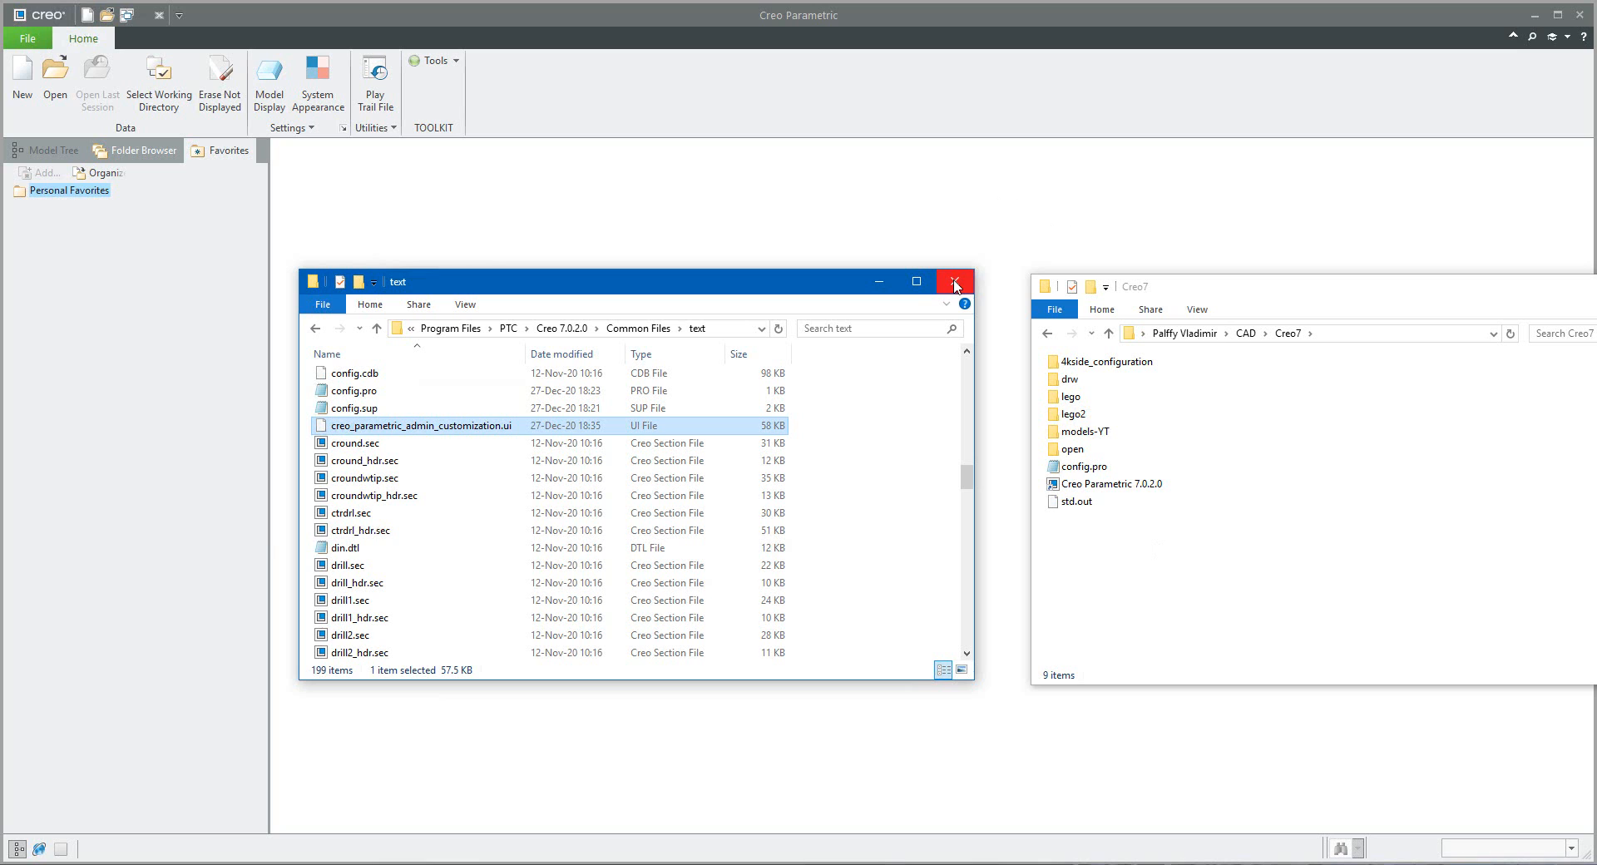
Step: Close the text folder window and relaunch Creo Parametric 7.0.2.0 from its Creo7 shortcut
click(953, 281)
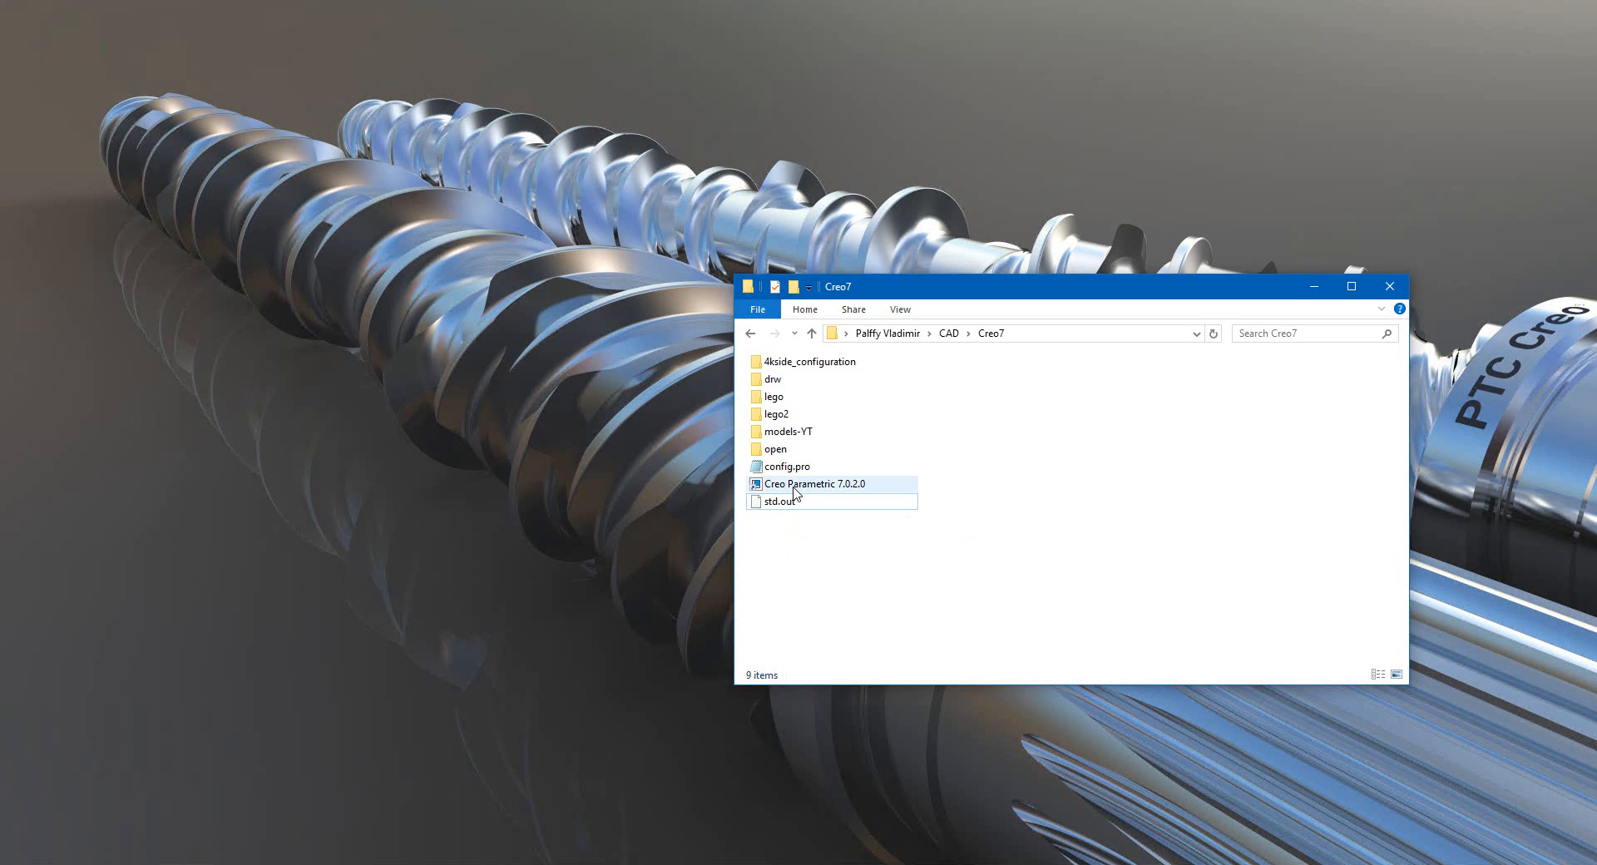
double_click(810, 483)
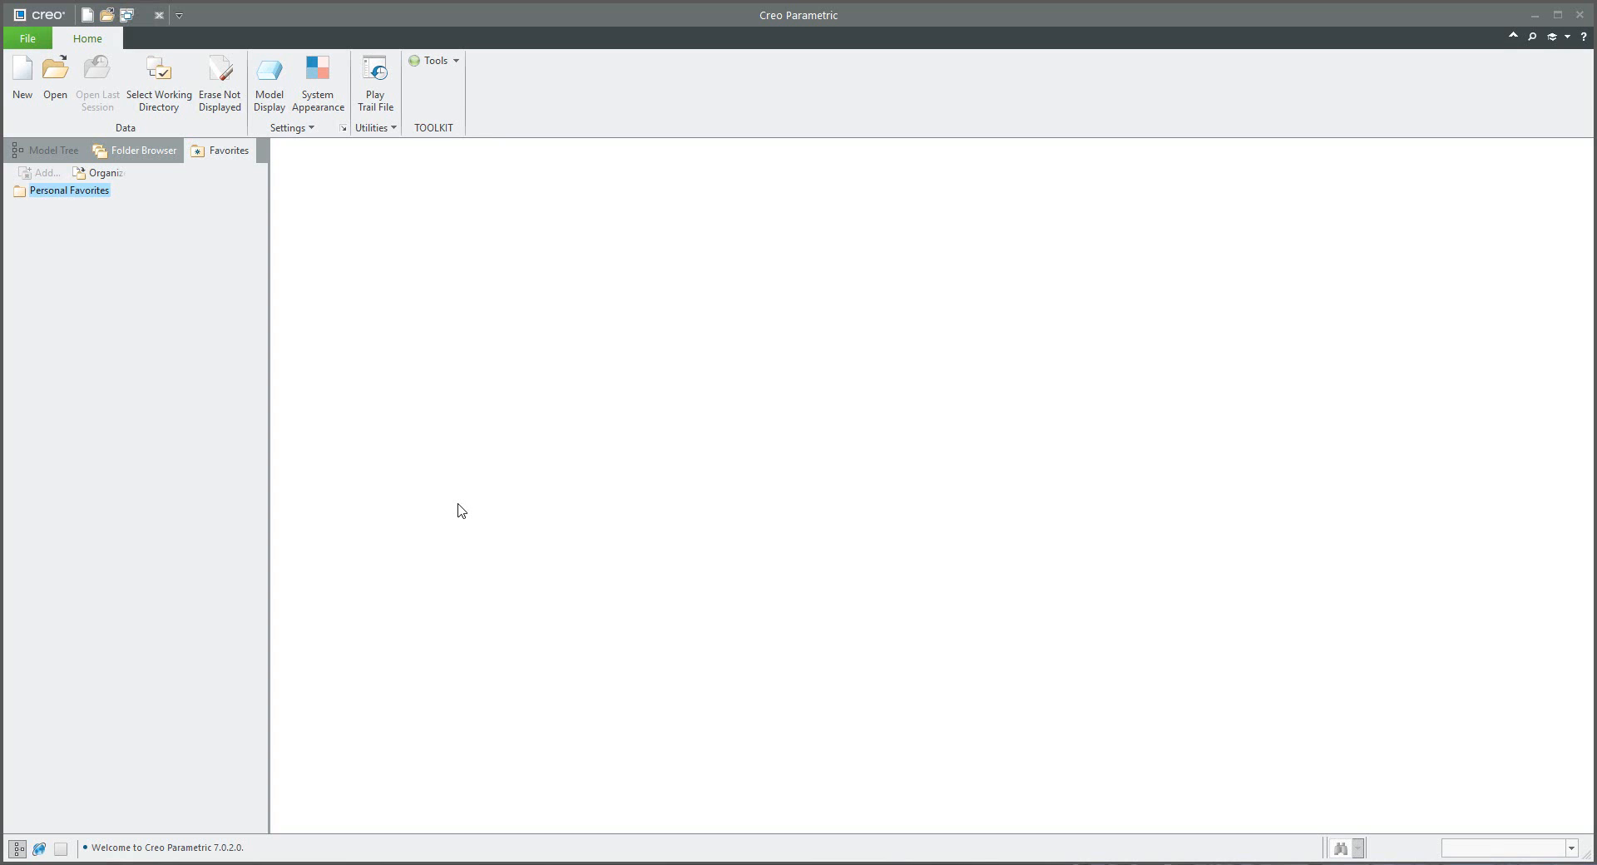
mouse_move(329, 217)
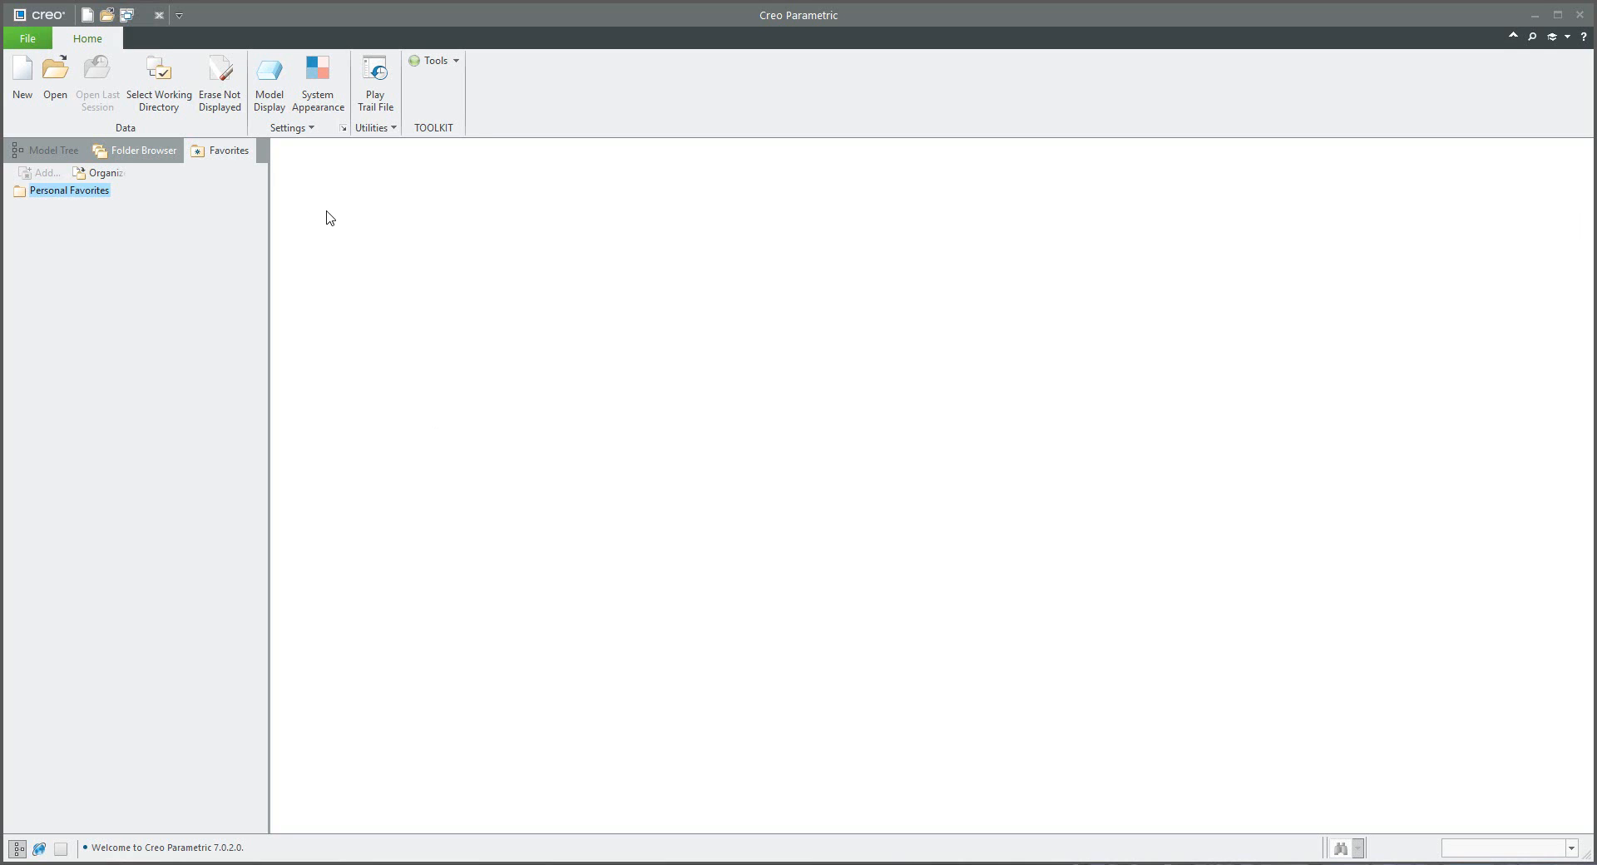
mouse_move(572, 616)
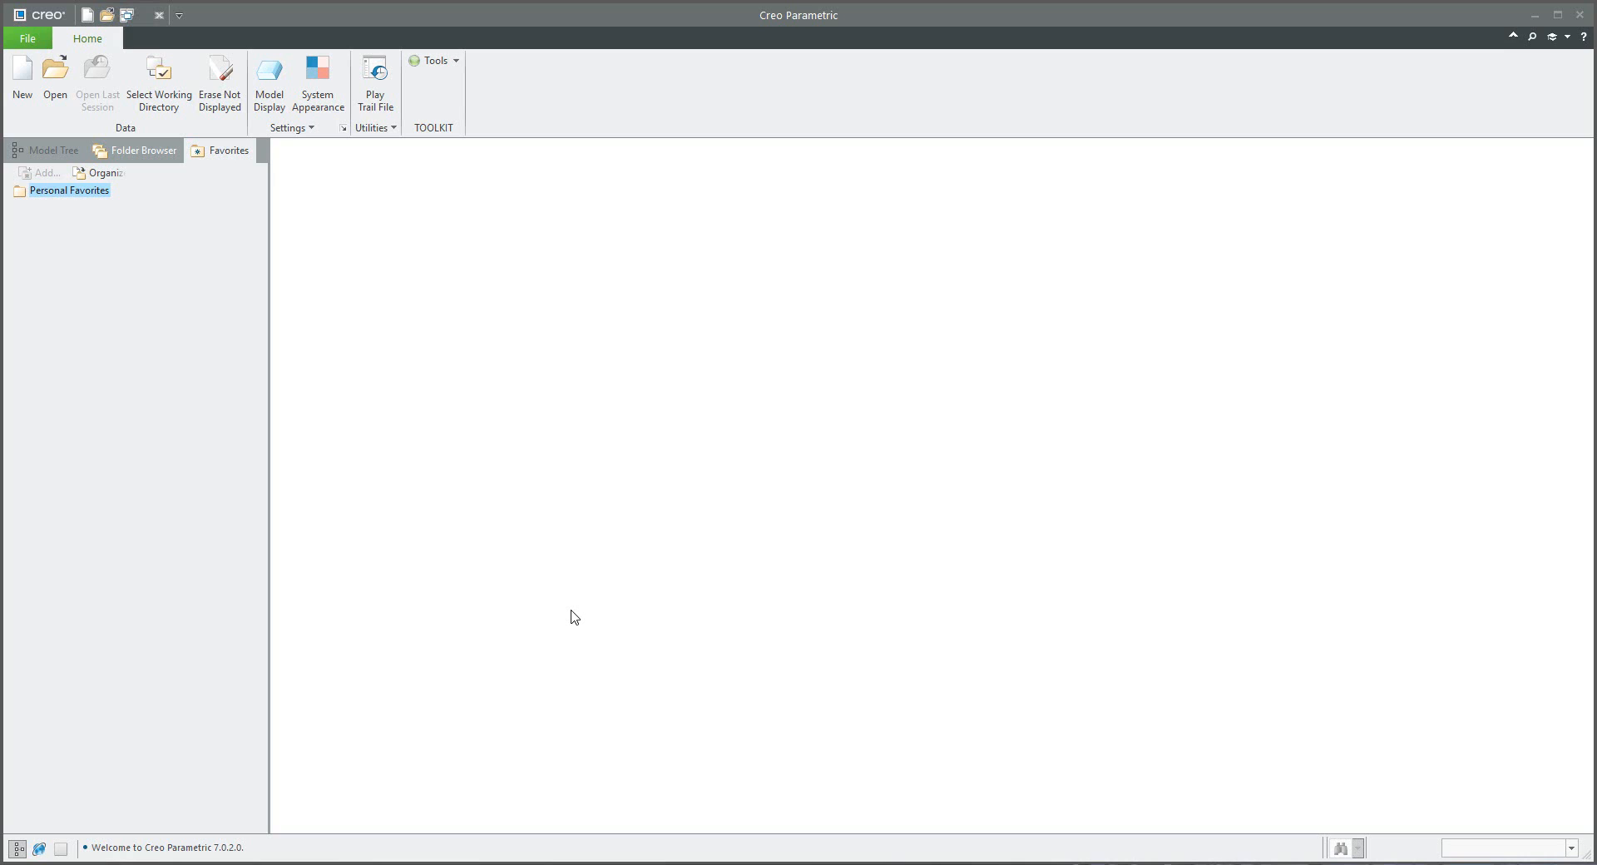
mouse_move(588, 571)
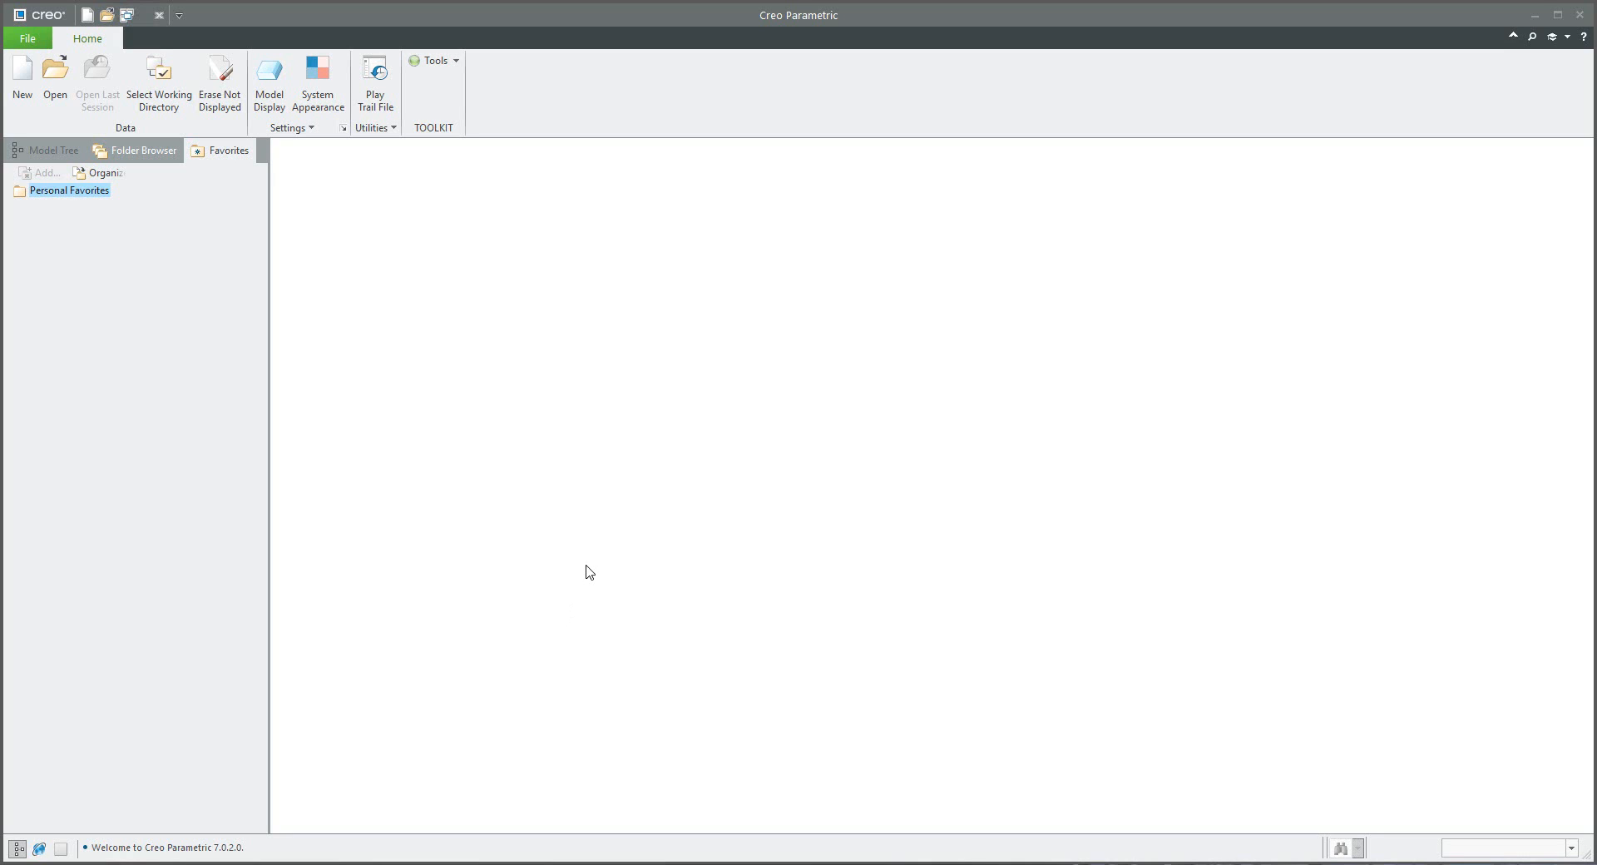
mouse_move(375, 417)
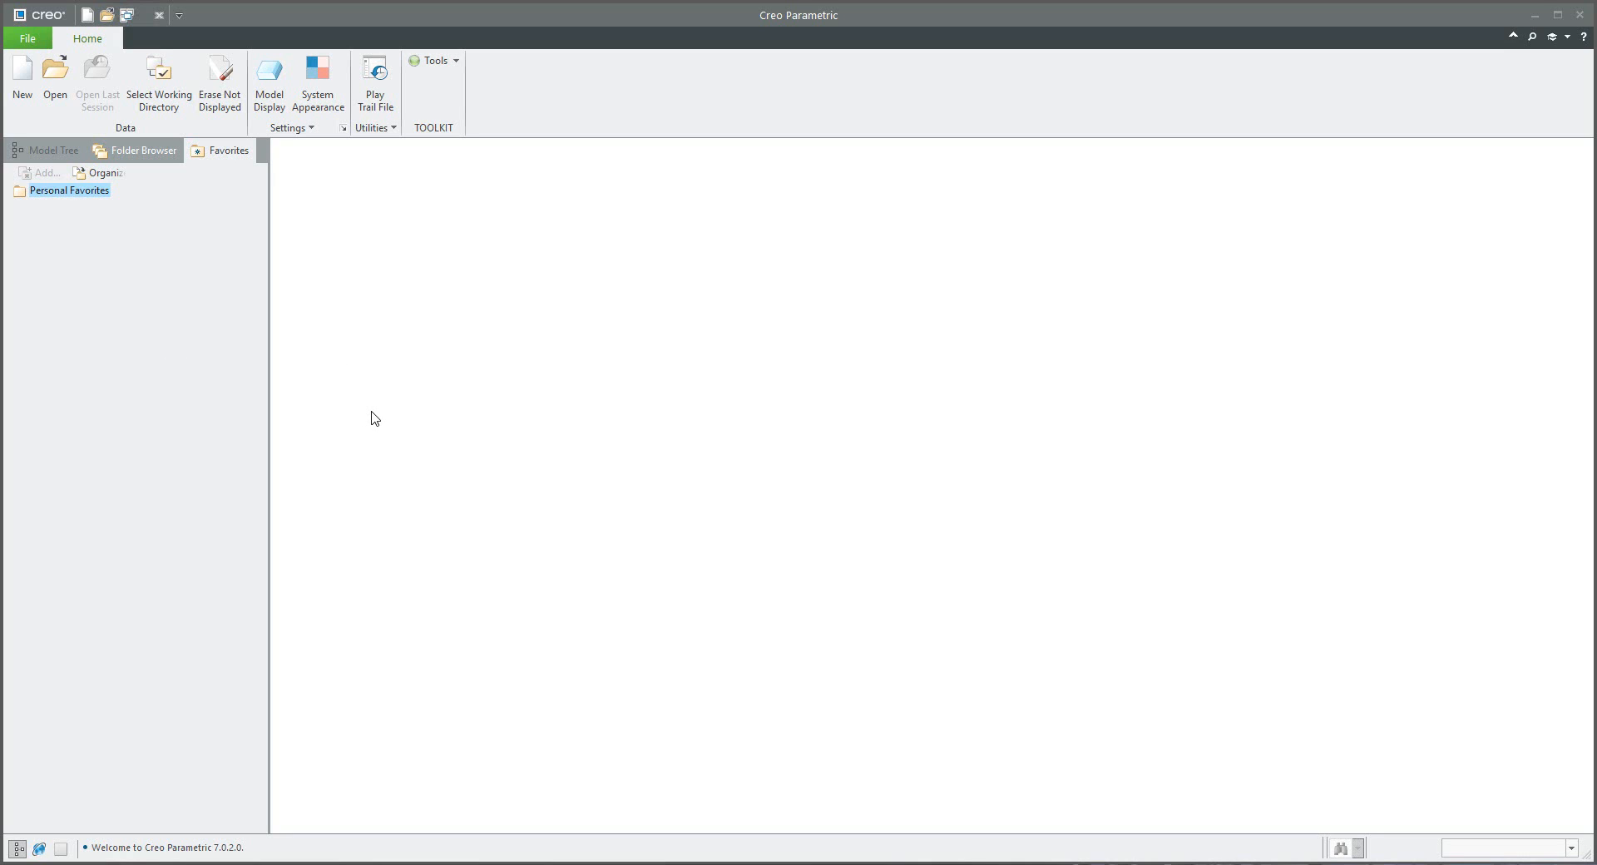